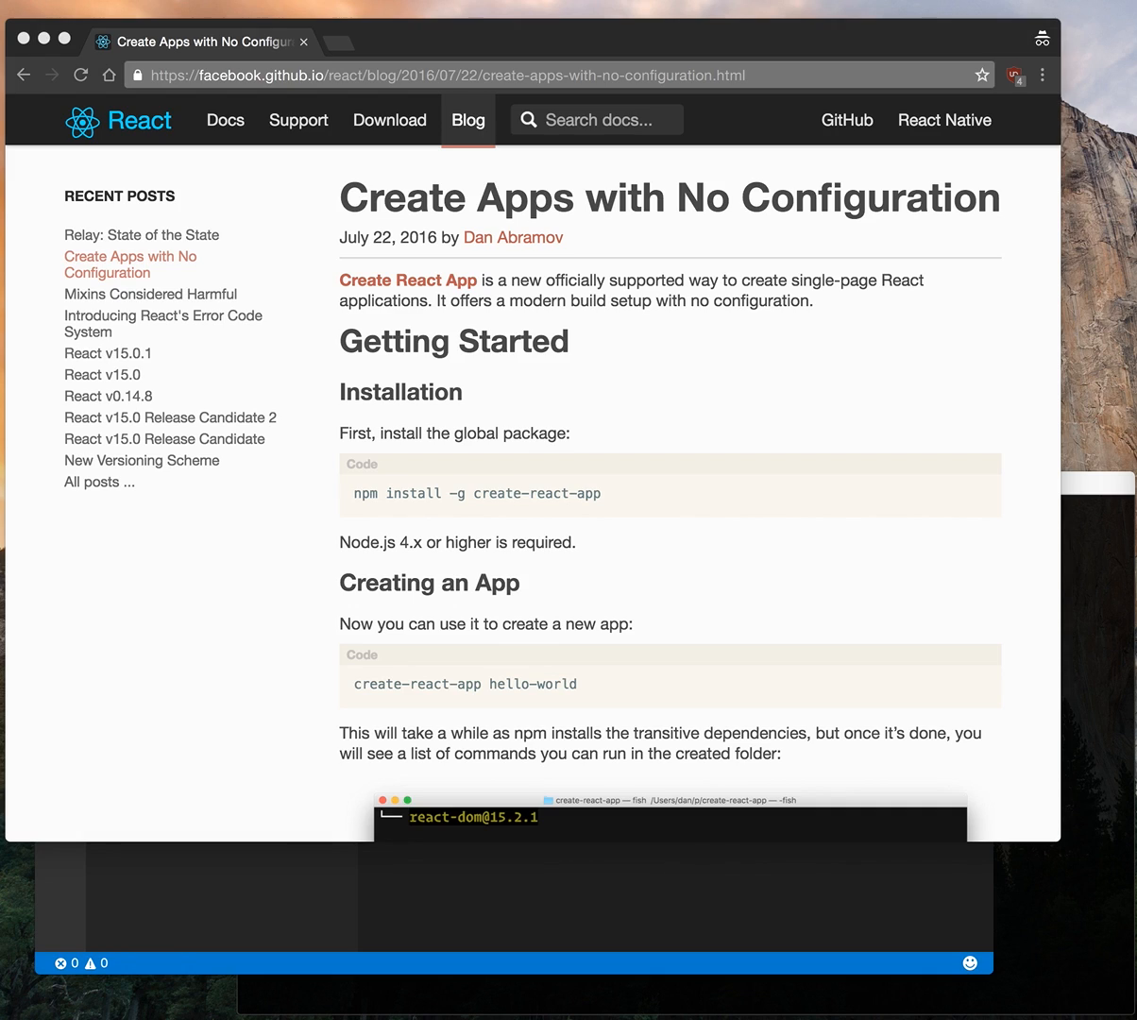
{"action": "mouse_move", "coordinate": [608, 265]}
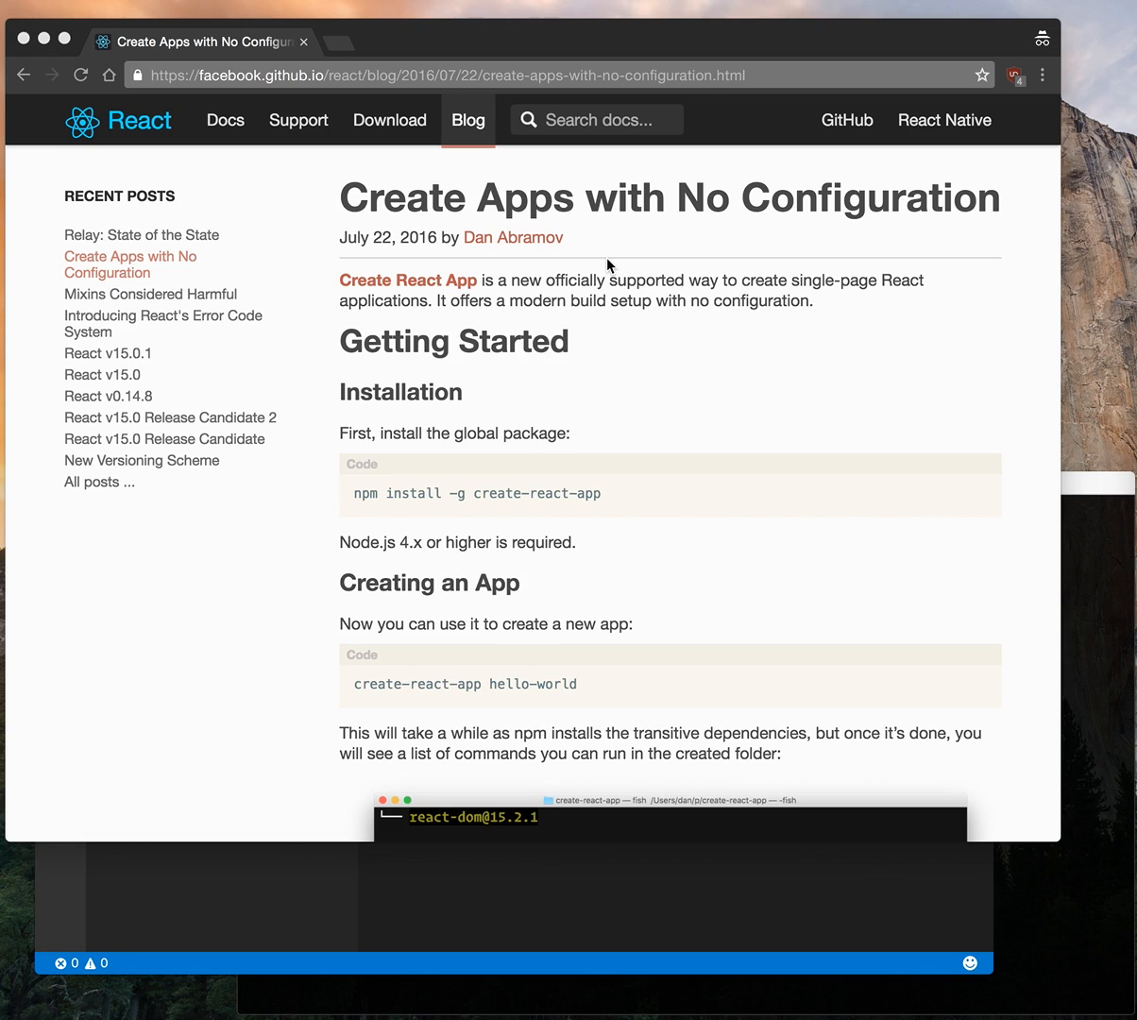
{"action": "mouse_move", "coordinate": [1098, 480]}
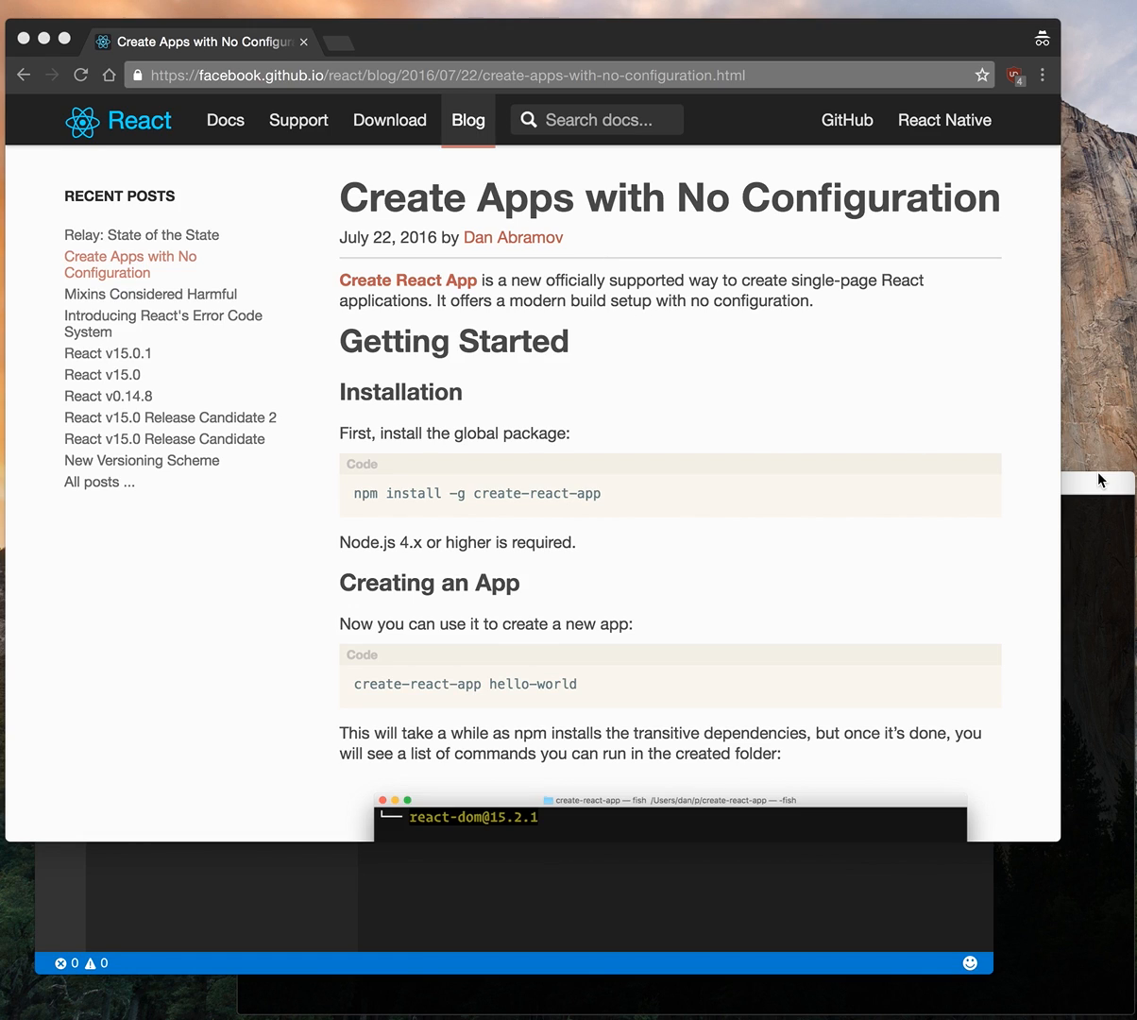
{"action": "mouse_move", "coordinate": [1100, 486]}
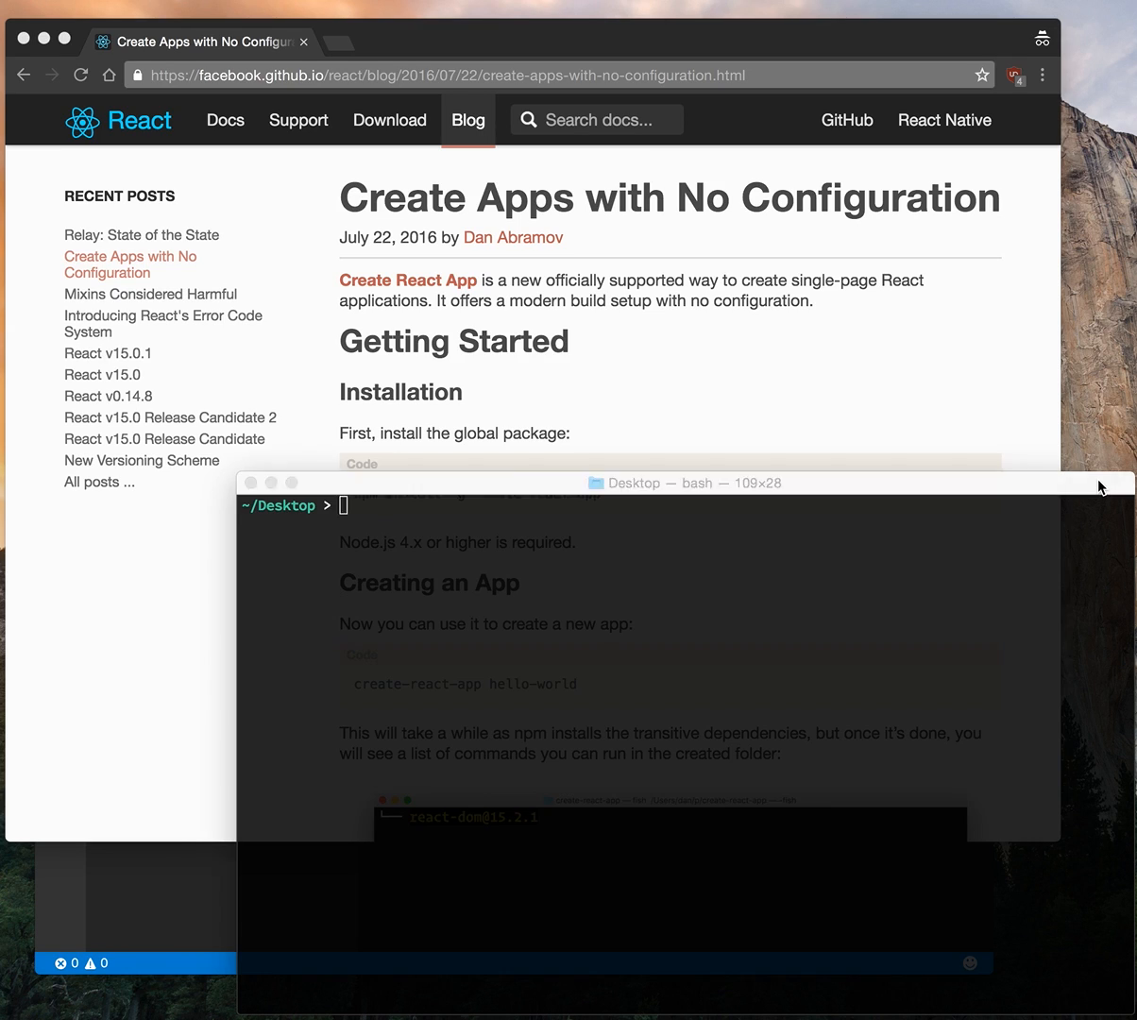
- Install create-react-app globally with npm install -g create-react-app
{"action": "left_click", "coordinate": [661, 483]}
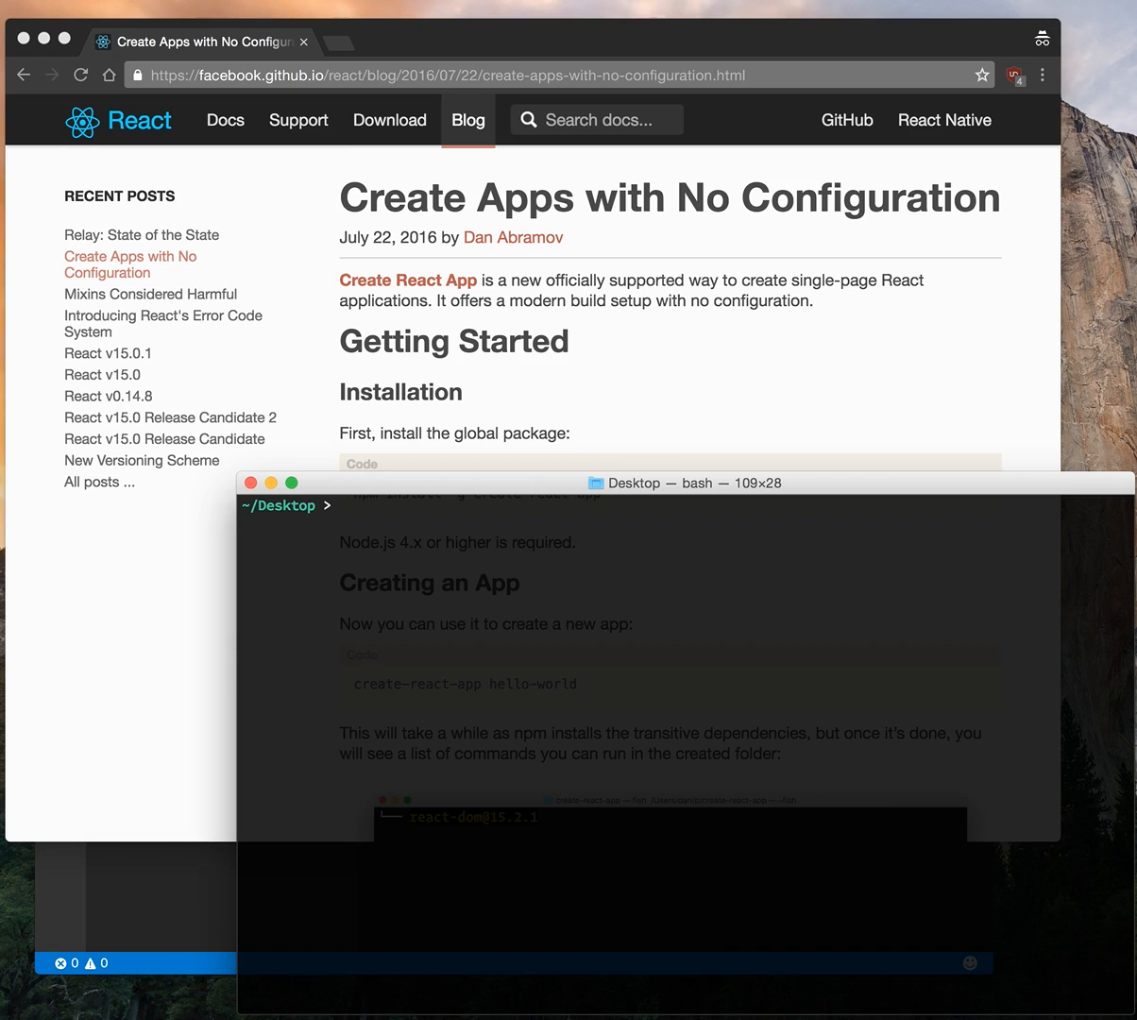
{"action": "type", "text": "npm"}
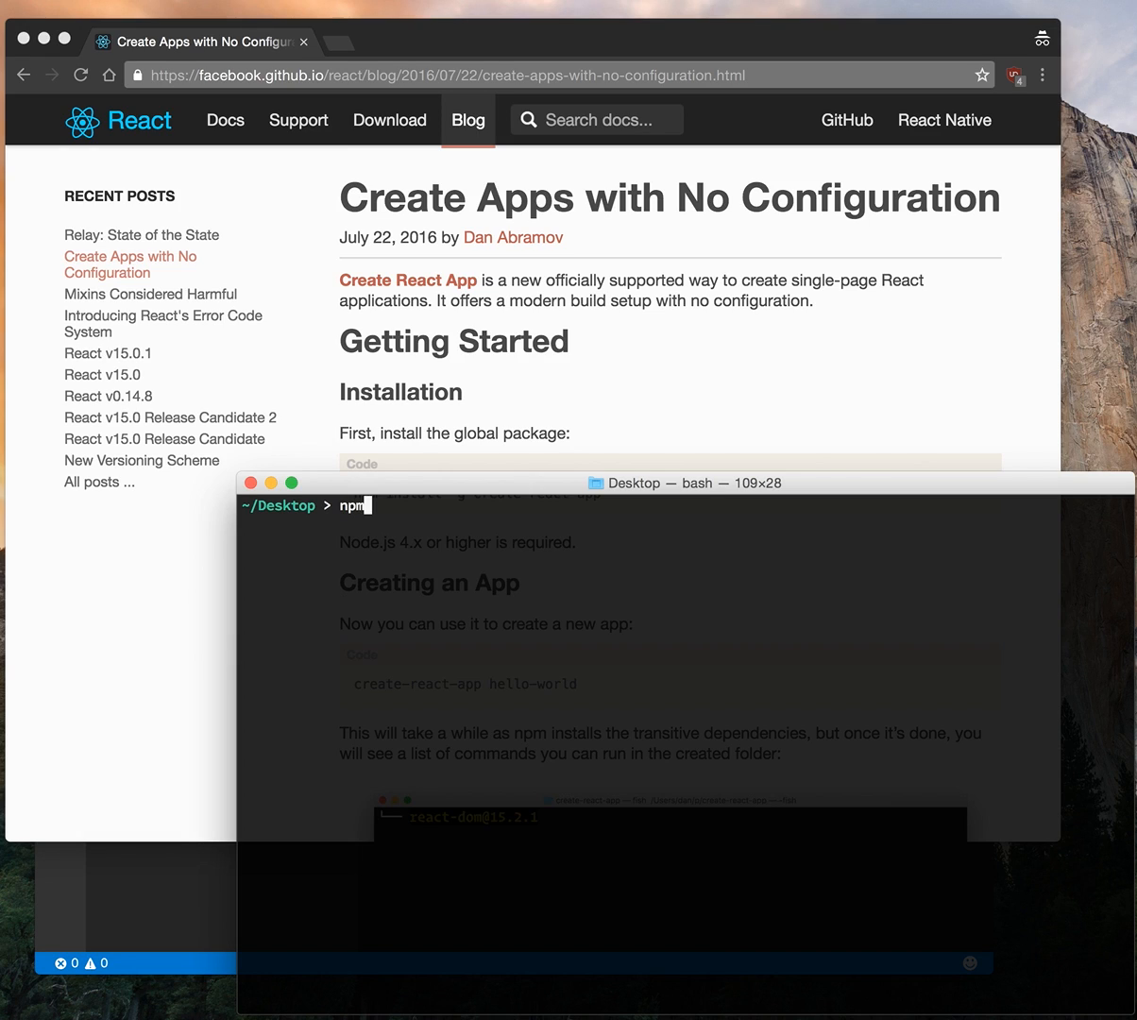
{"action": "type", "text": "in"}
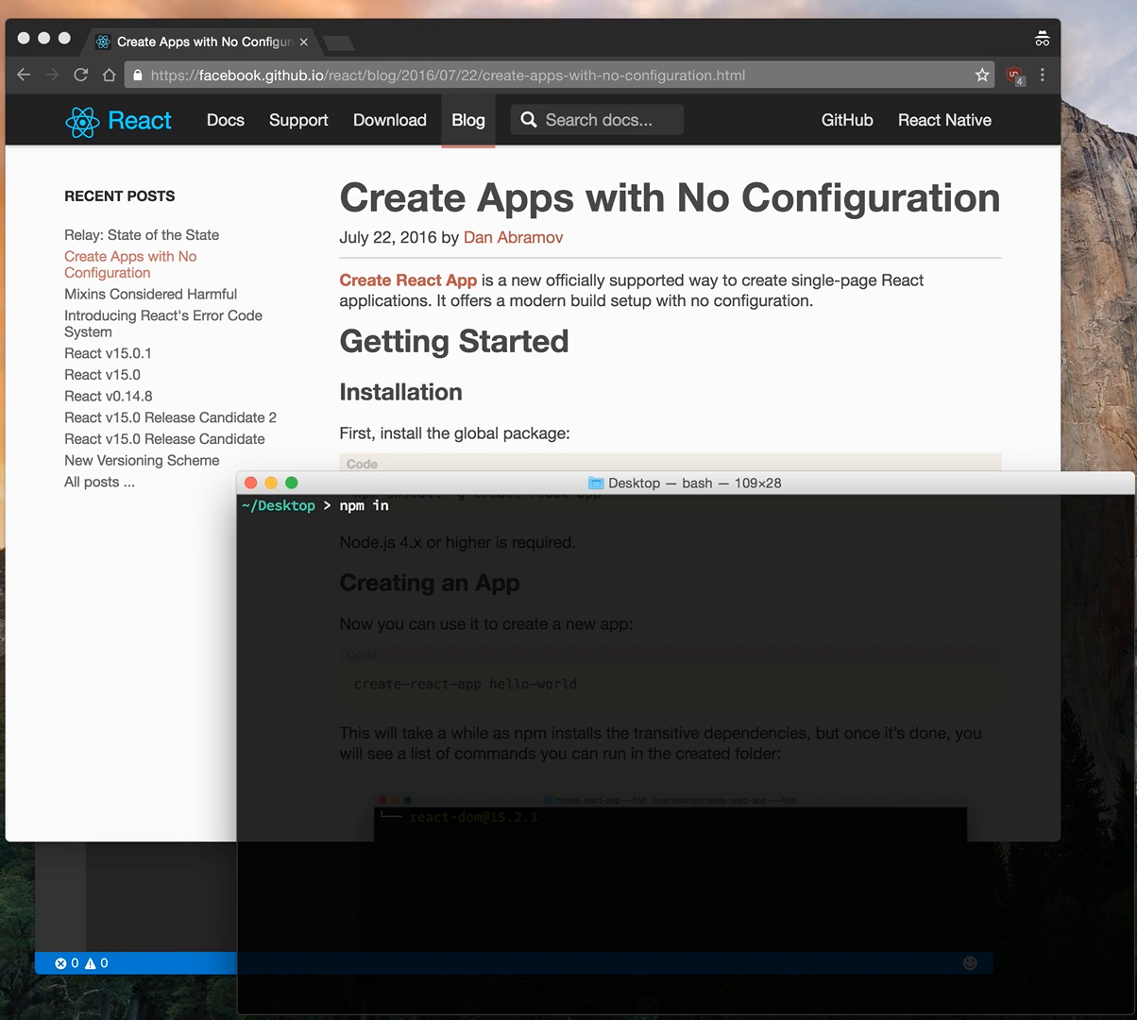
{"action": "type", "text": "stall"}
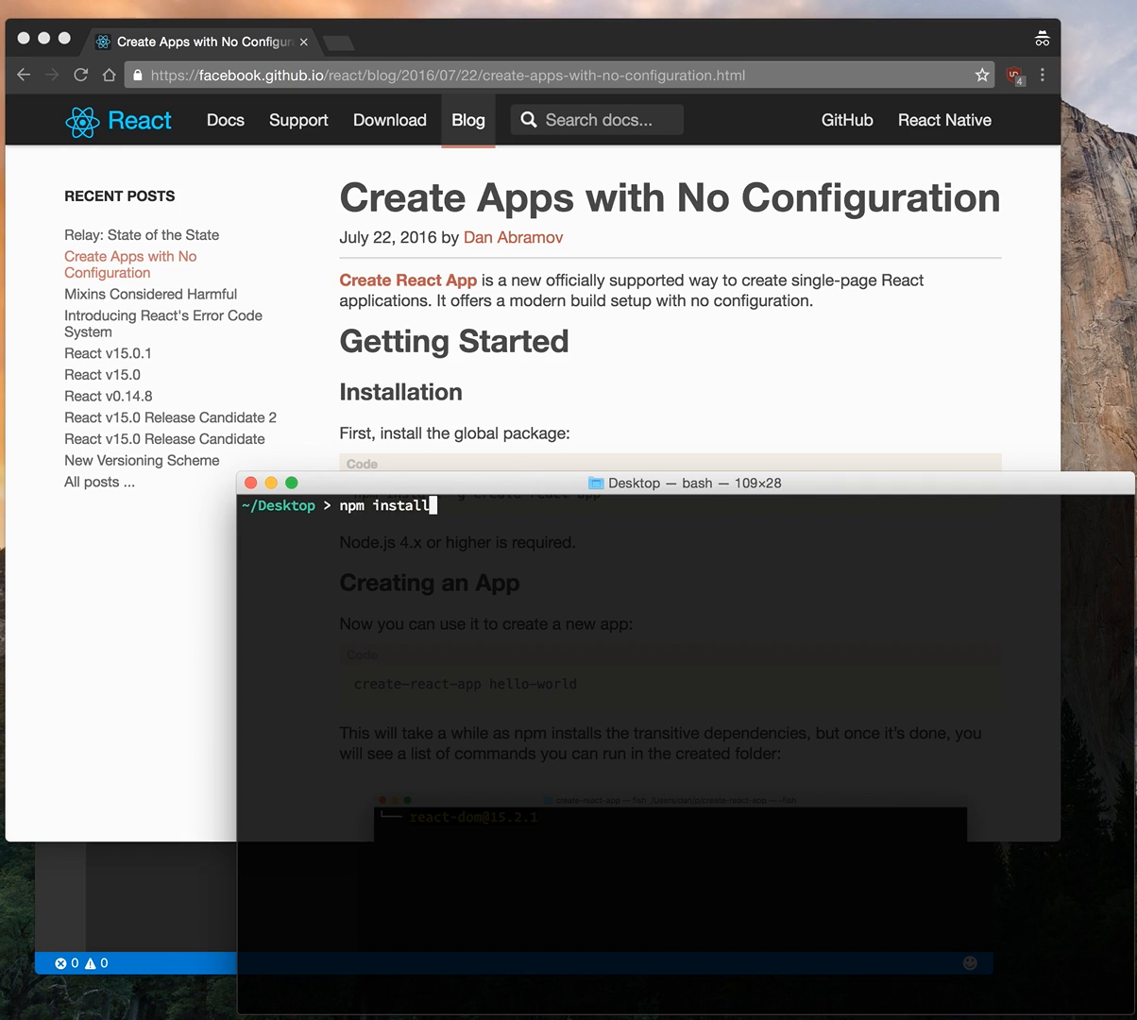
{"action": "type", "text": "-g"}
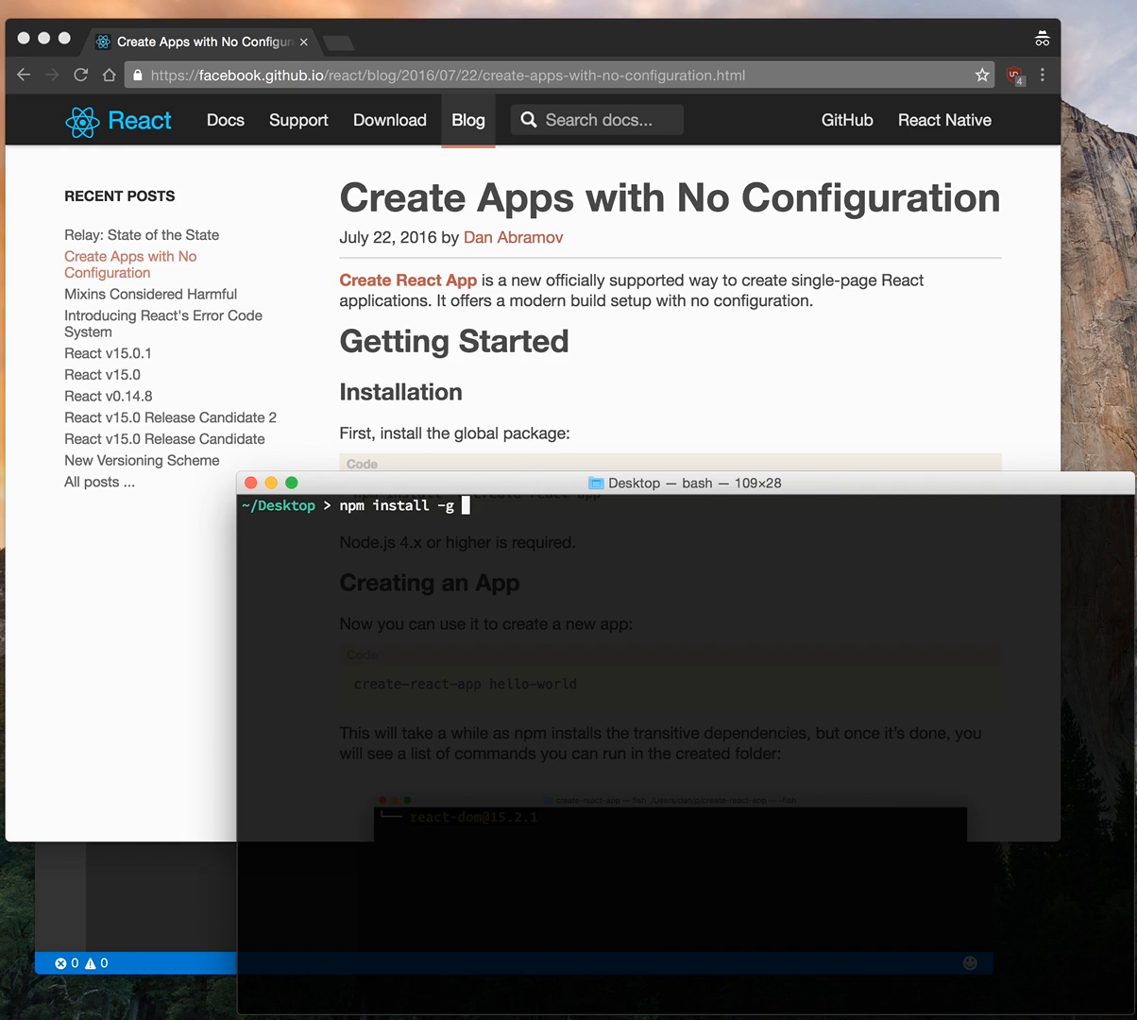
{"action": "type", "text": "create-react"}
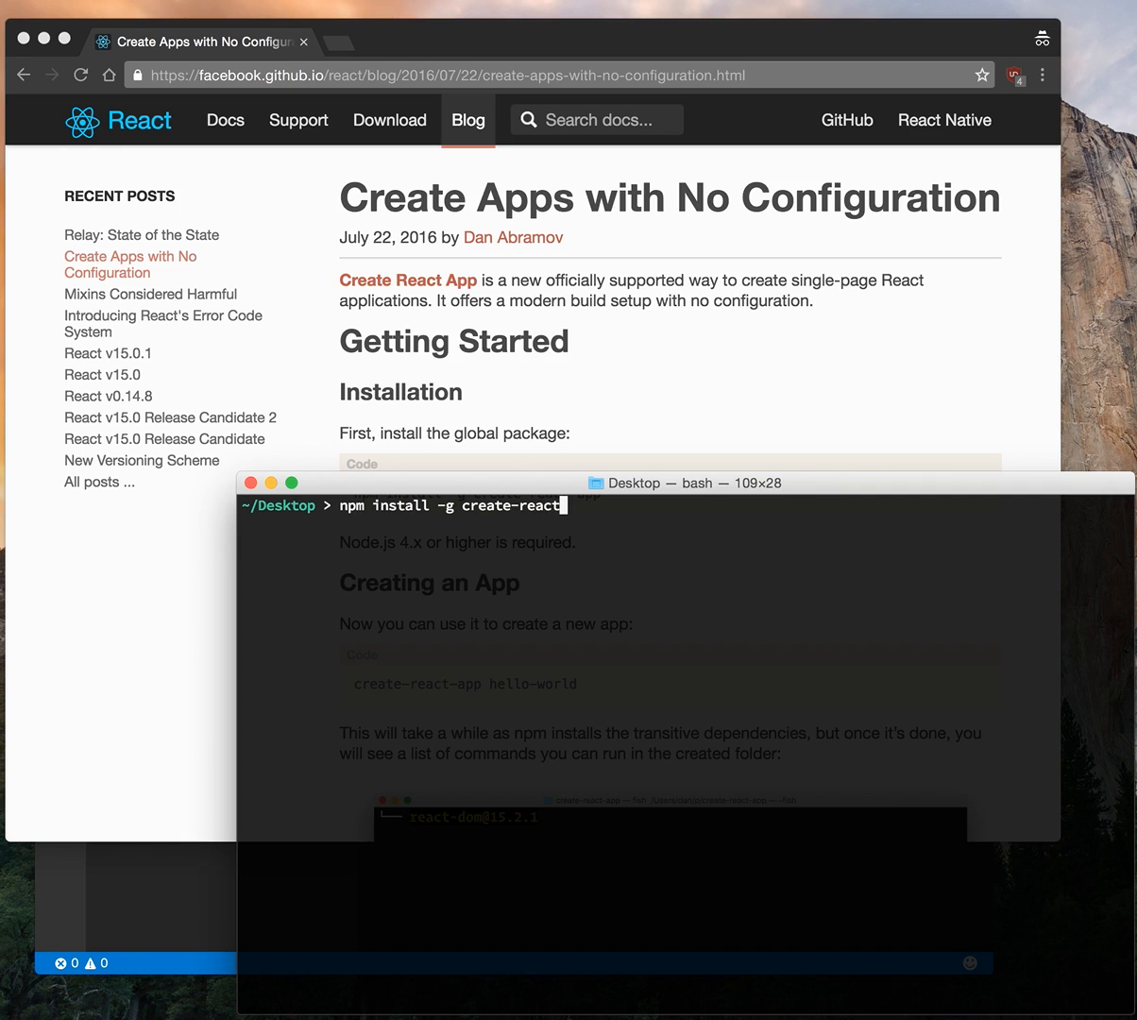
{"action": "key", "text": "Return"}
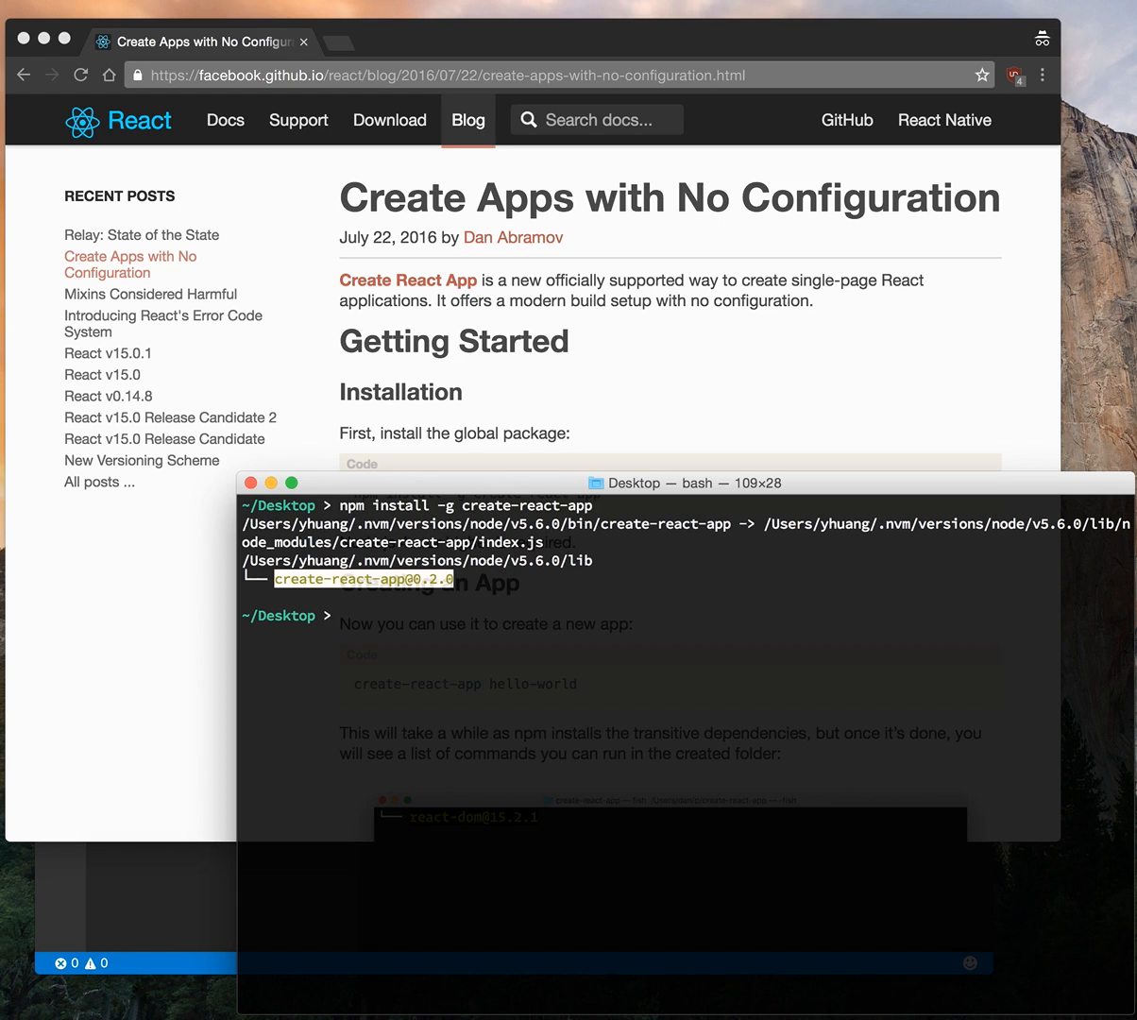
{"action": "type", "text": "create-react-a"}
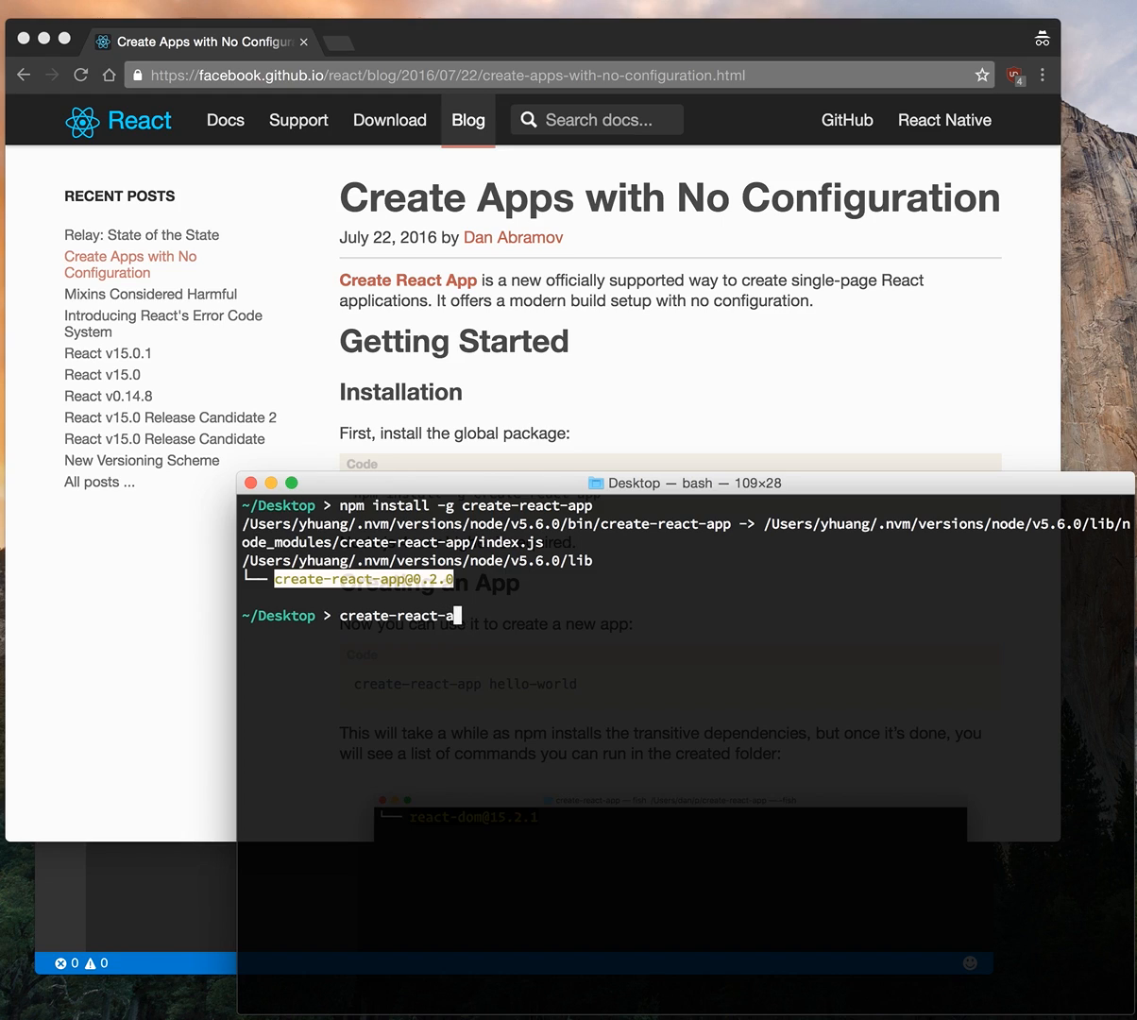
- Generate the react-test app with create-react-app and wait for its packages to install
{"action": "type", "text": "pp"}
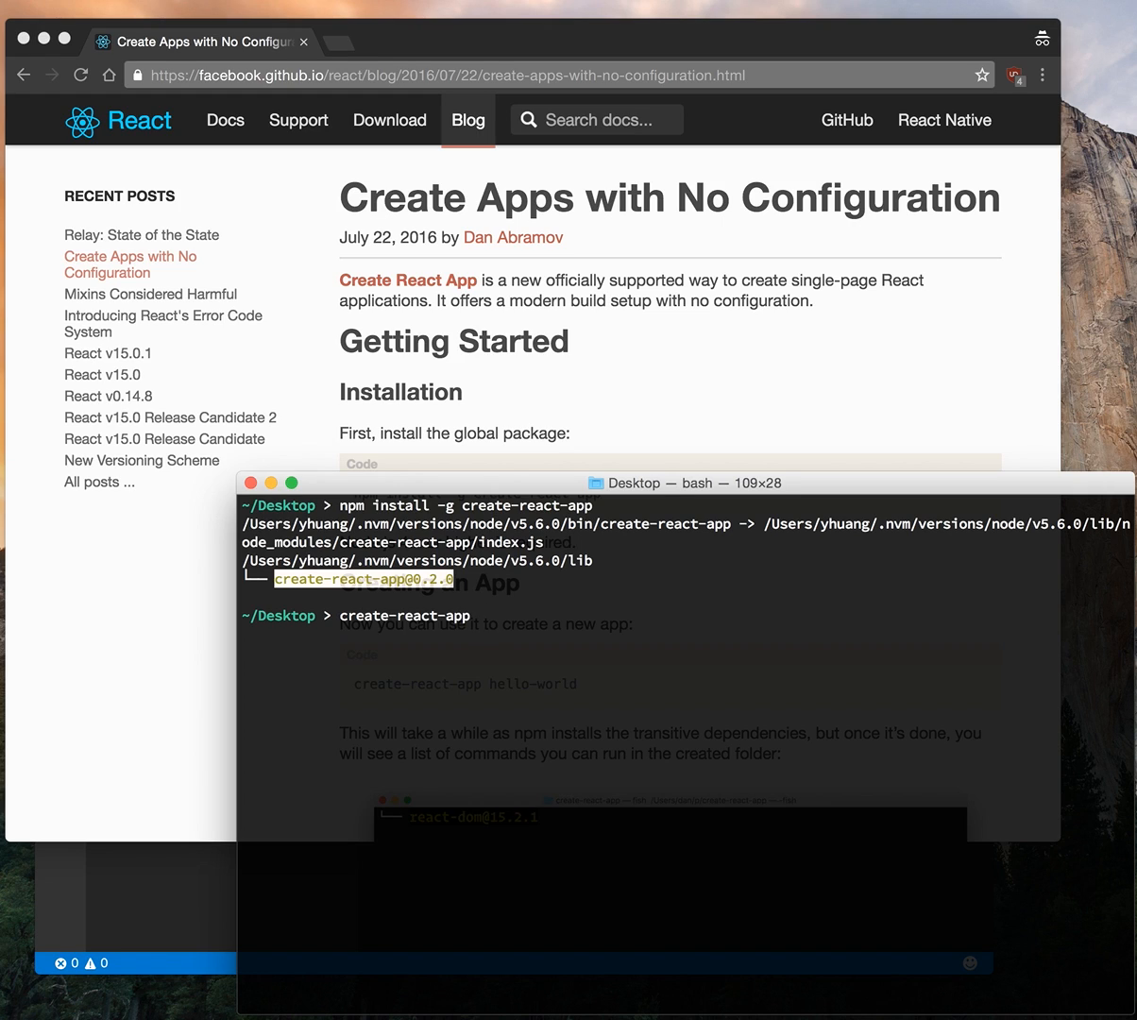
{"action": "type", "text": "react-test"}
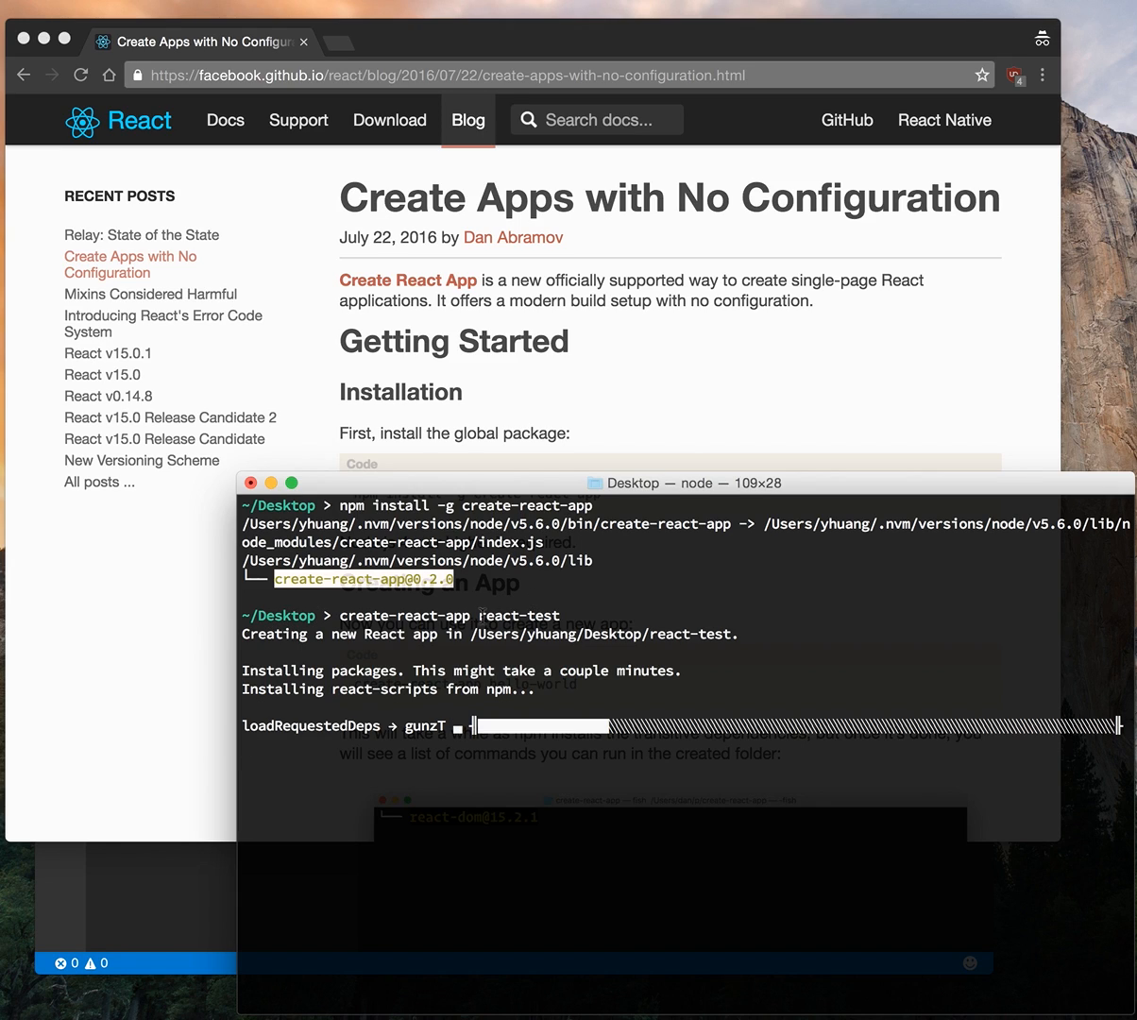
{"action": "double_click", "coordinate": [517, 615]}
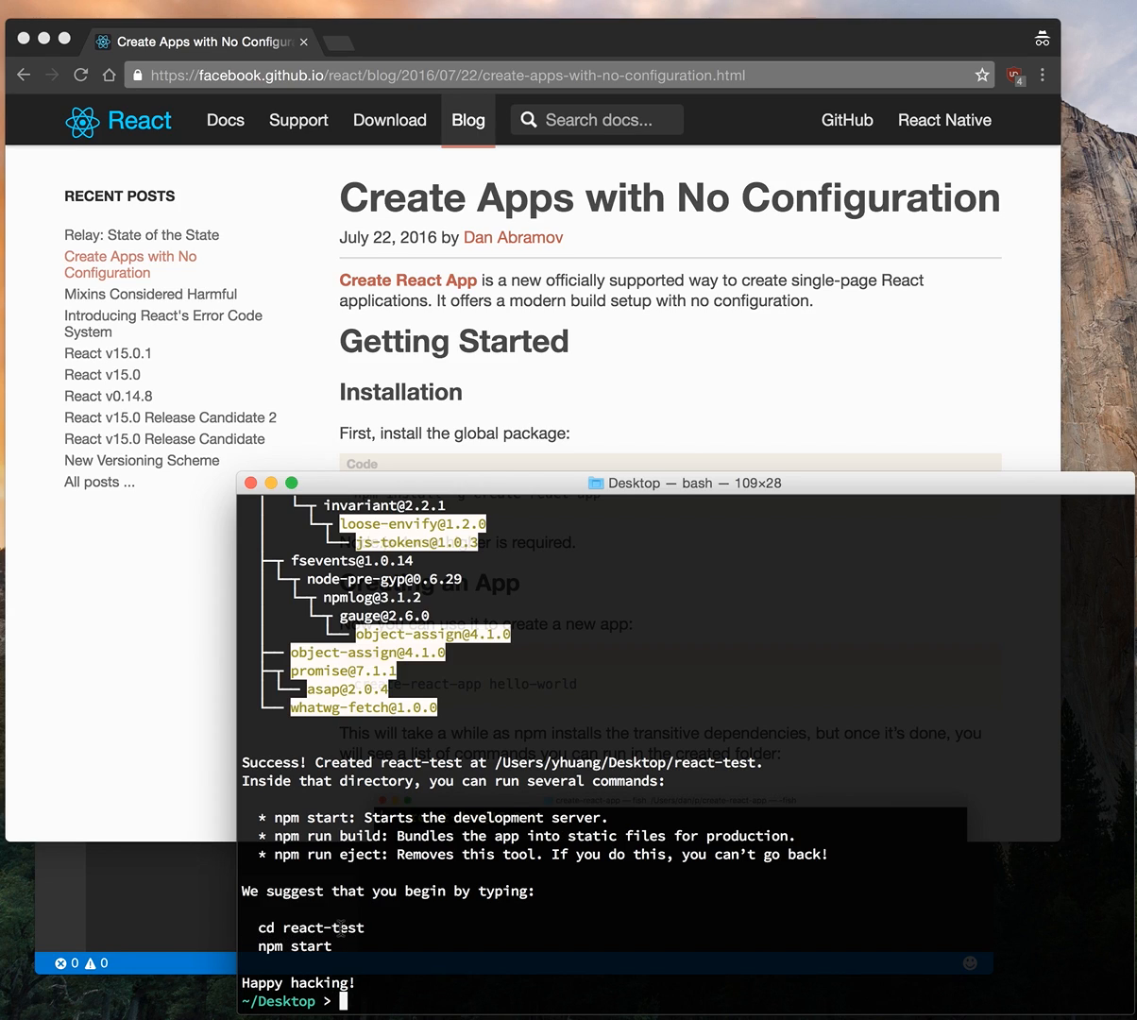
- Move into the react-test folder and run npm start
{"action": "type", "text": "cd react-est"}
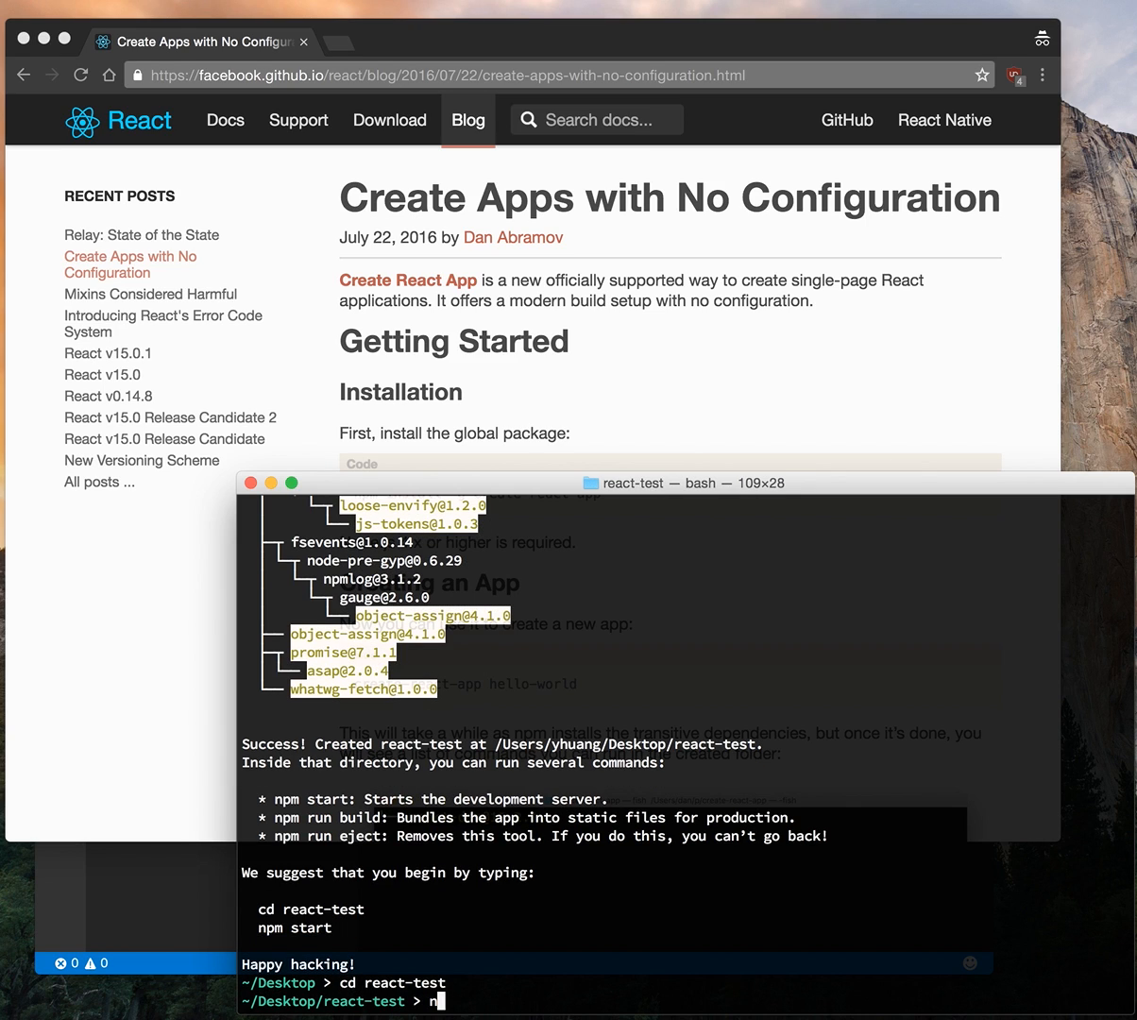
{"action": "type", "text": "npm start"}
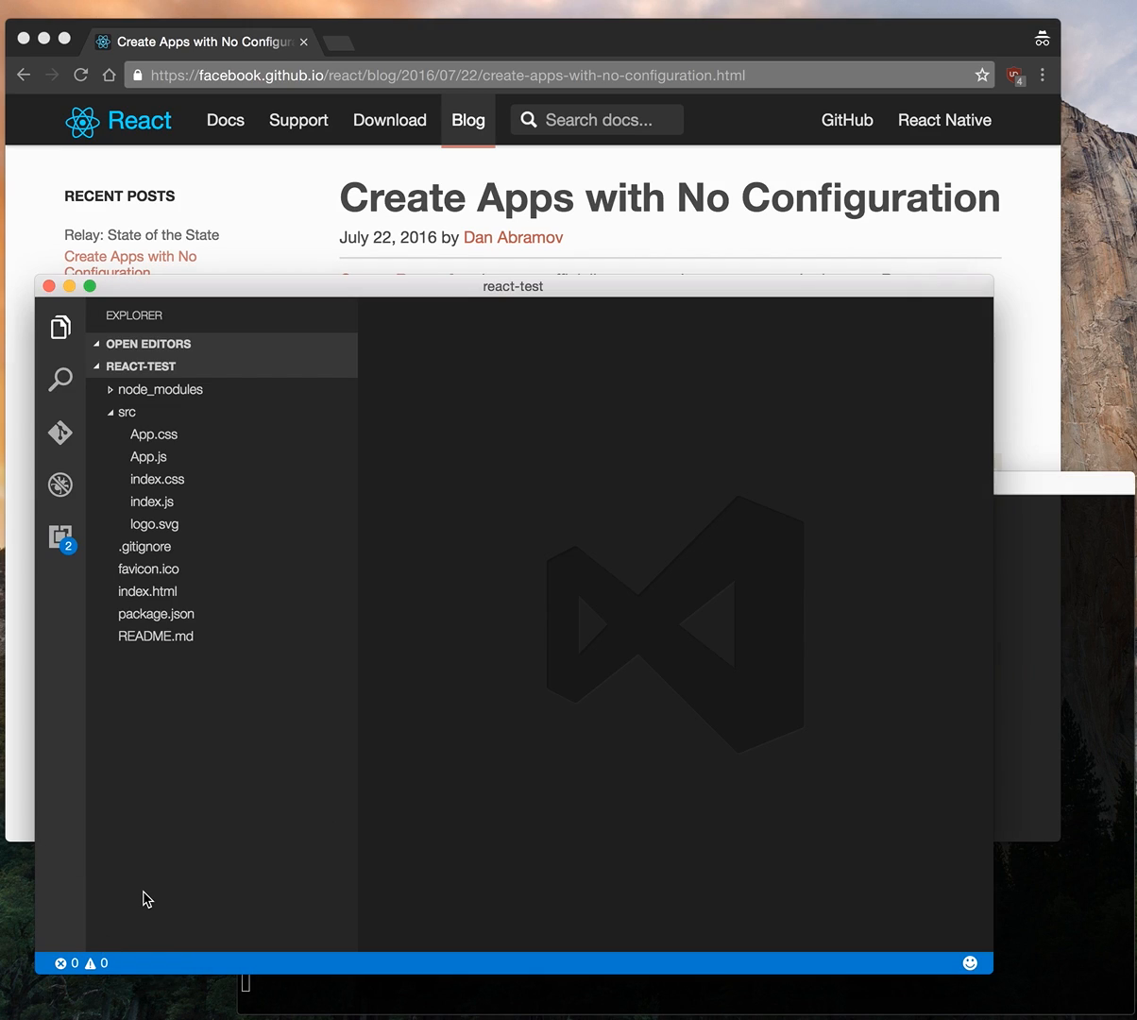
{"action": "mouse_move", "coordinate": [155, 422]}
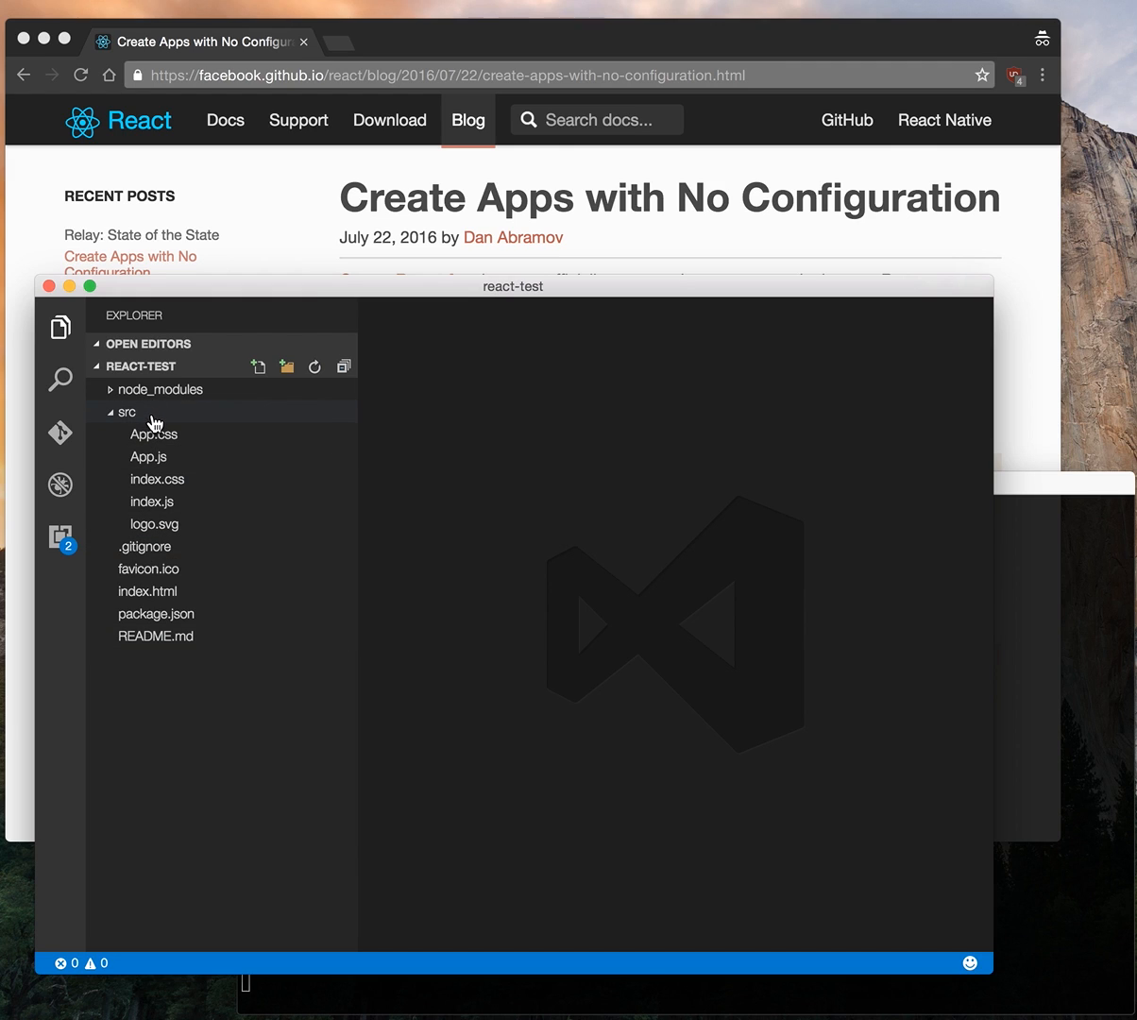
- Open package.json and select the start script name
{"action": "left_click", "coordinate": [156, 613]}
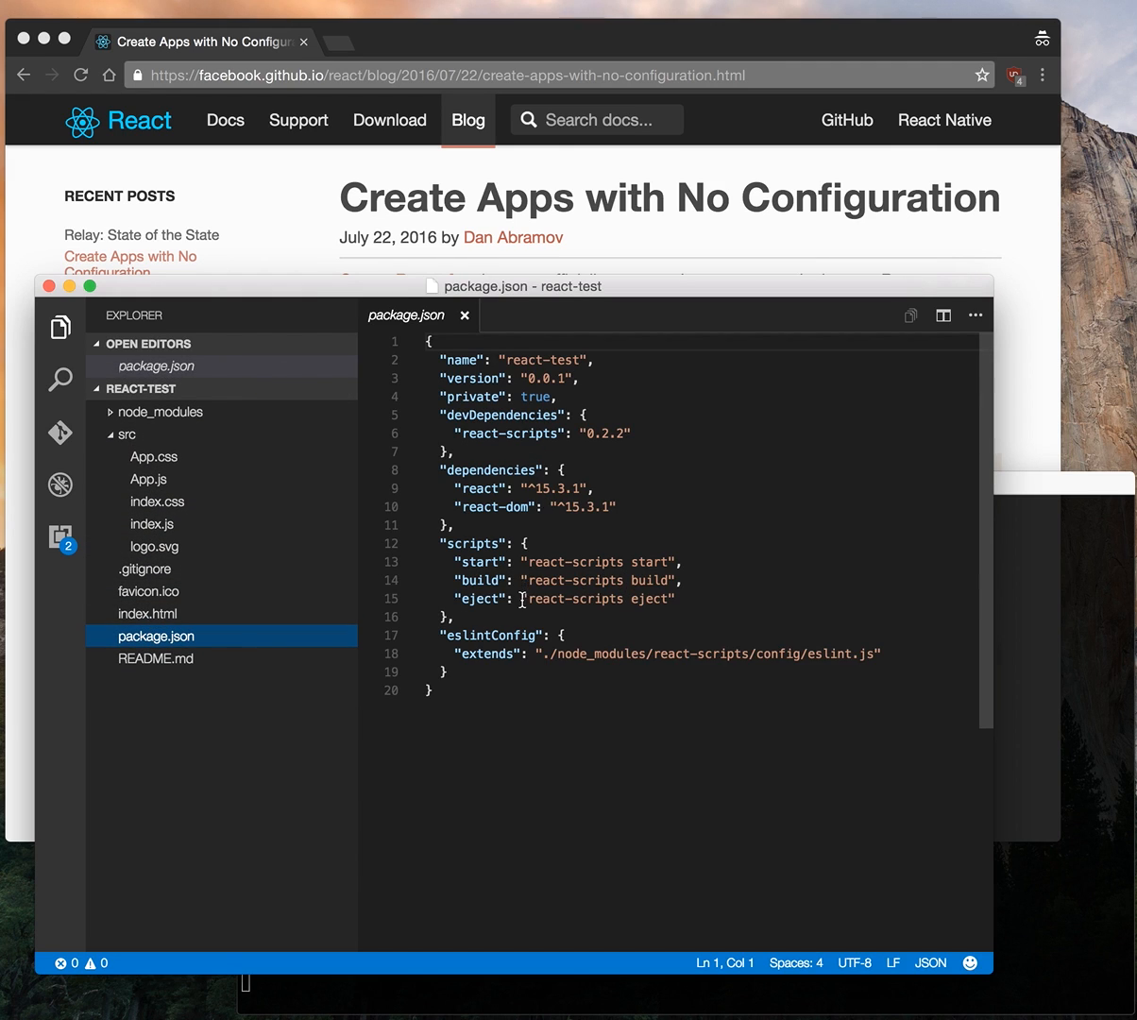
{"action": "double_click", "coordinate": [479, 561]}
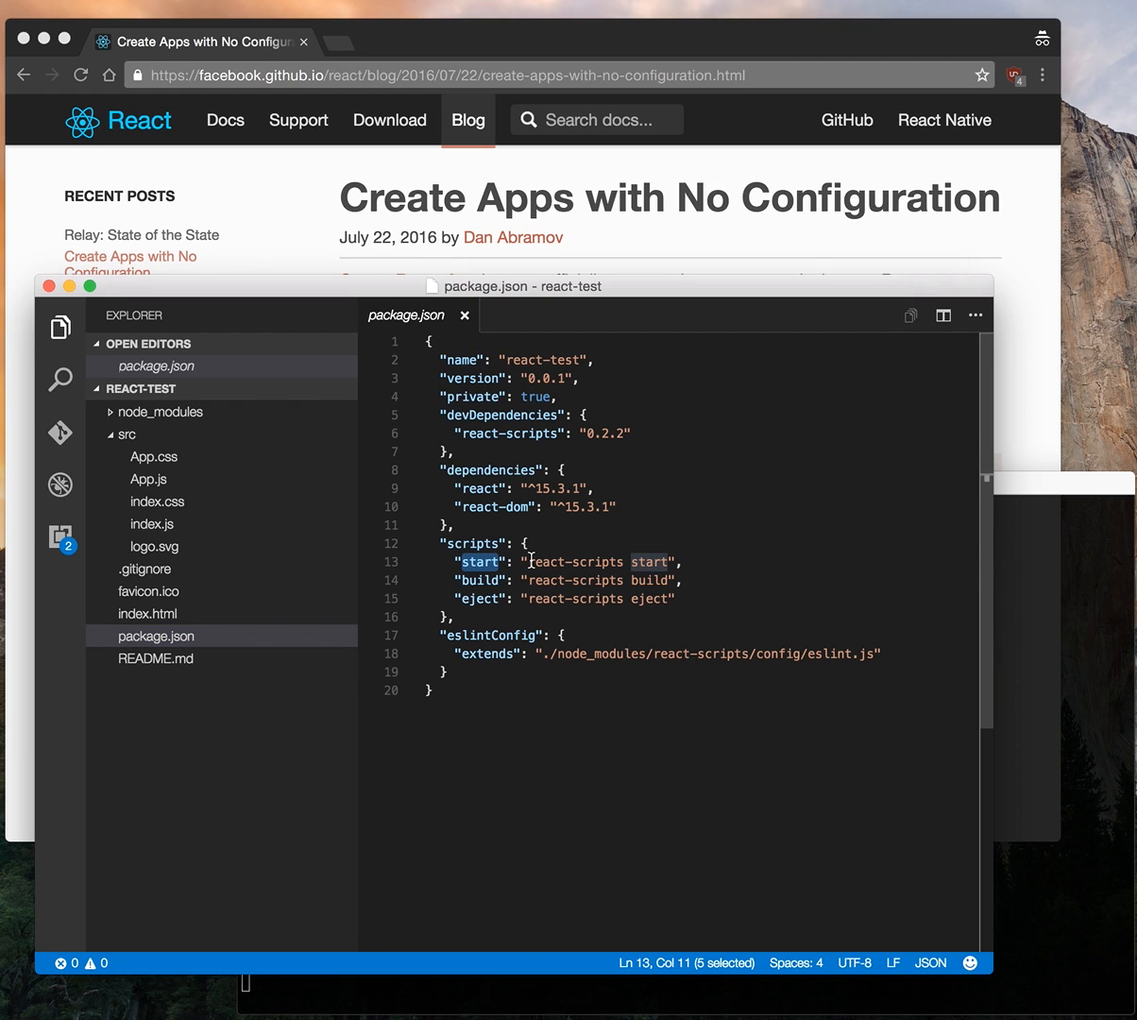
{"action": "mouse_move", "coordinate": [947, 560]}
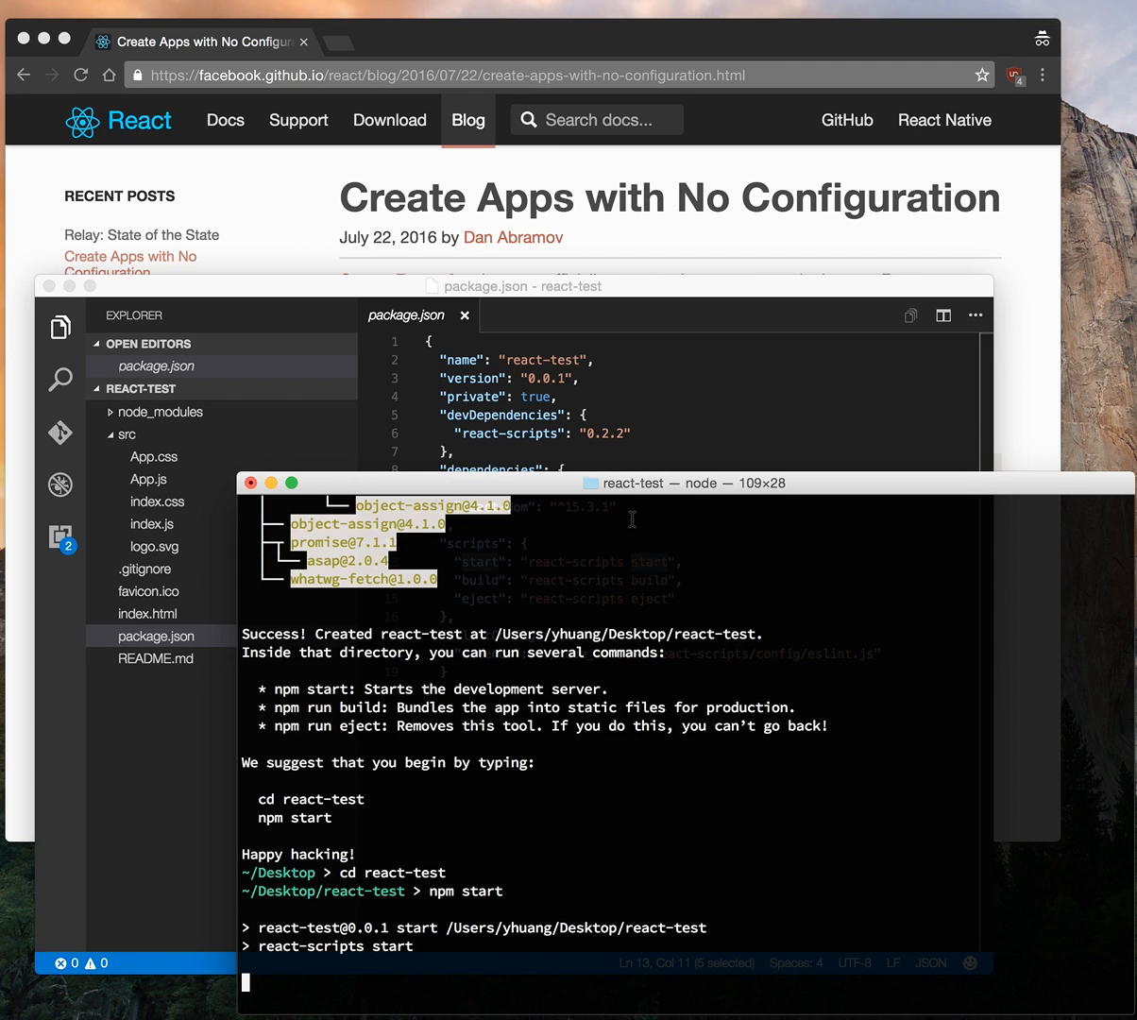
{"action": "mouse_move", "coordinate": [725, 67]}
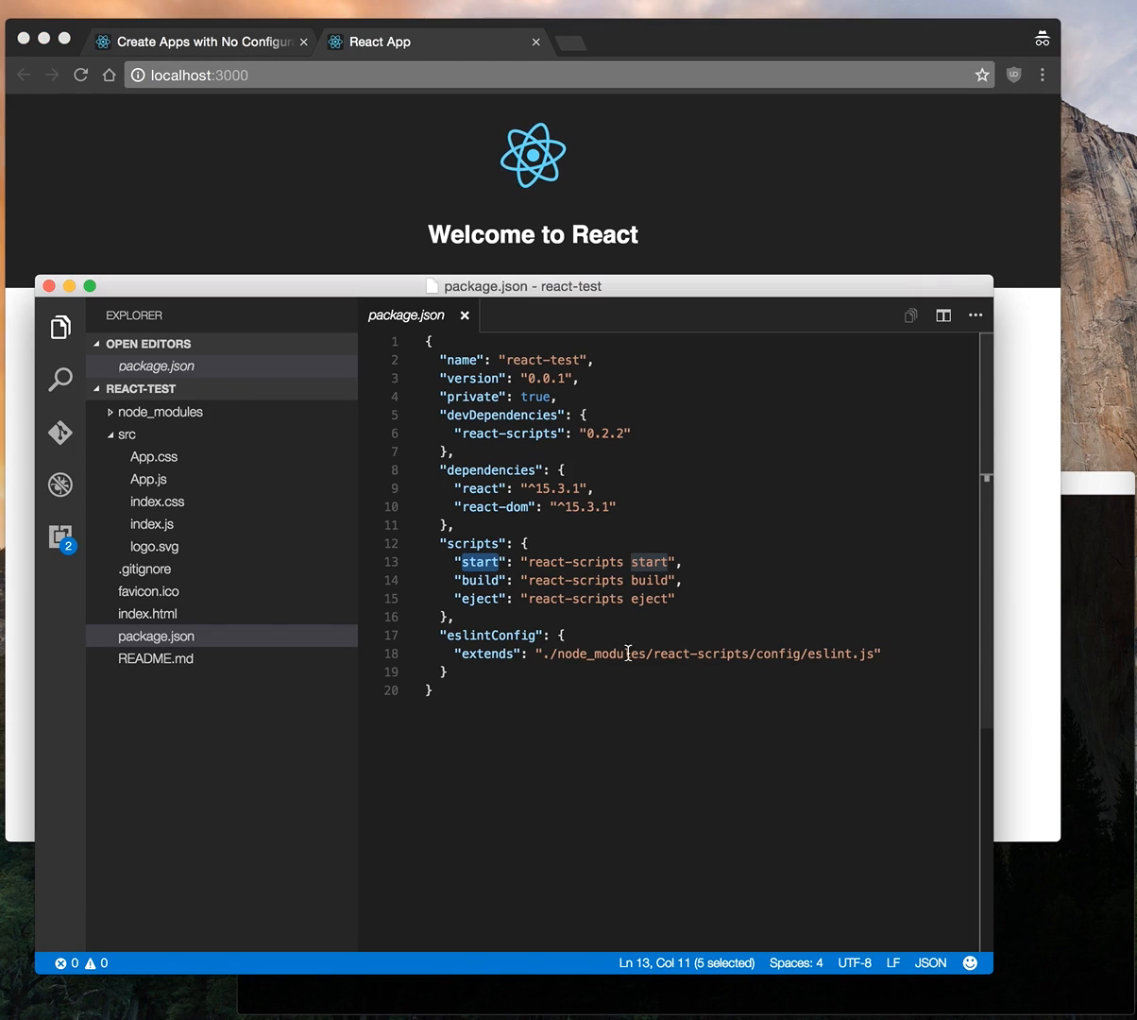
{"action": "mouse_move", "coordinate": [1033, 554]}
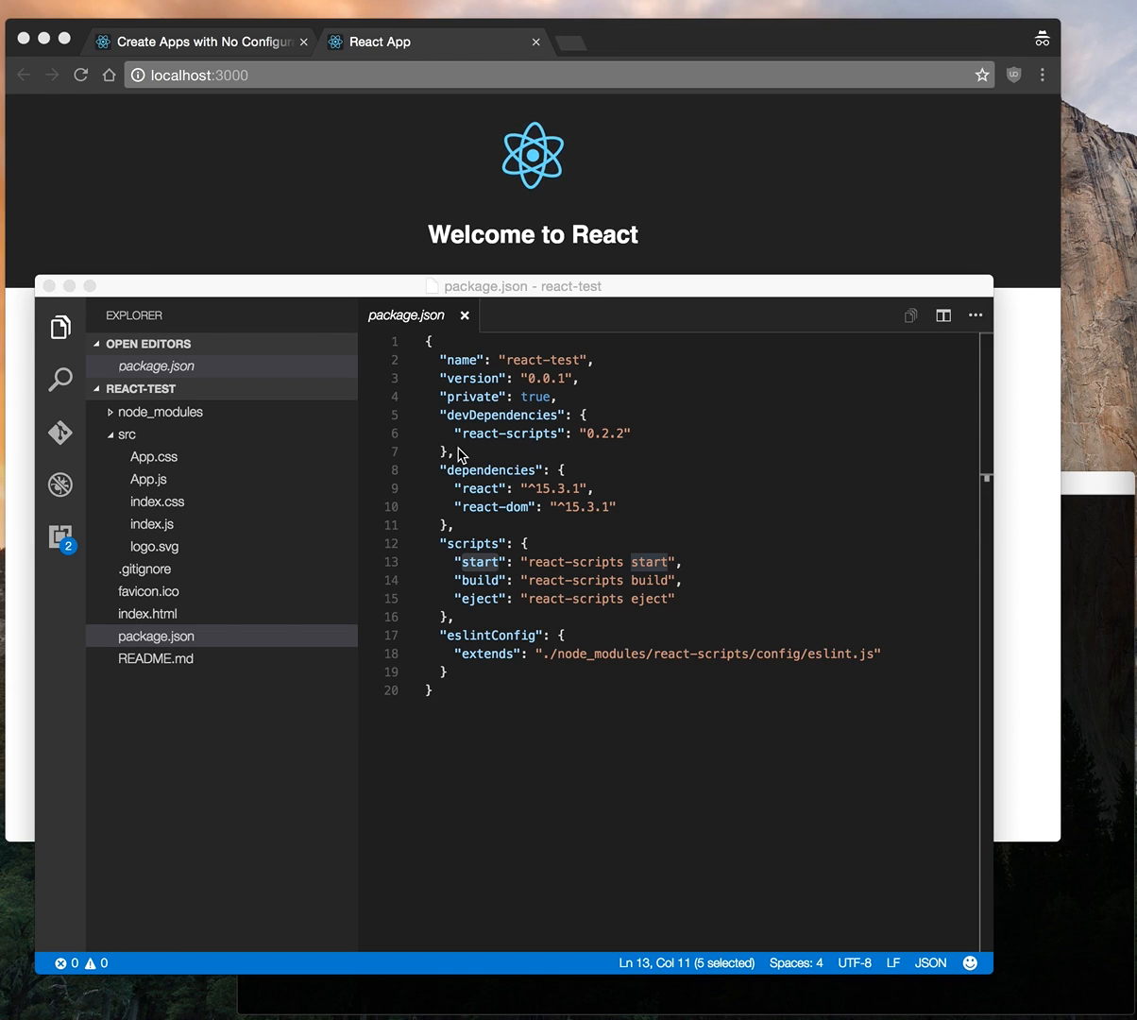
{"action": "mouse_move", "coordinate": [128, 423]}
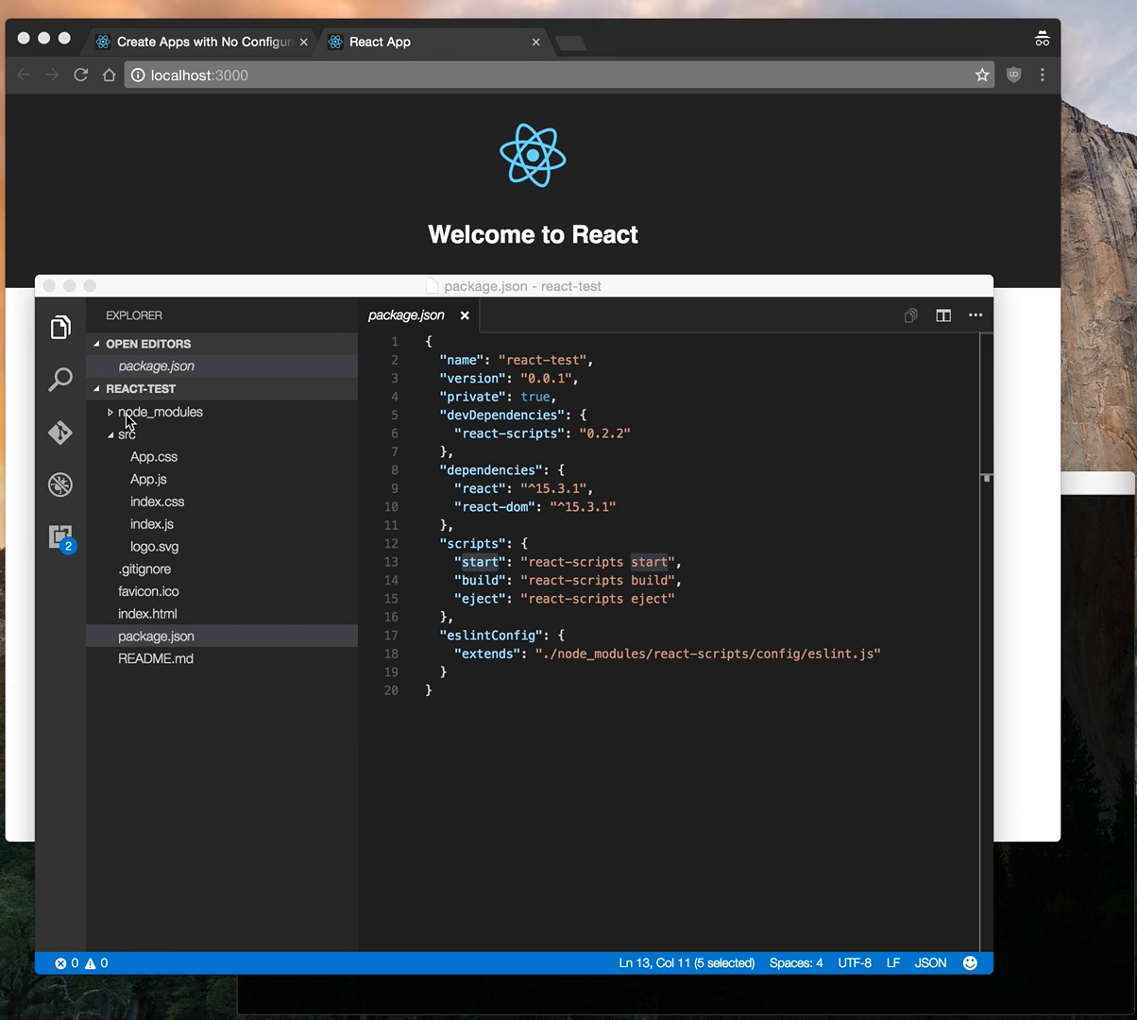
- Open index.html and select the root div's id
{"action": "left_click", "coordinate": [126, 434]}
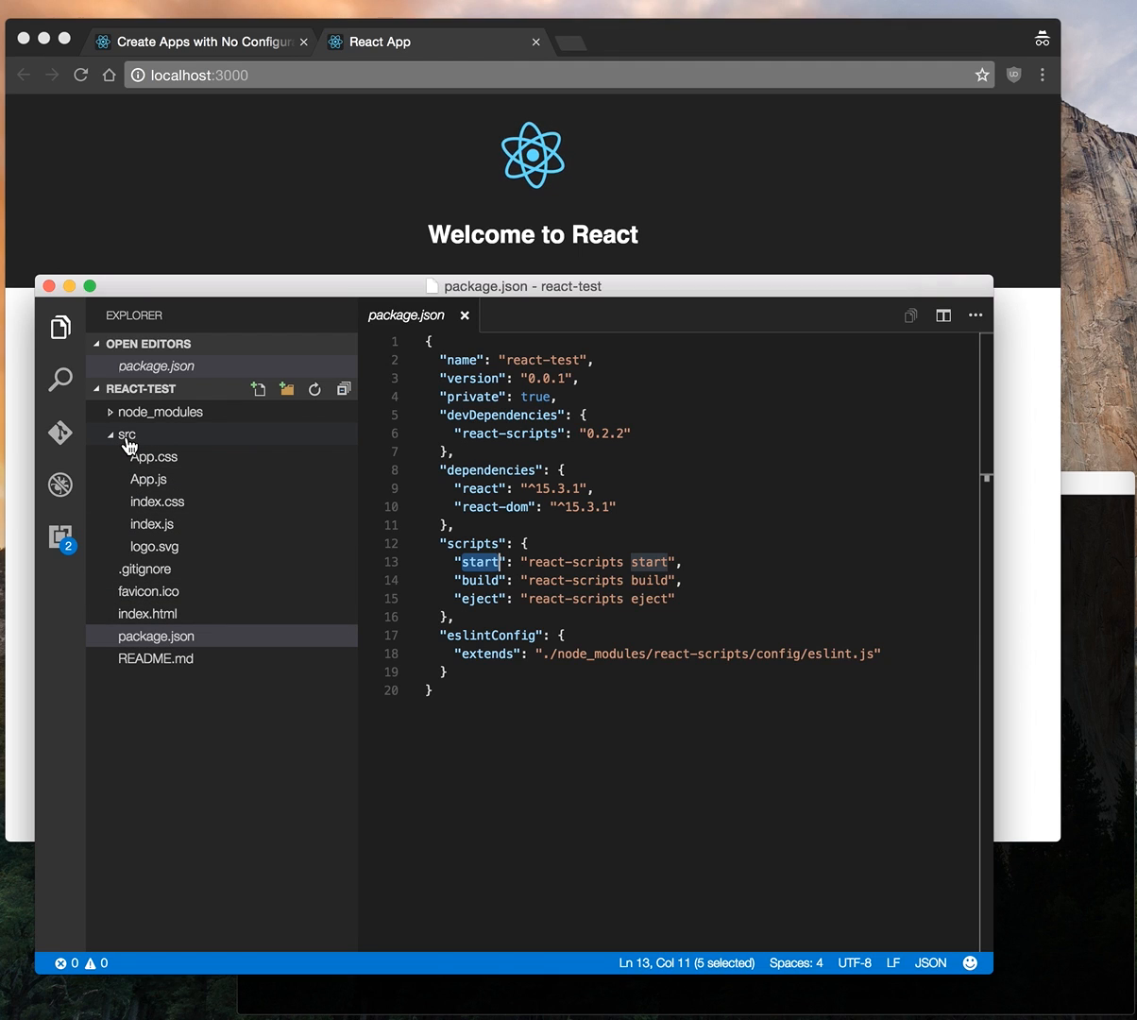
{"action": "left_click", "coordinate": [126, 434]}
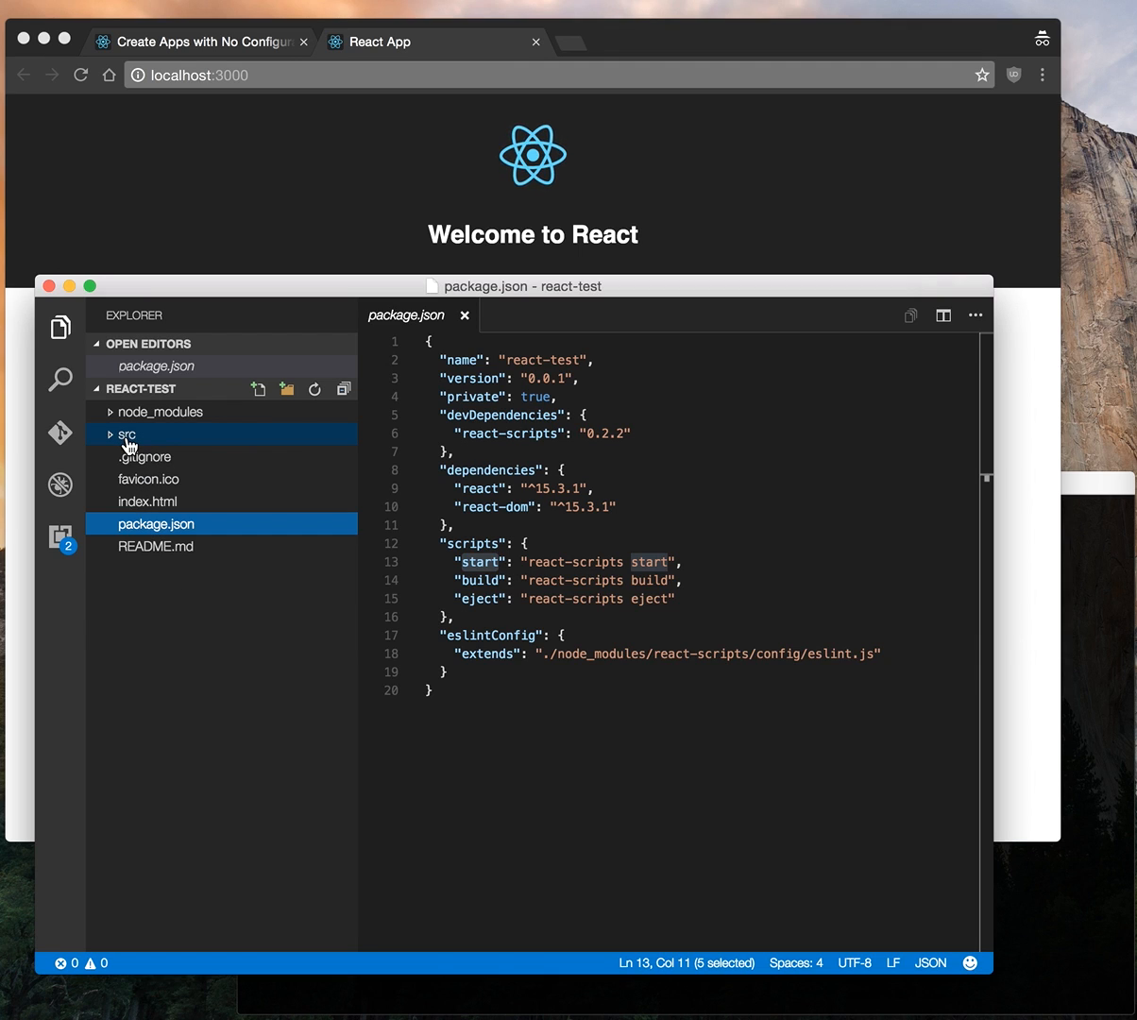
{"action": "left_click", "coordinate": [147, 501]}
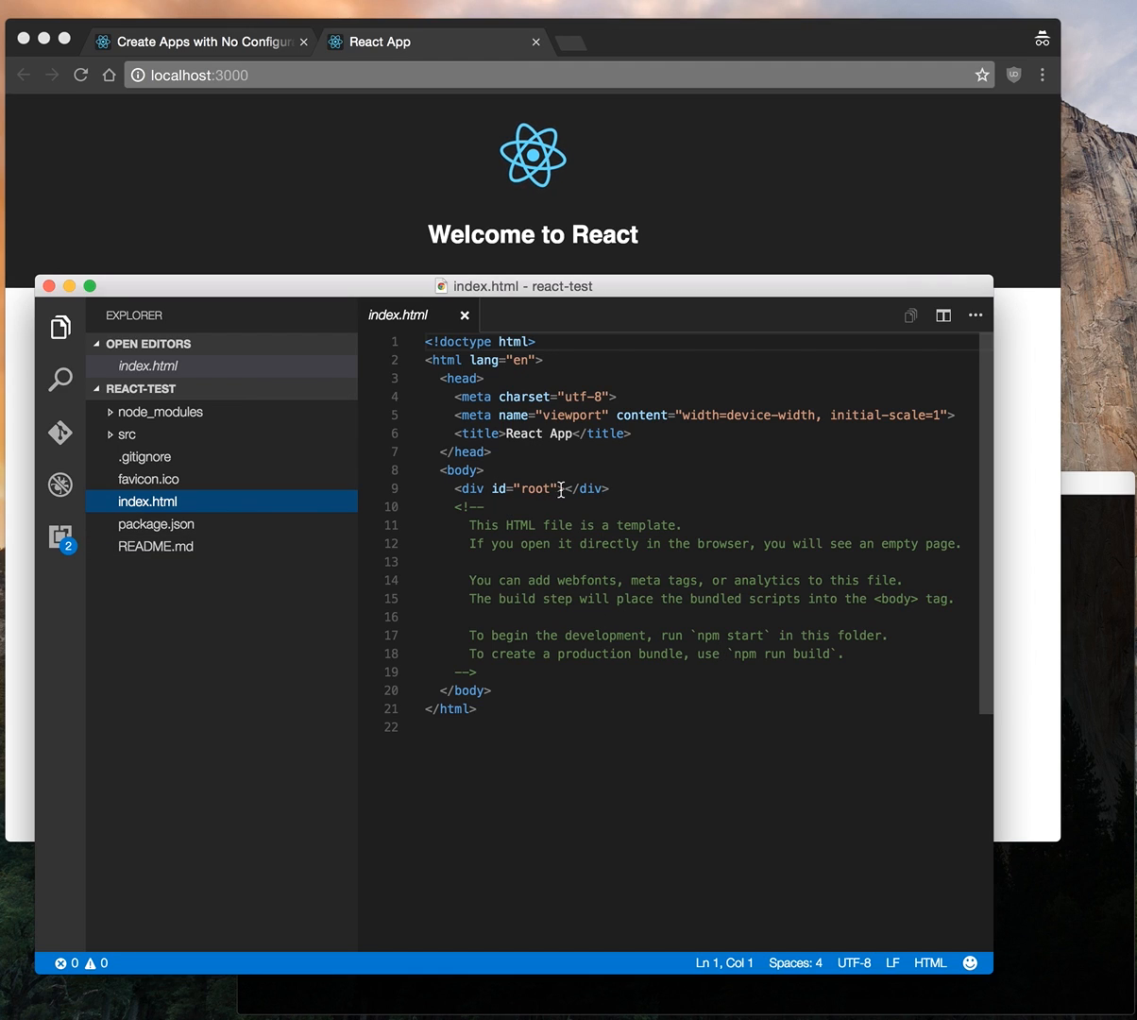
{"action": "double_click", "coordinate": [537, 488]}
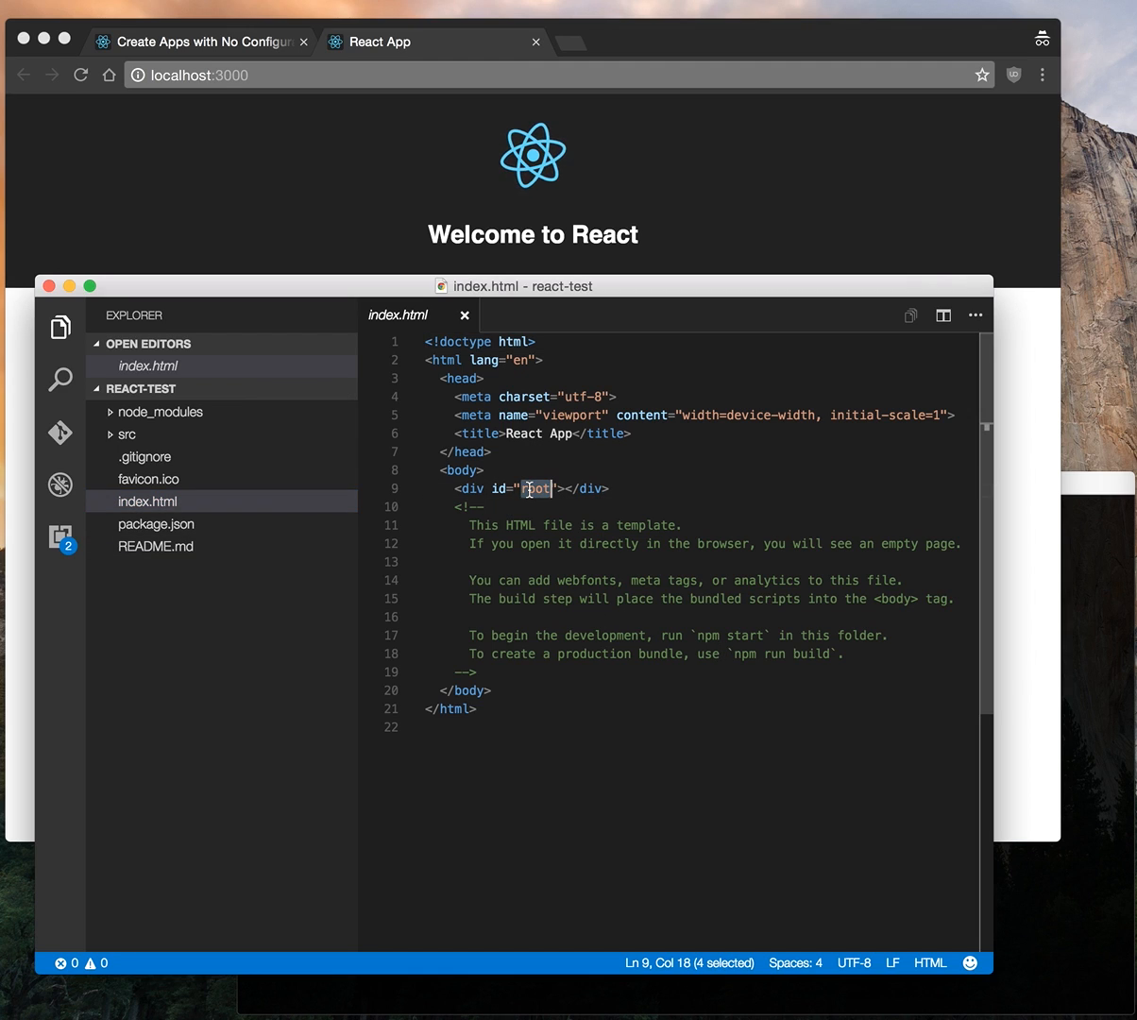
- Expand src and open index.js and App.js to see how the app renders
{"action": "left_click", "coordinate": [126, 435]}
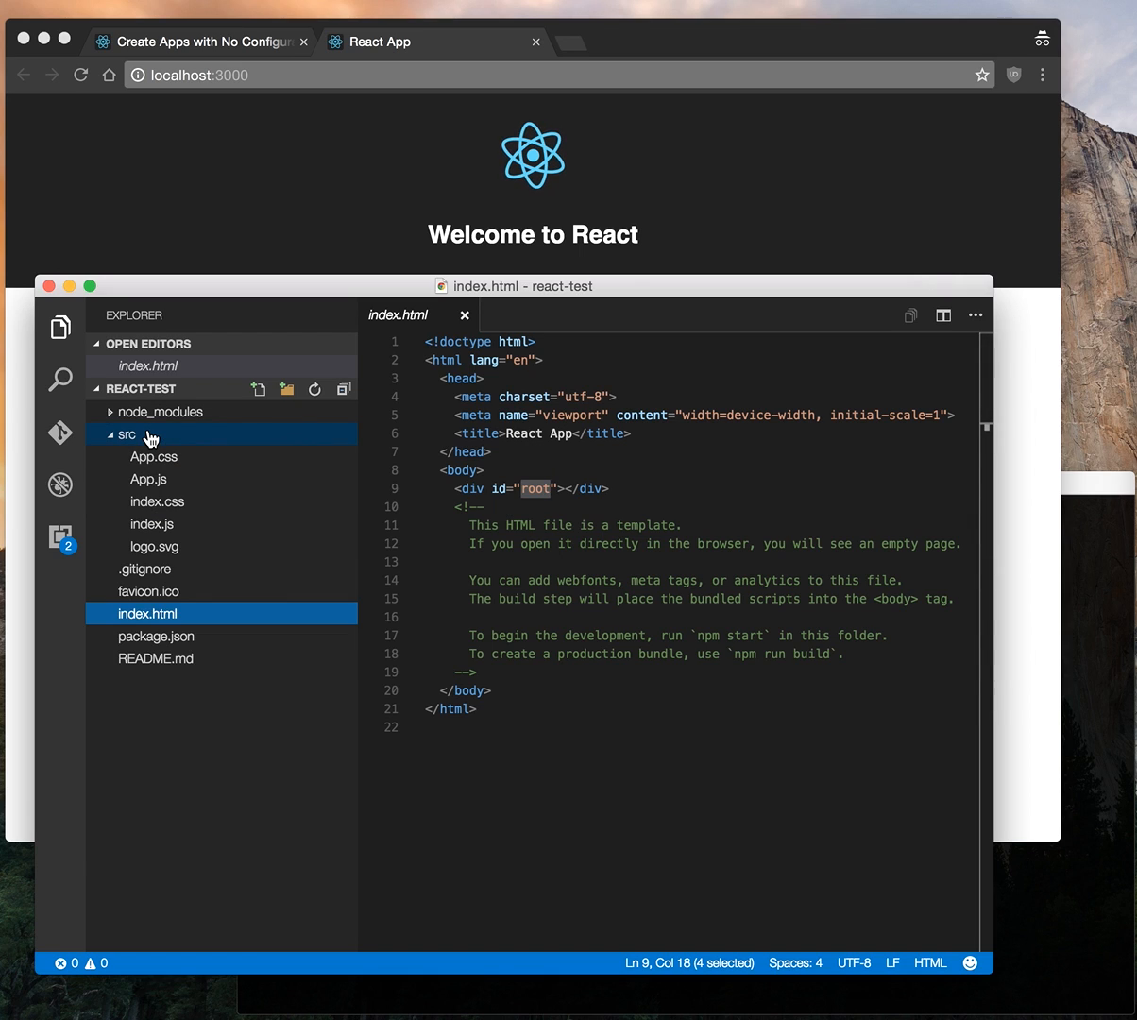
{"action": "left_click", "coordinate": [152, 524]}
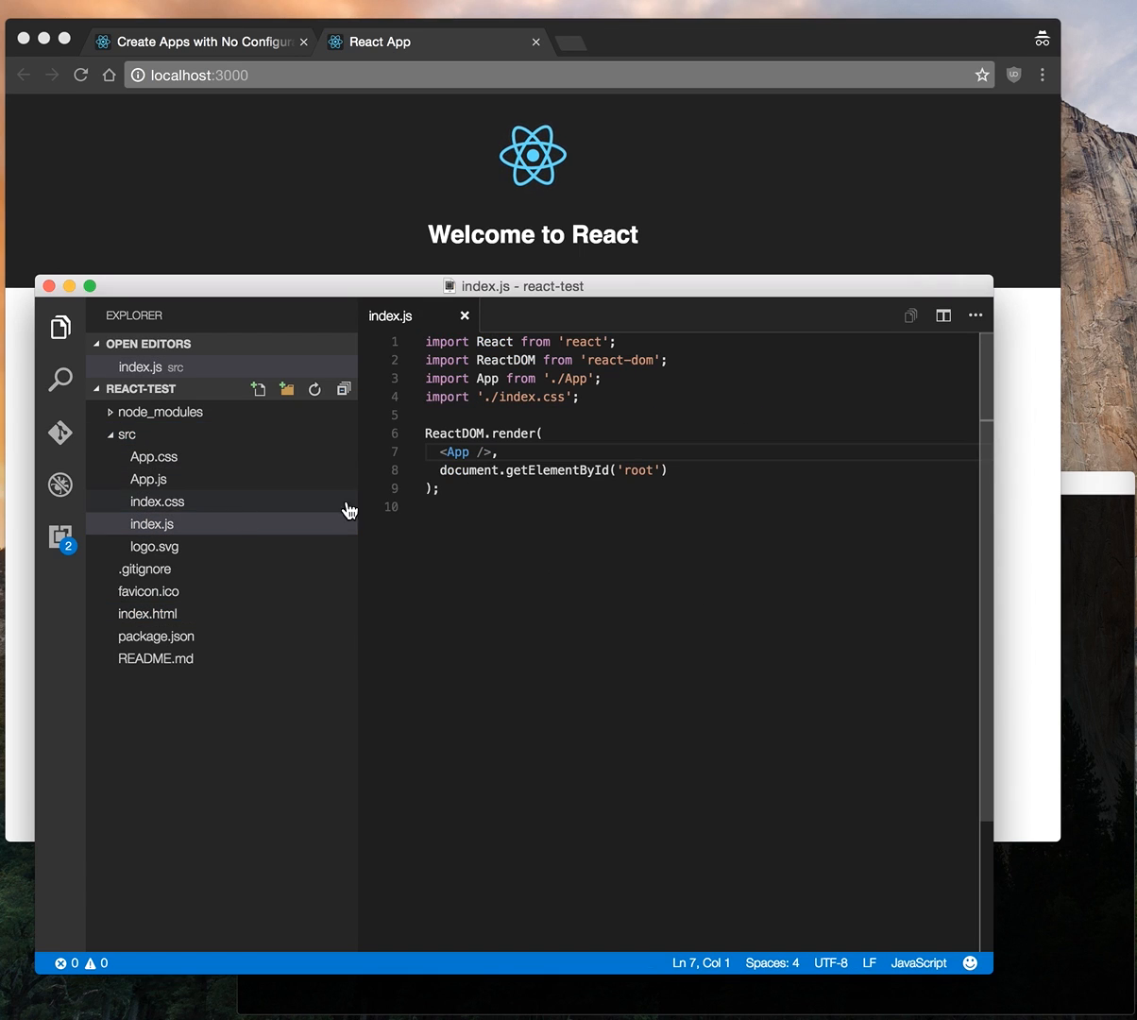
{"action": "mouse_move", "coordinate": [219, 505]}
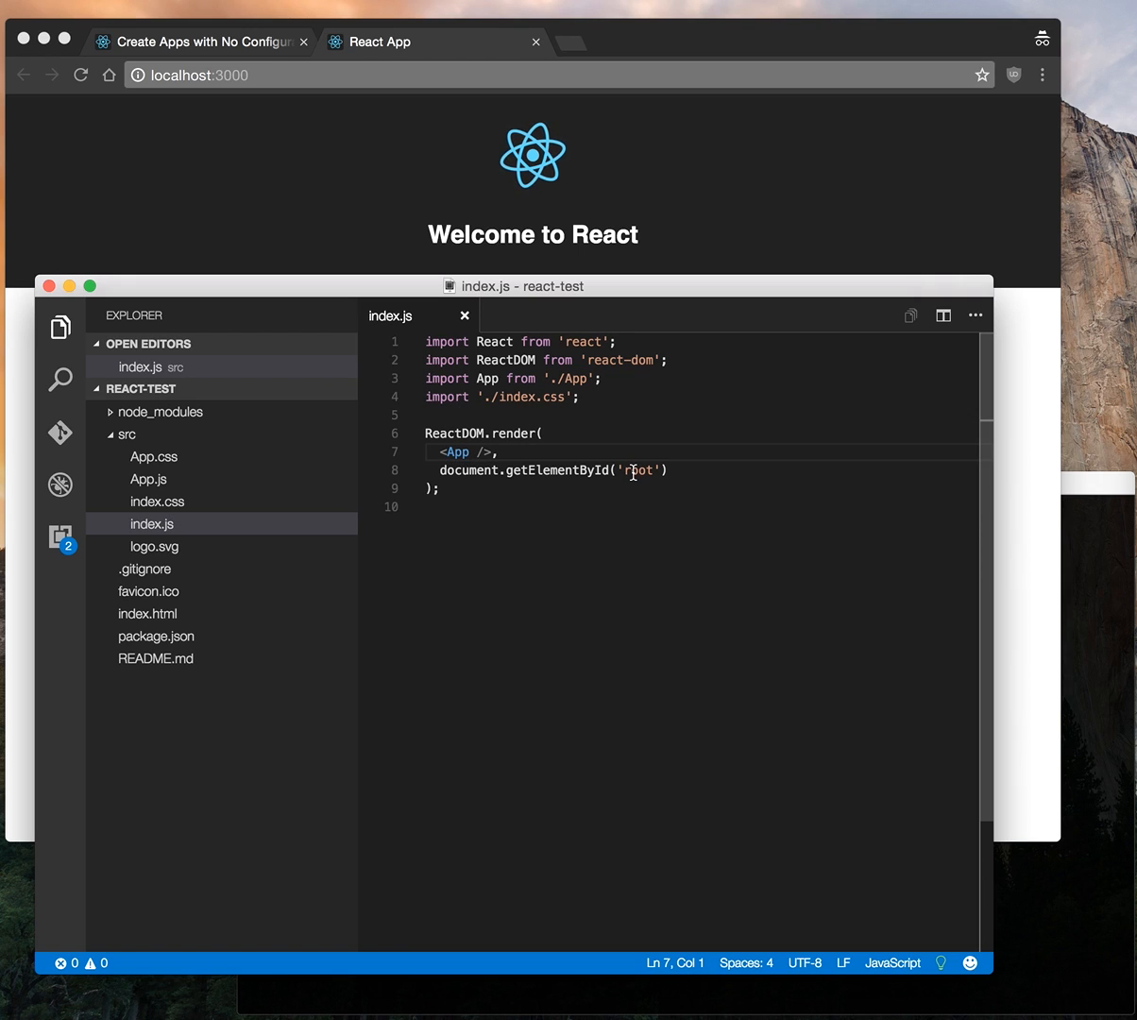
{"action": "left_click", "coordinate": [148, 479]}
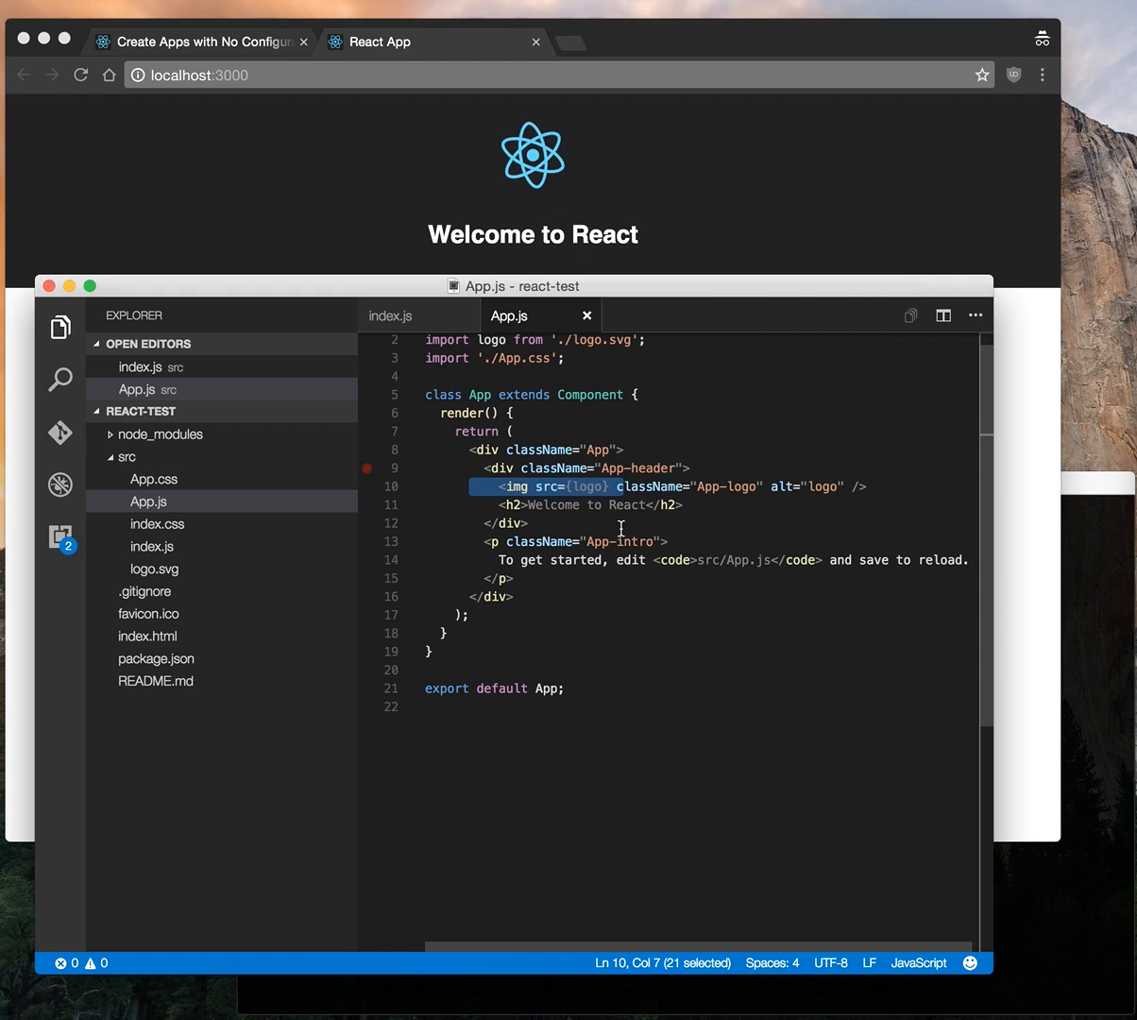
{"action": "left_click", "coordinate": [601, 523]}
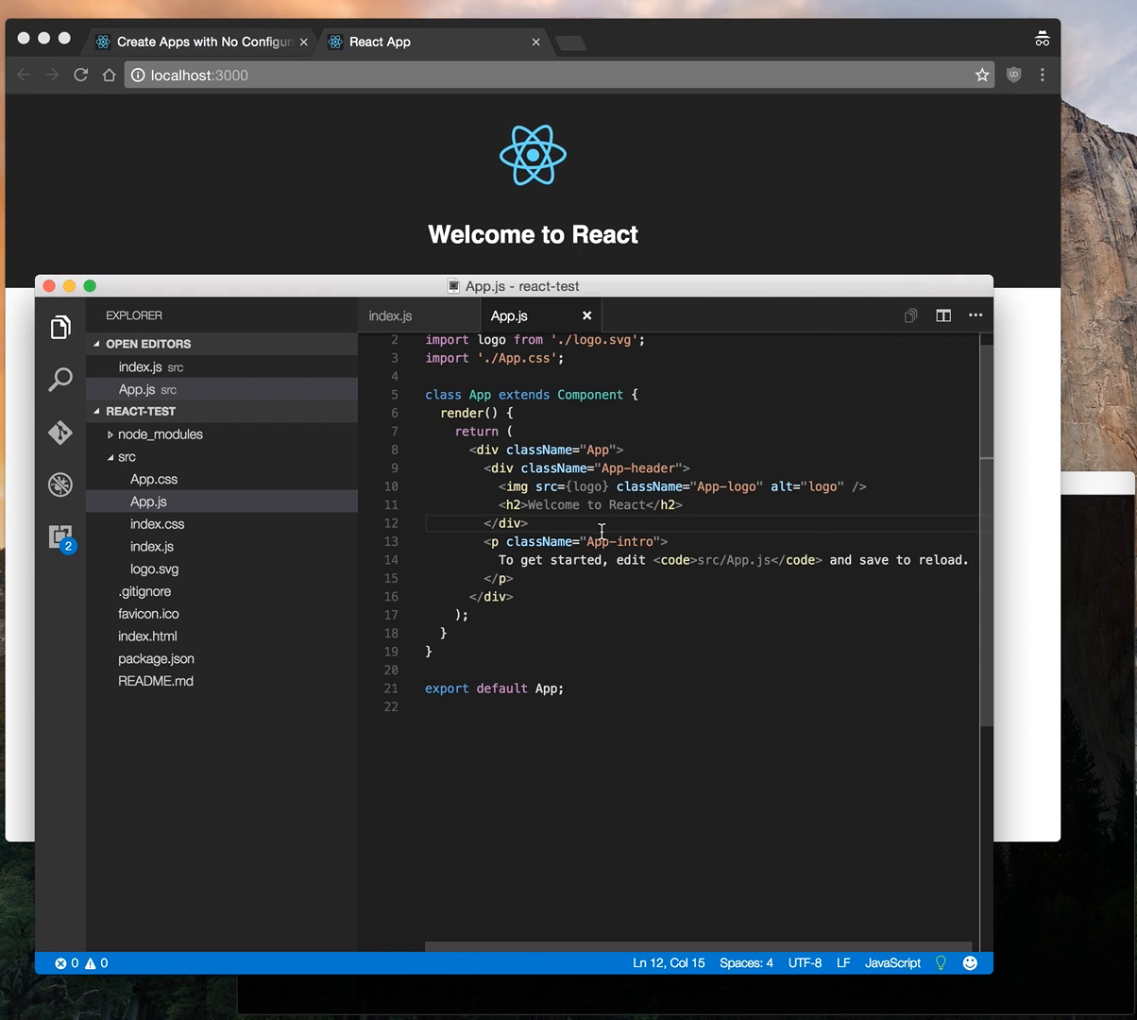
{"action": "scroll", "scroll_direction": "up", "scroll_amount": 3}
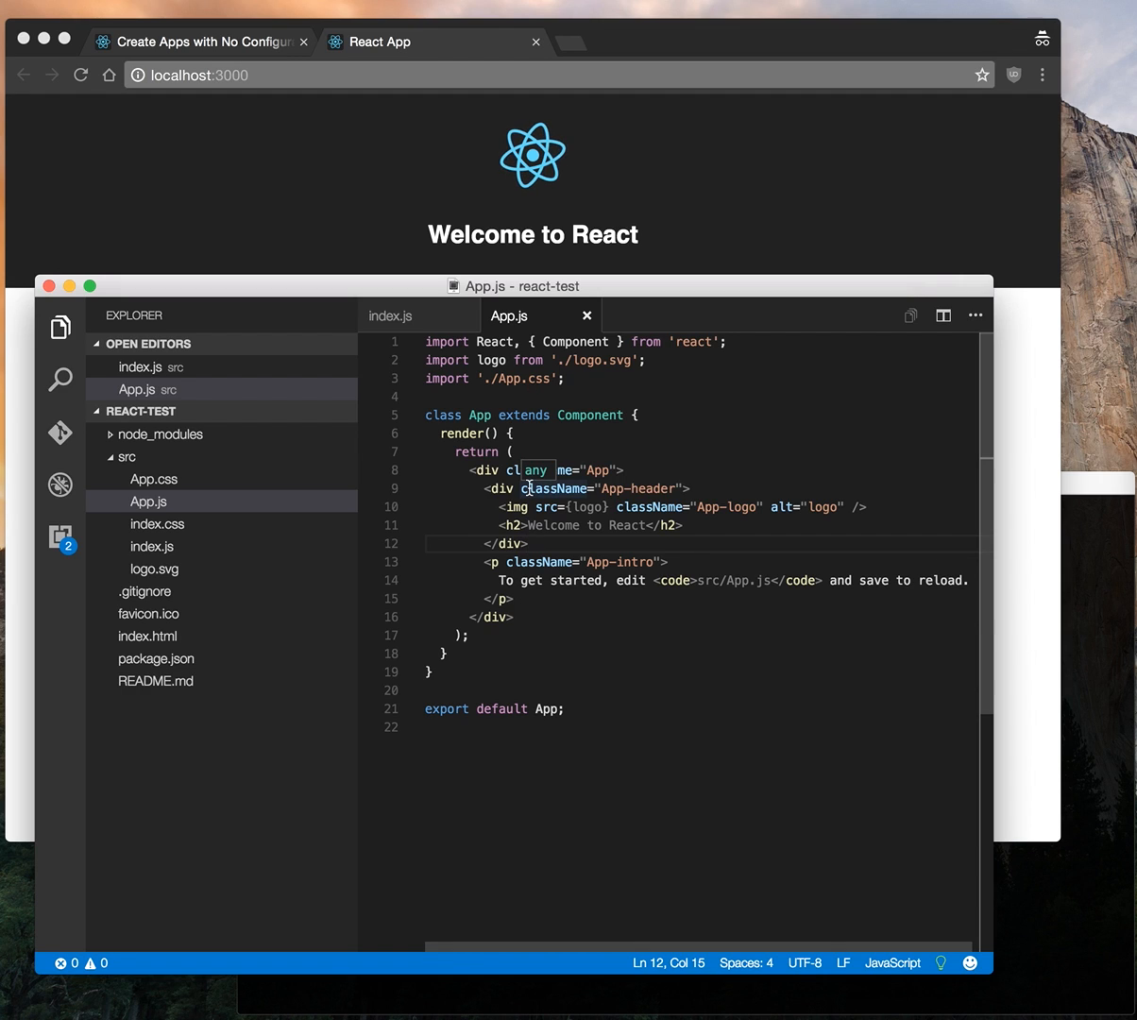
{"action": "mouse_move", "coordinate": [556, 622]}
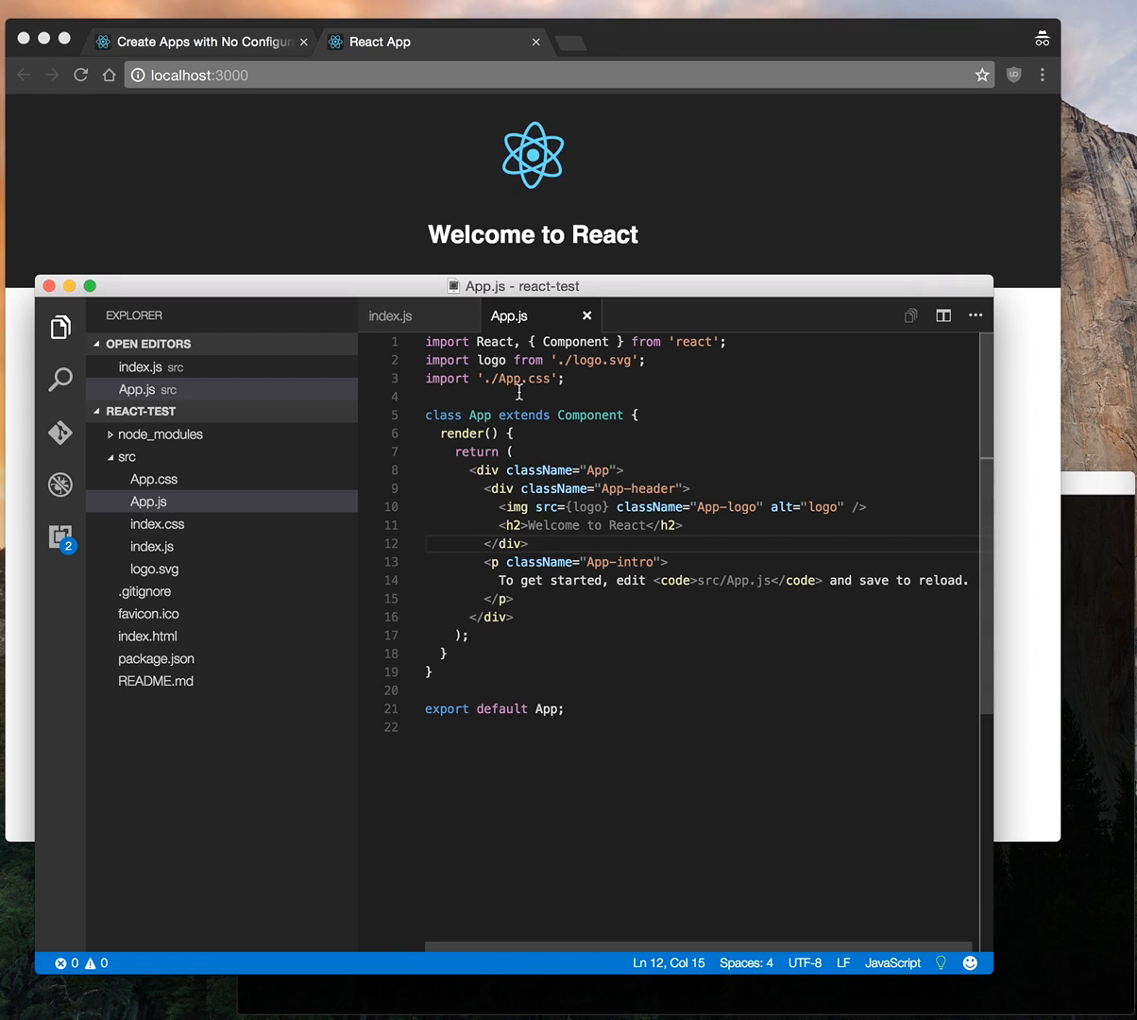
{"action": "mouse_move", "coordinate": [600, 573]}
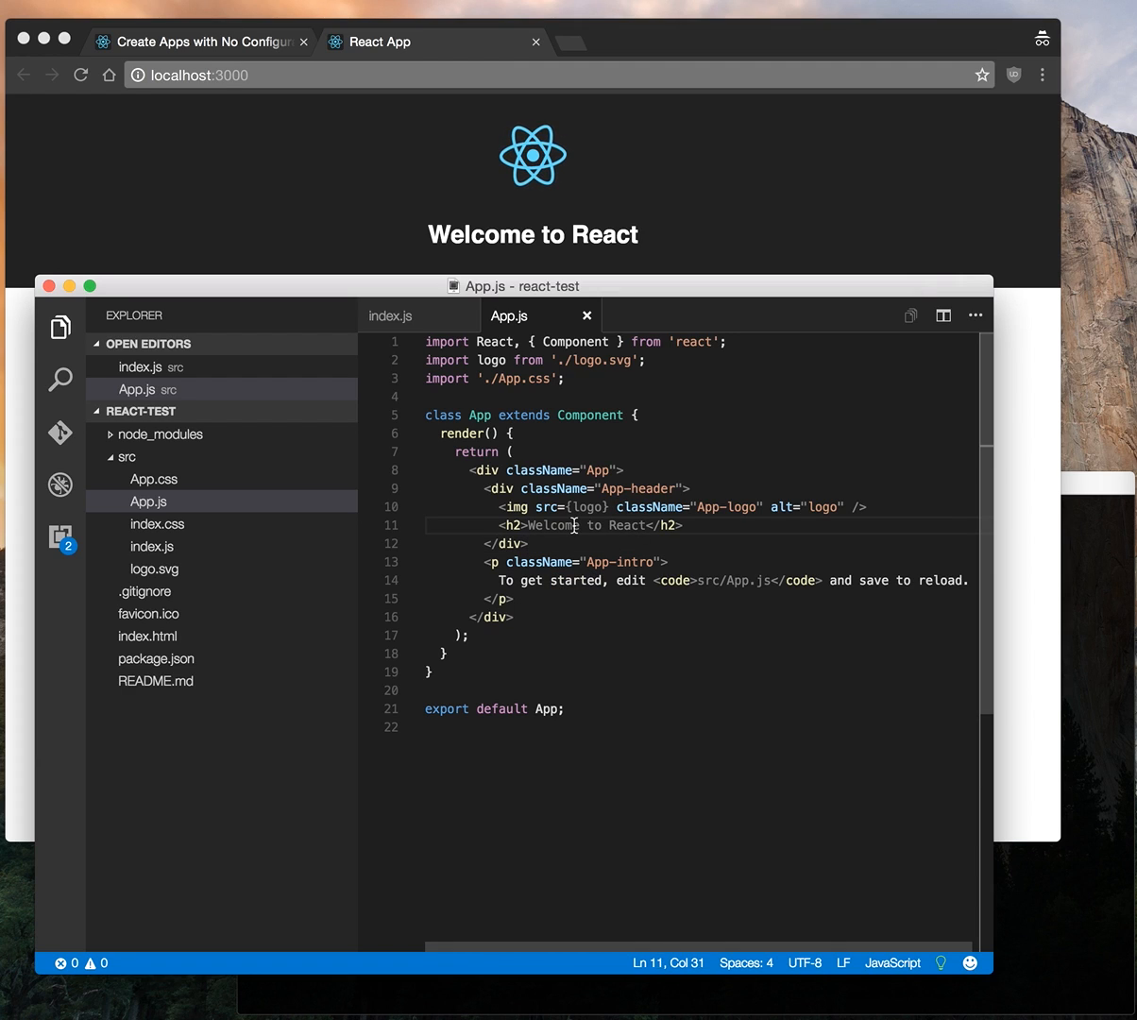
{"action": "double_click", "coordinate": [553, 525]}
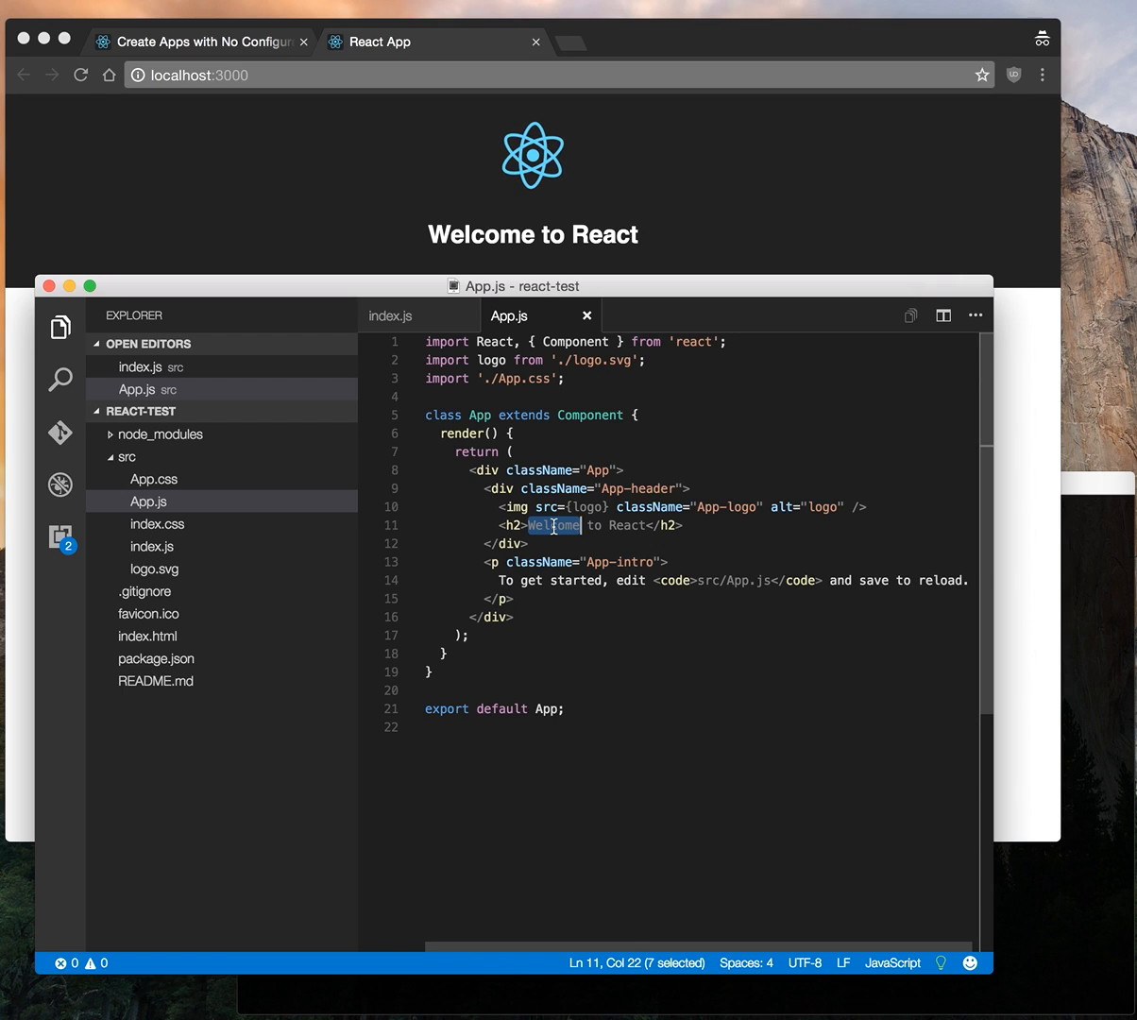
{"action": "type", "text": "hi"}
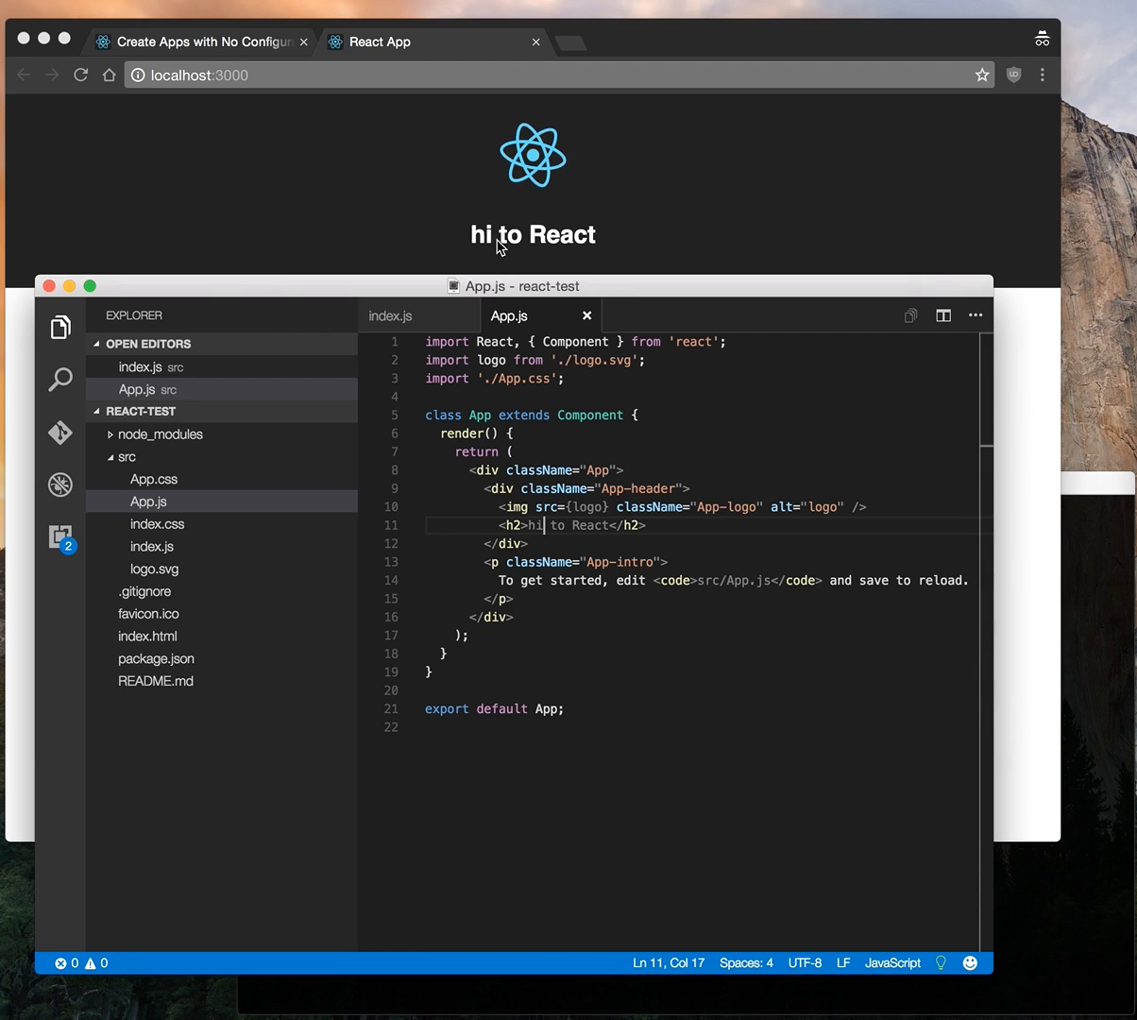
{"action": "mouse_move", "coordinate": [492, 309]}
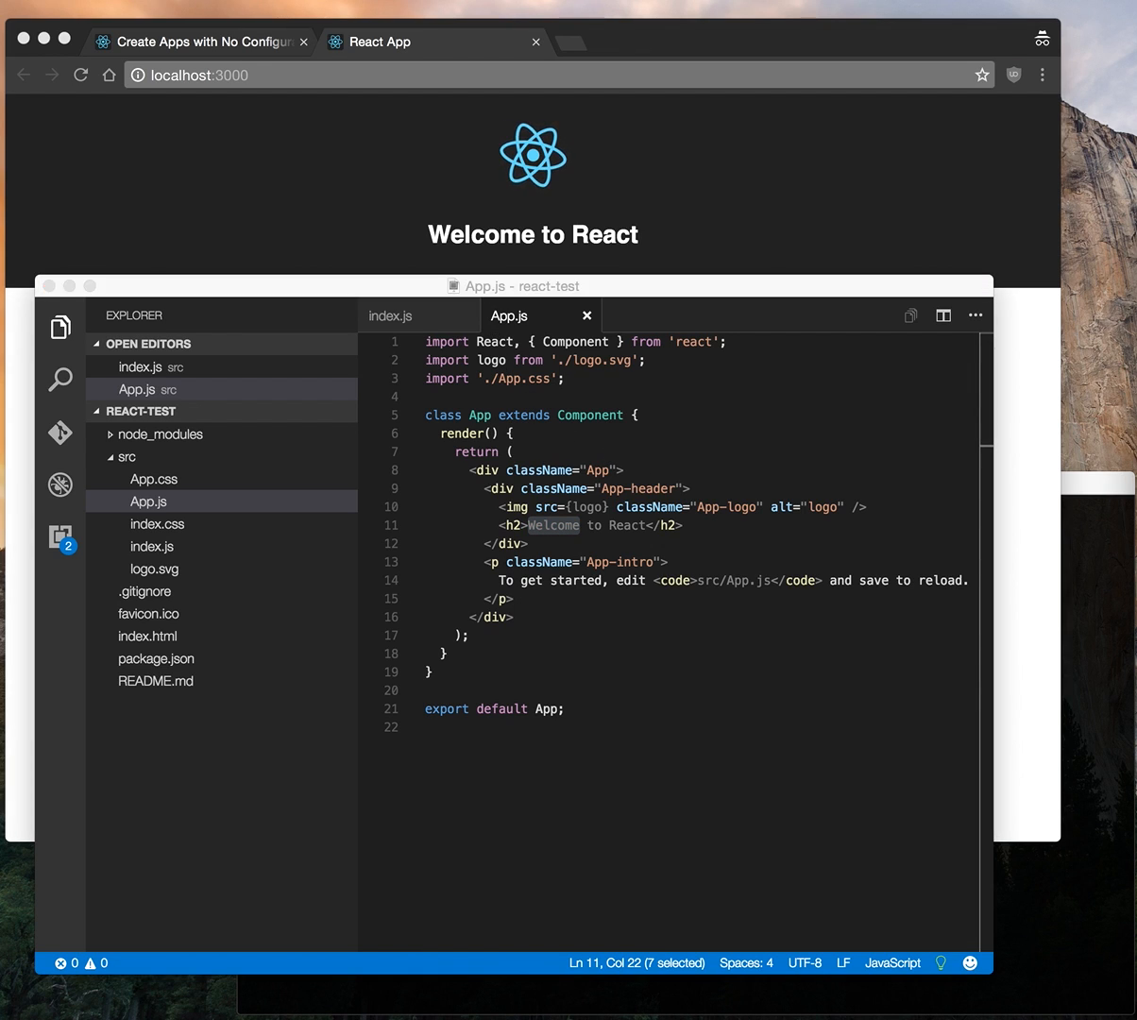
{"action": "mouse_move", "coordinate": [580, 709]}
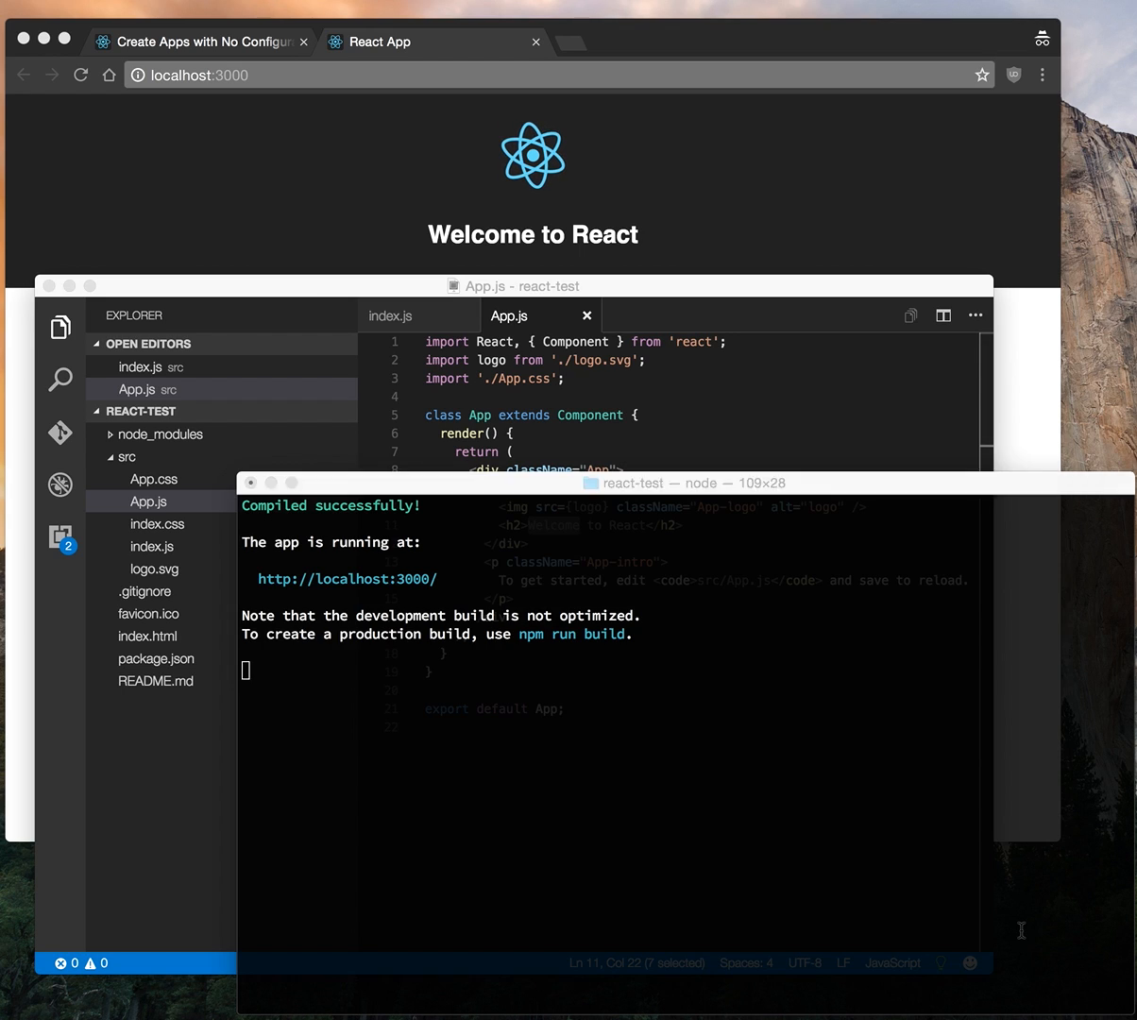
- Stop the dev server with Ctrl+C and run npm run build
{"action": "key", "text": "ctrl+c"}
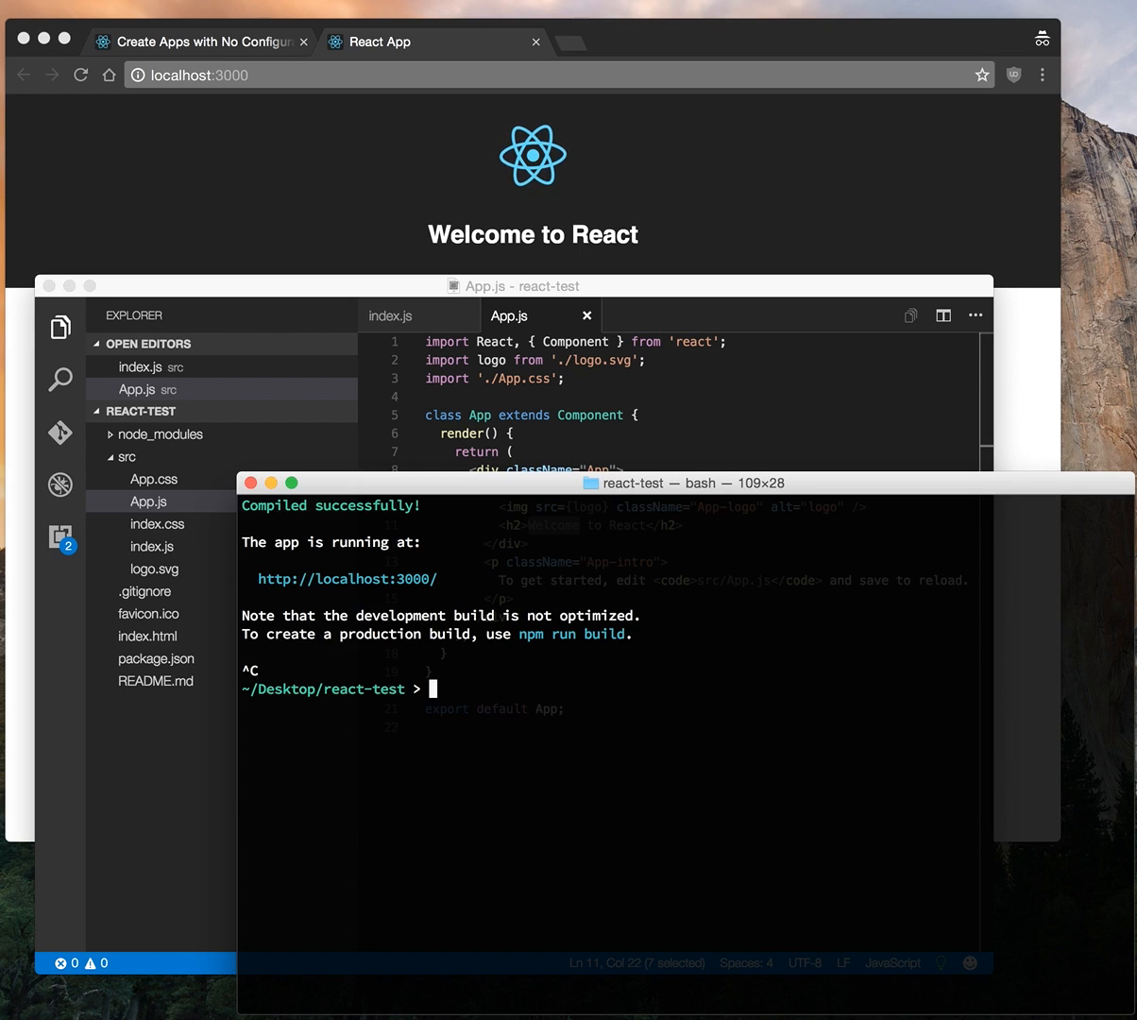
{"action": "type", "text": "npm r"}
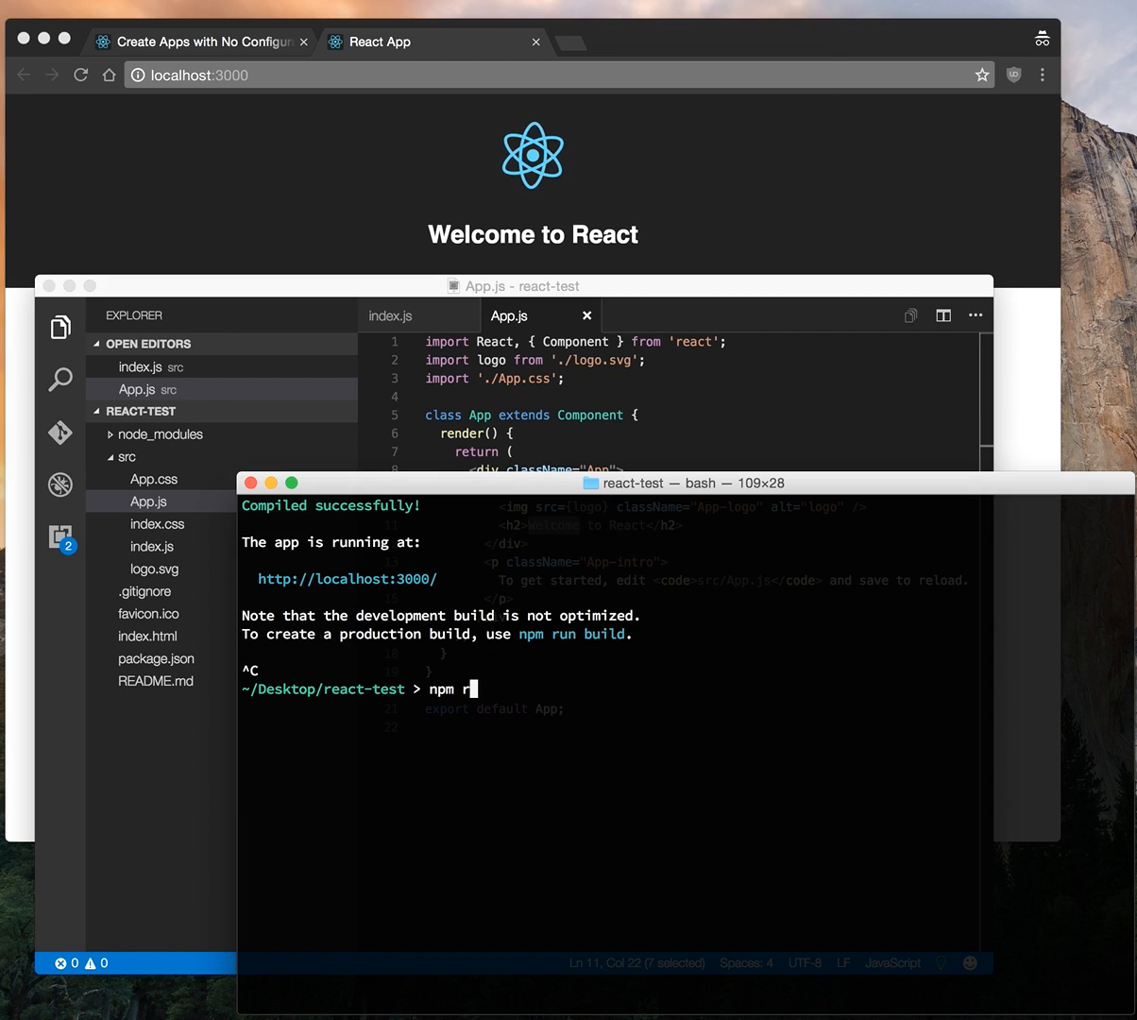
{"action": "key", "text": "Return"}
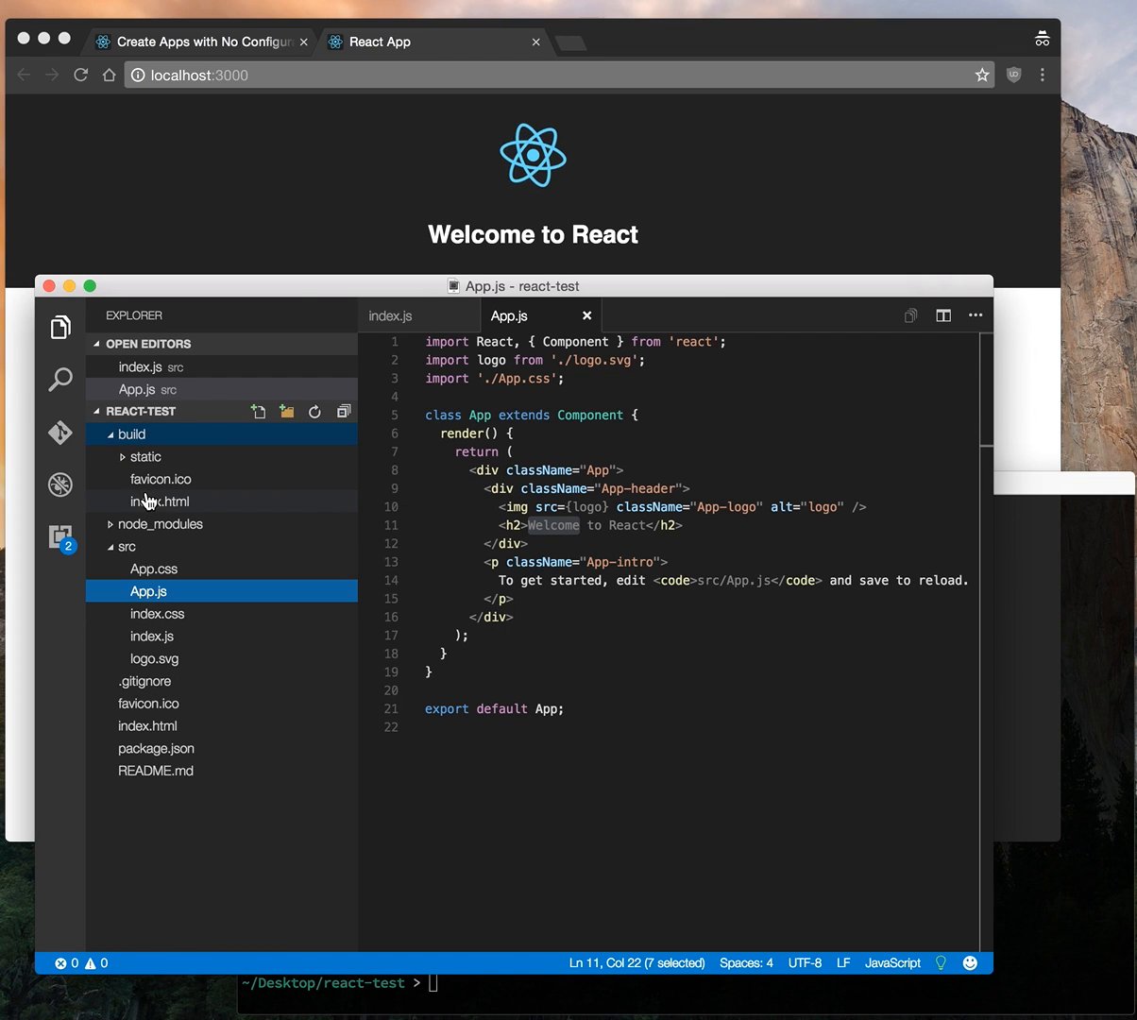
{"action": "mouse_move", "coordinate": [185, 458]}
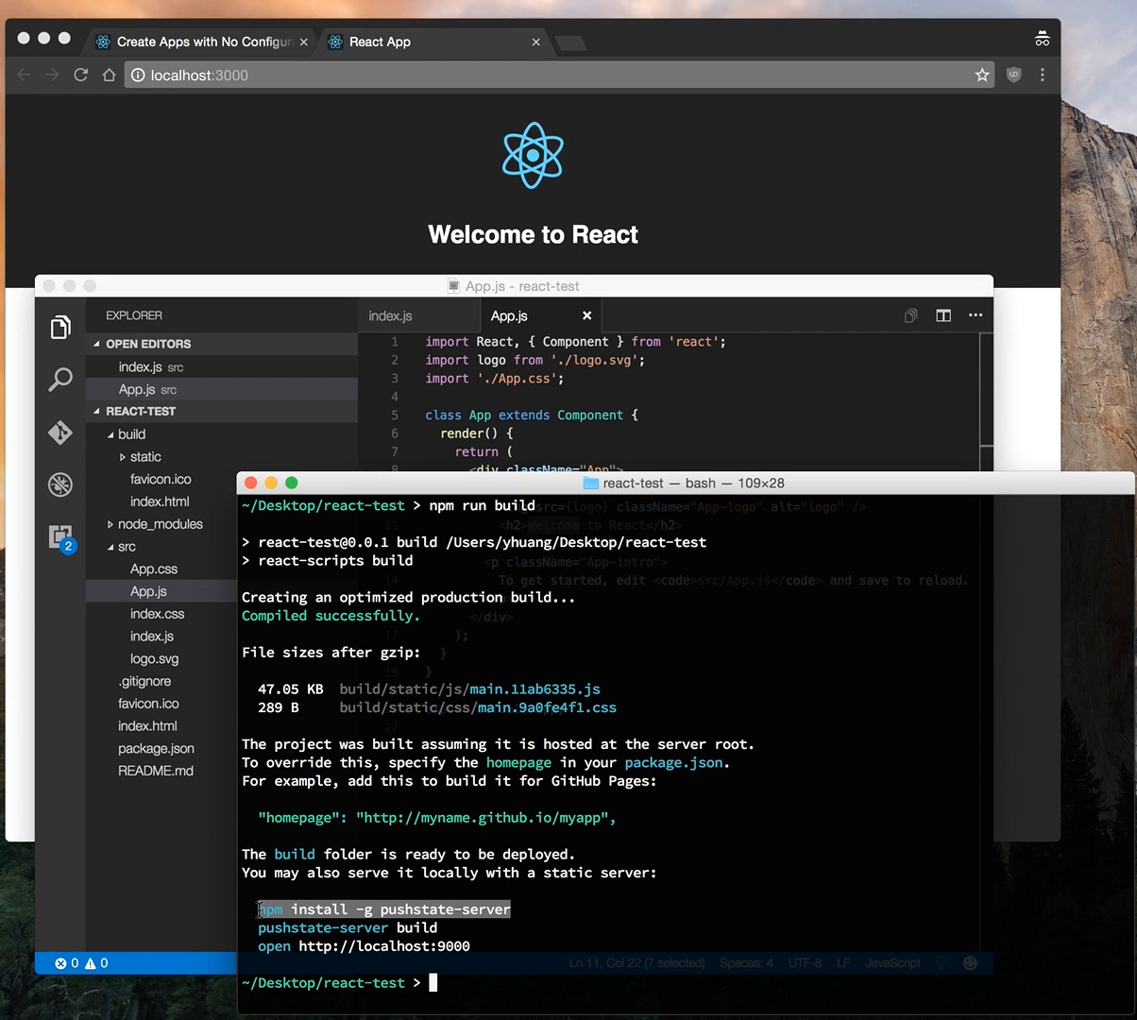
- Install pushstate-server globally and serve the build folder with it
{"action": "type", "text": "npm install -g pushstate-server"}
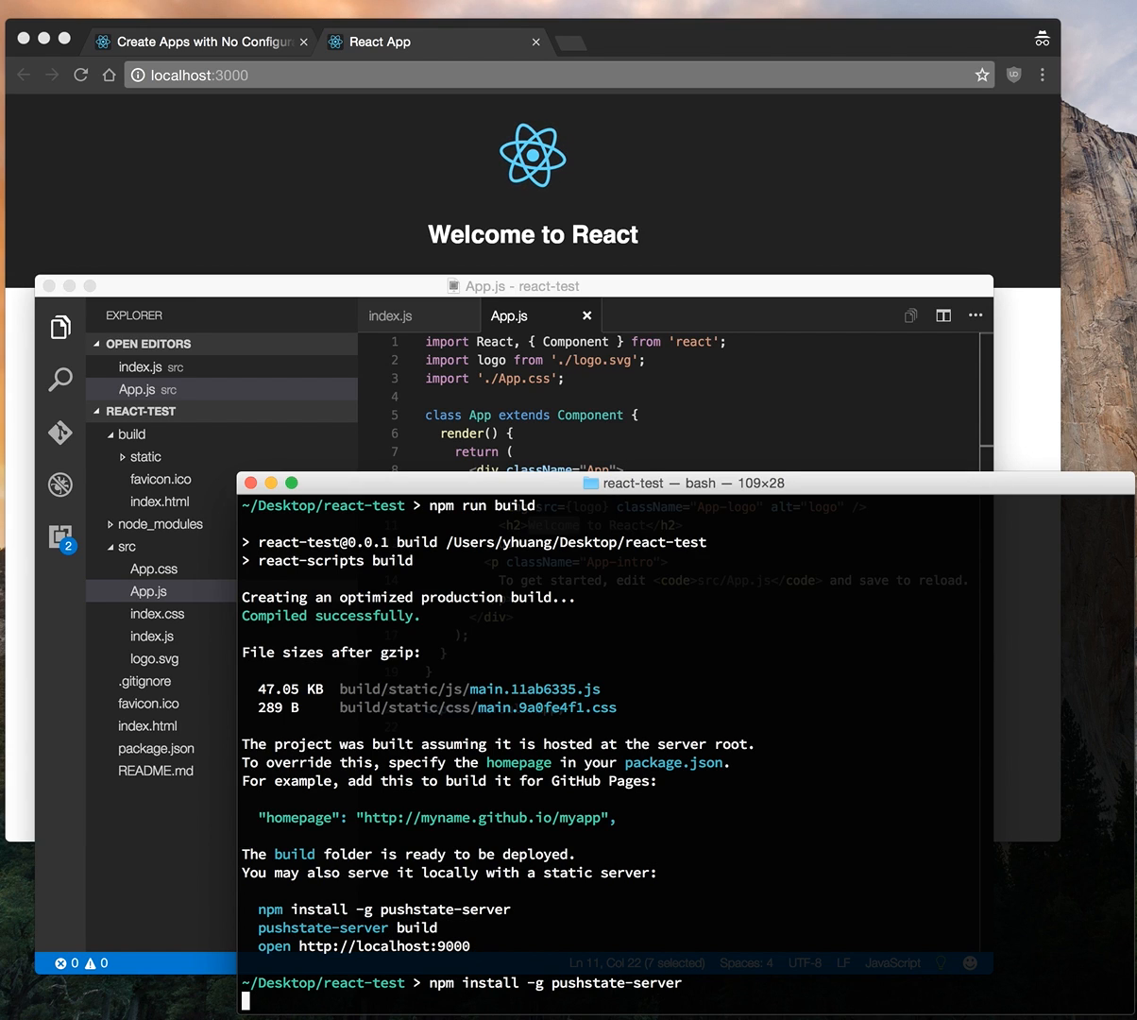
{"action": "key", "text": "Return"}
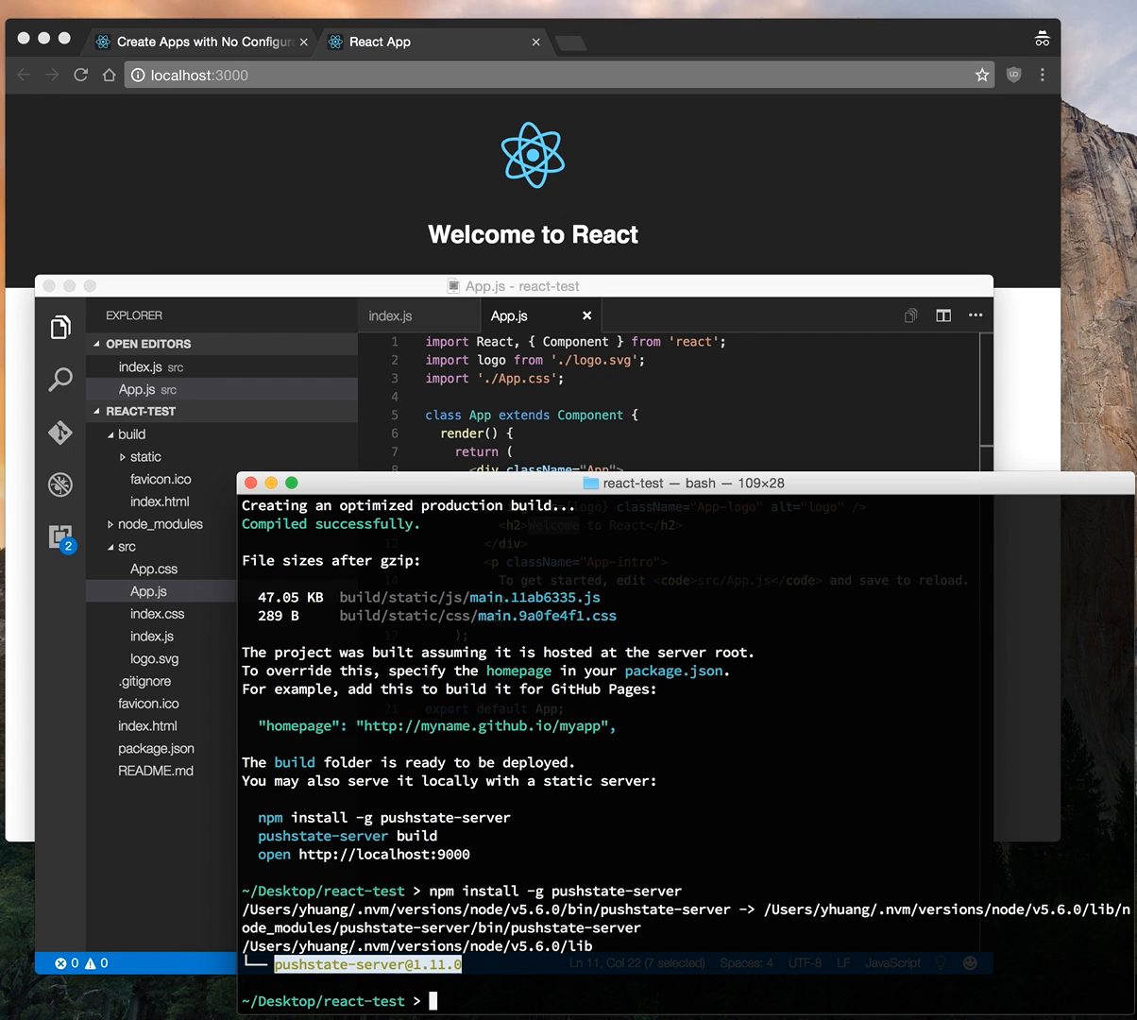
{"action": "type", "text": "pushs"}
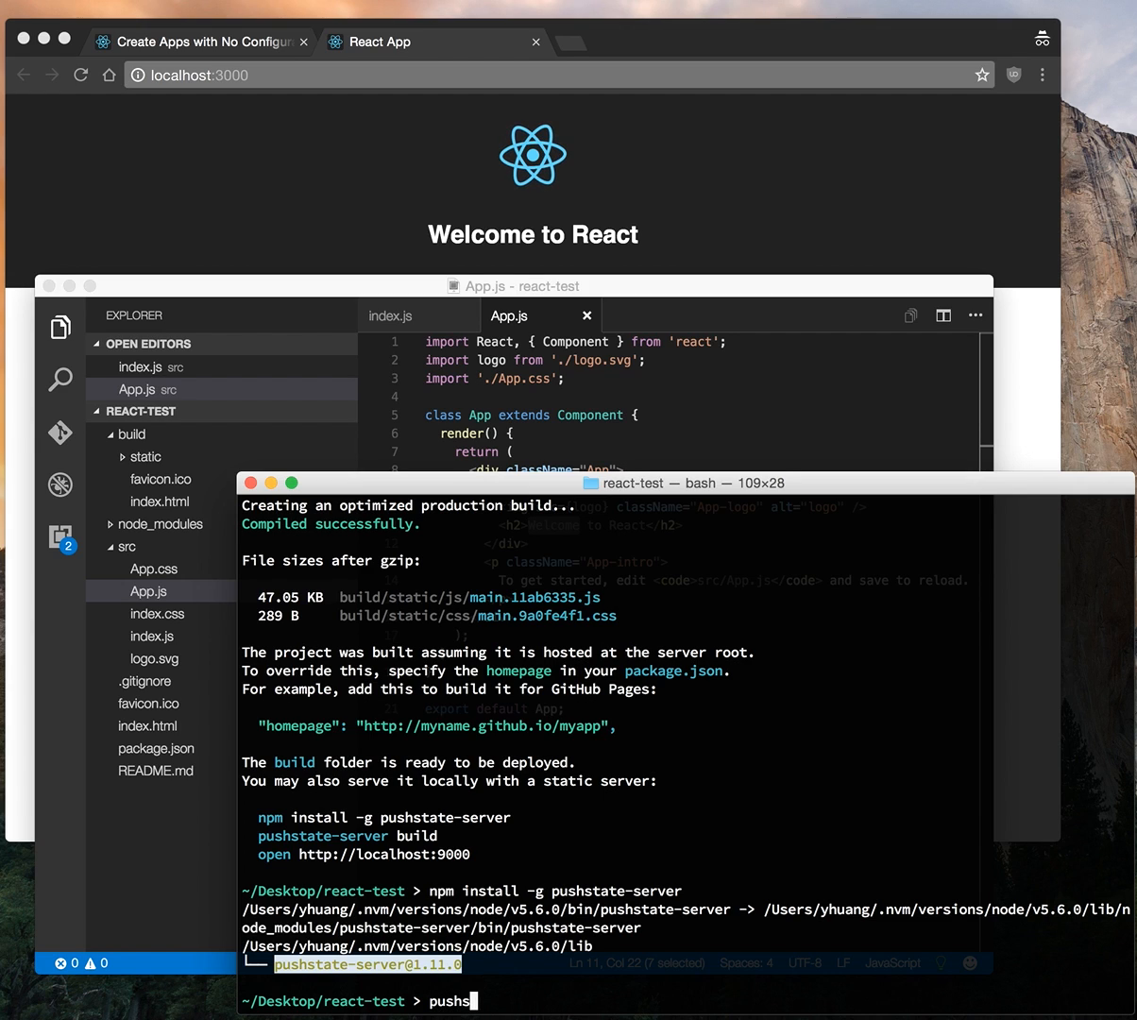
{"action": "type", "text": "tate-server build"}
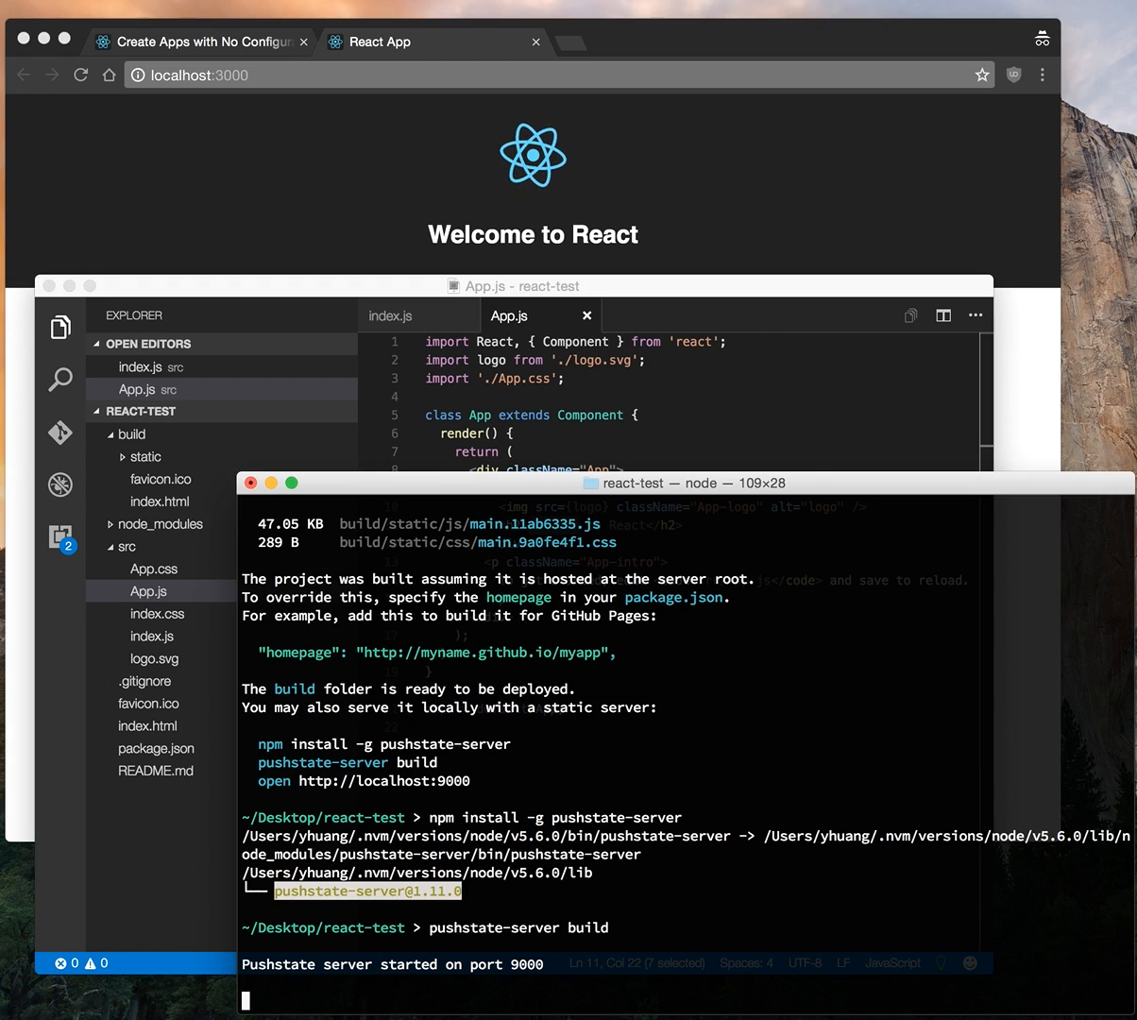
{"action": "mouse_move", "coordinate": [206, 668]}
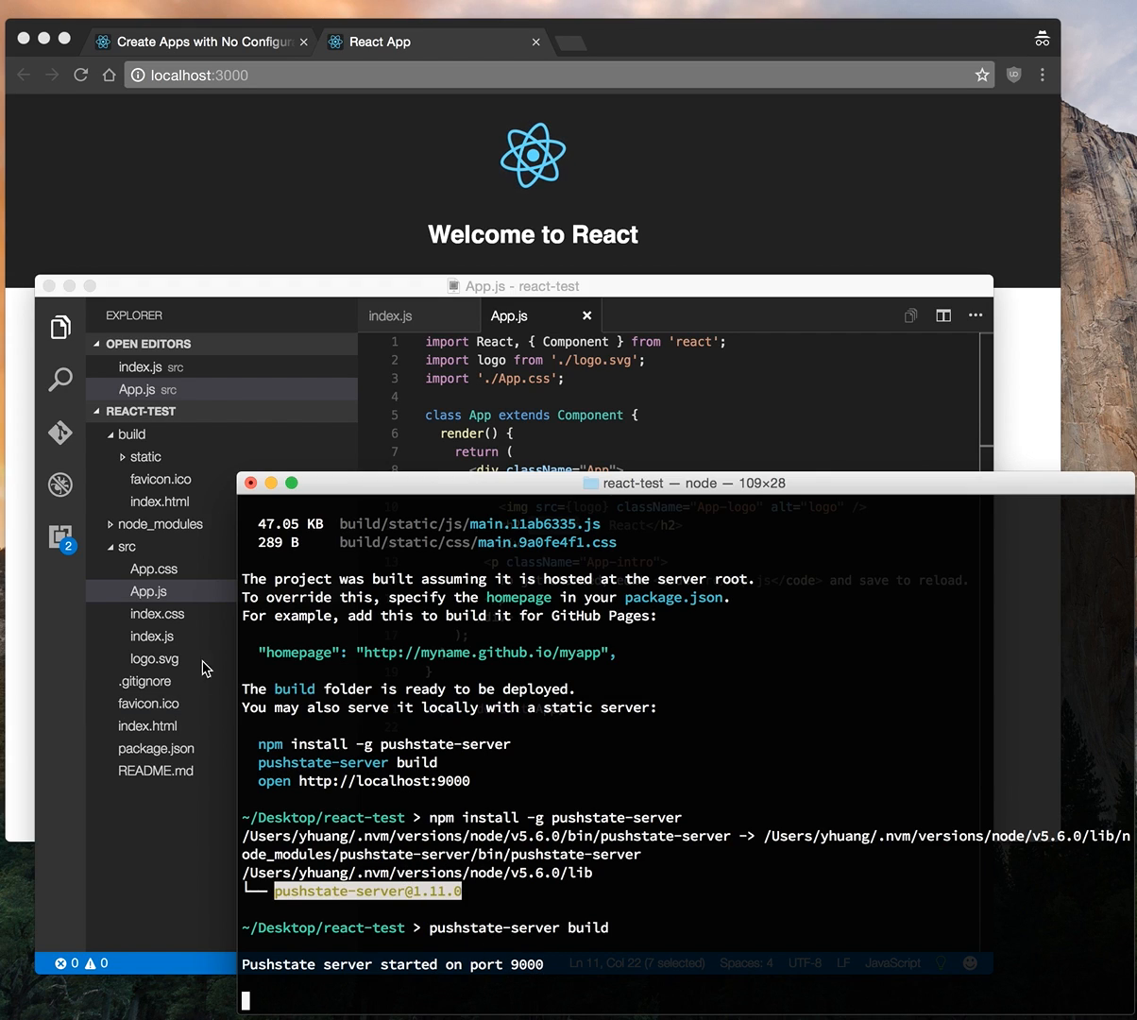
{"action": "mouse_move", "coordinate": [892, 159]}
{"action": "type", "text": "9"}
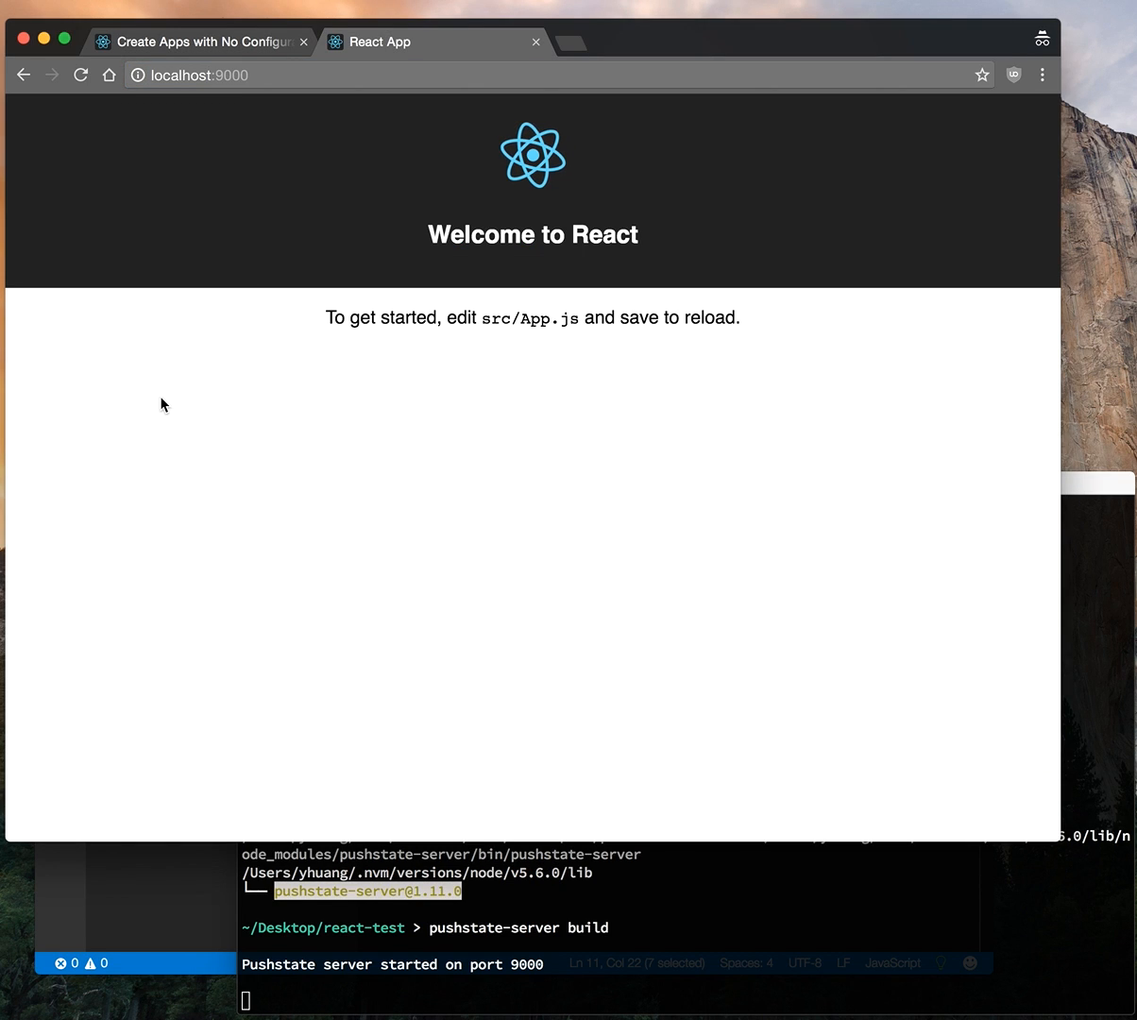
{"action": "mouse_move", "coordinate": [255, 622]}
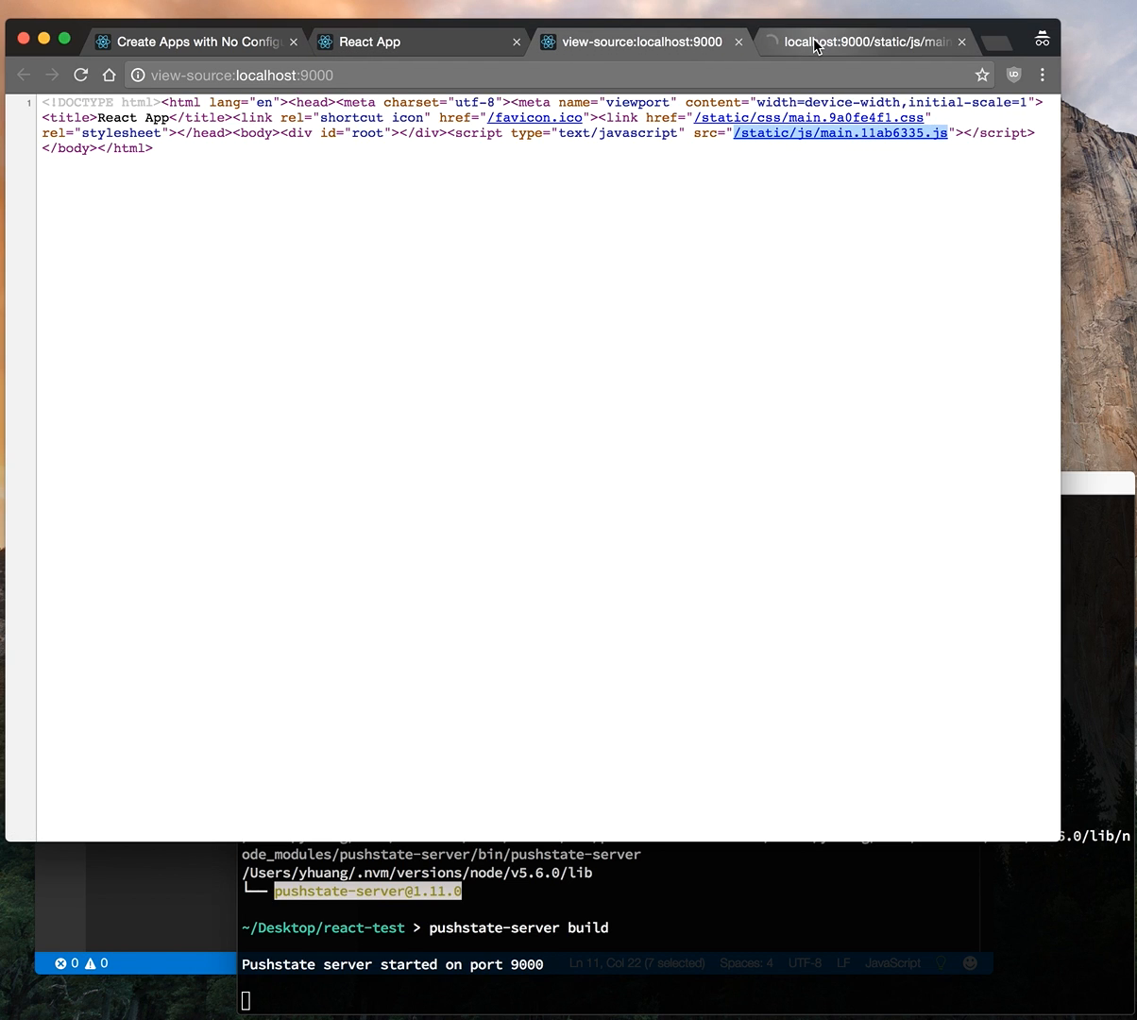
- Open the bundled main.js script from the page source view
{"action": "left_click", "coordinate": [961, 41]}
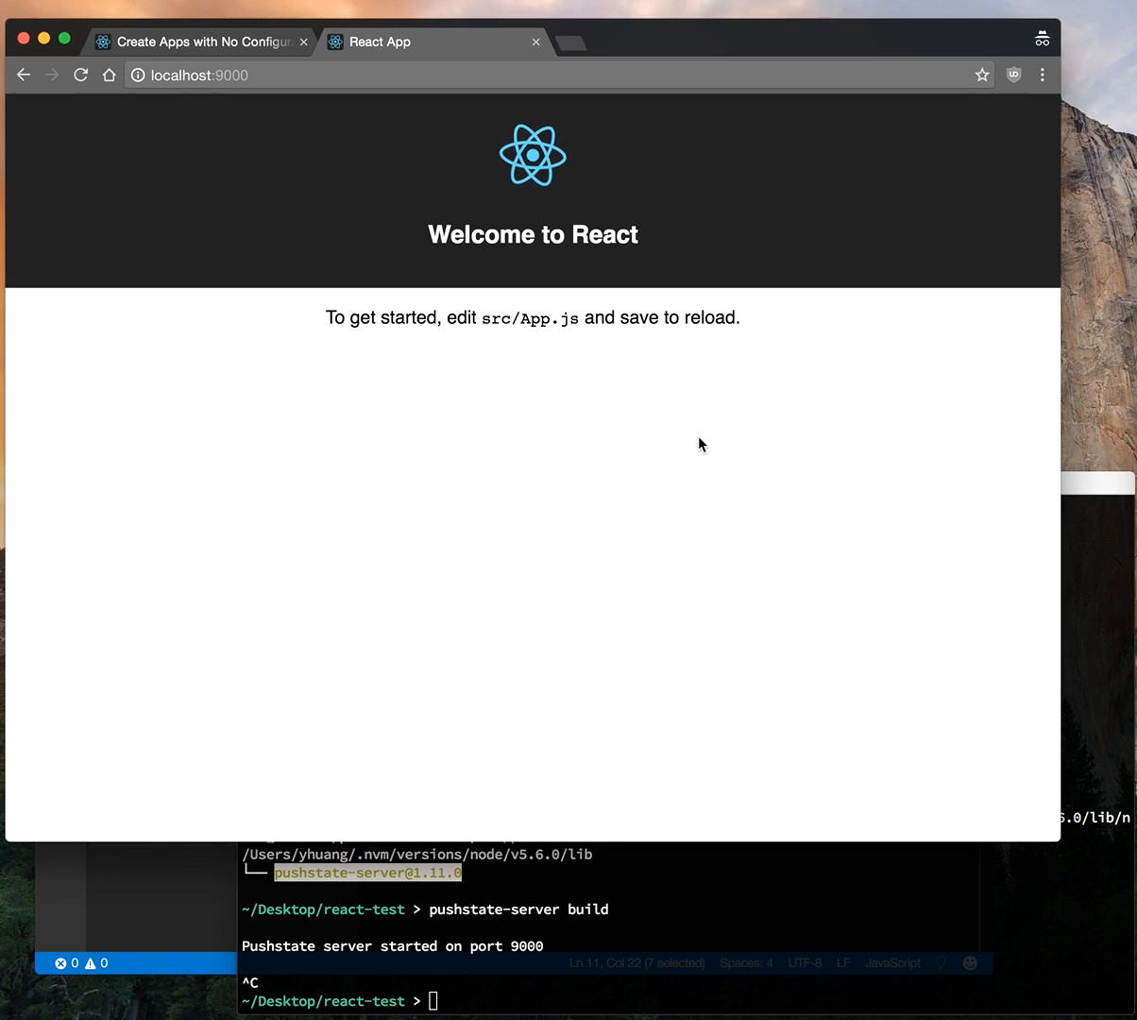
{"action": "mouse_move", "coordinate": [517, 926]}
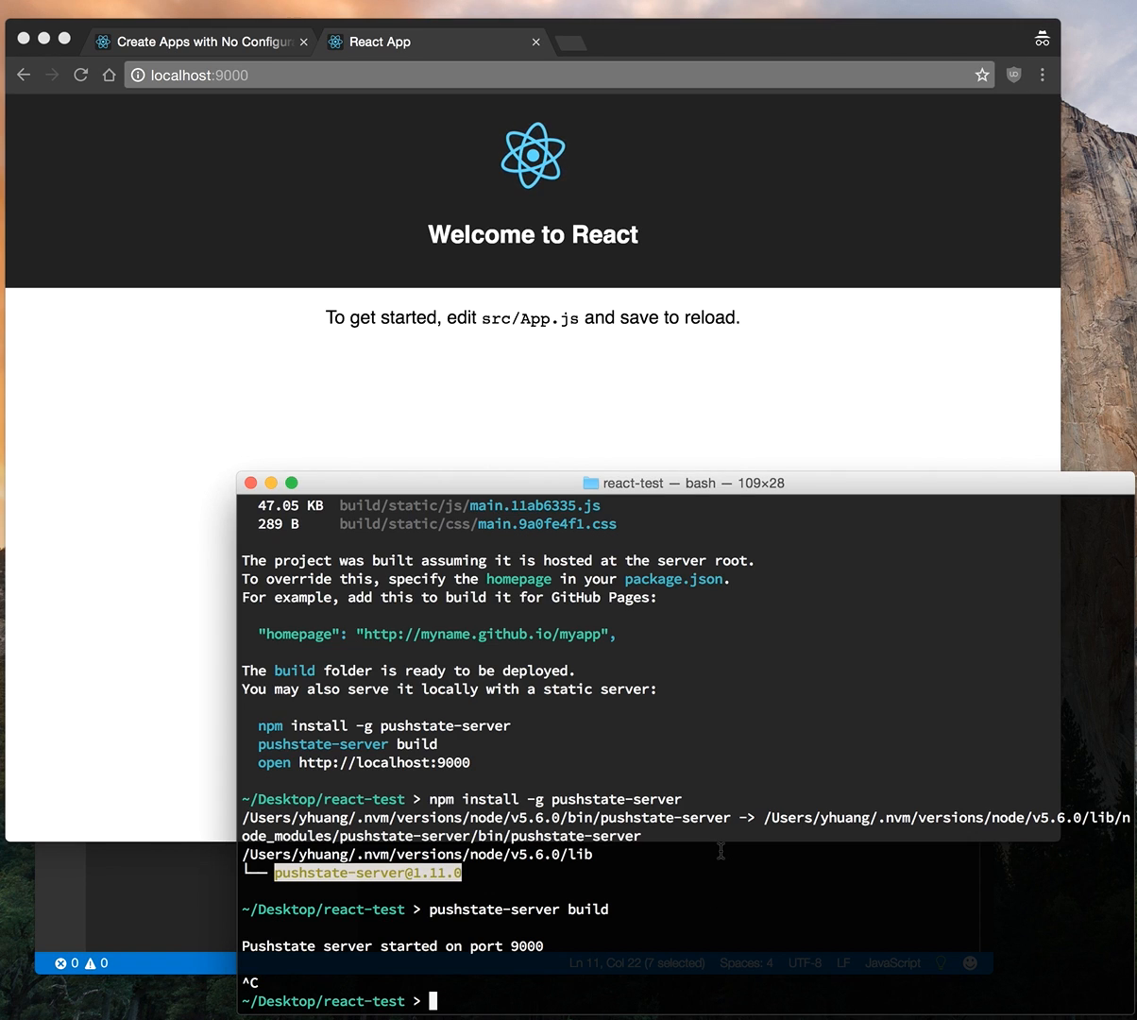
- Run npm install react-bootstrap --save, then npm install bootstrap@3 --save
{"action": "type", "text": "npm install react-bootstrap --save"}
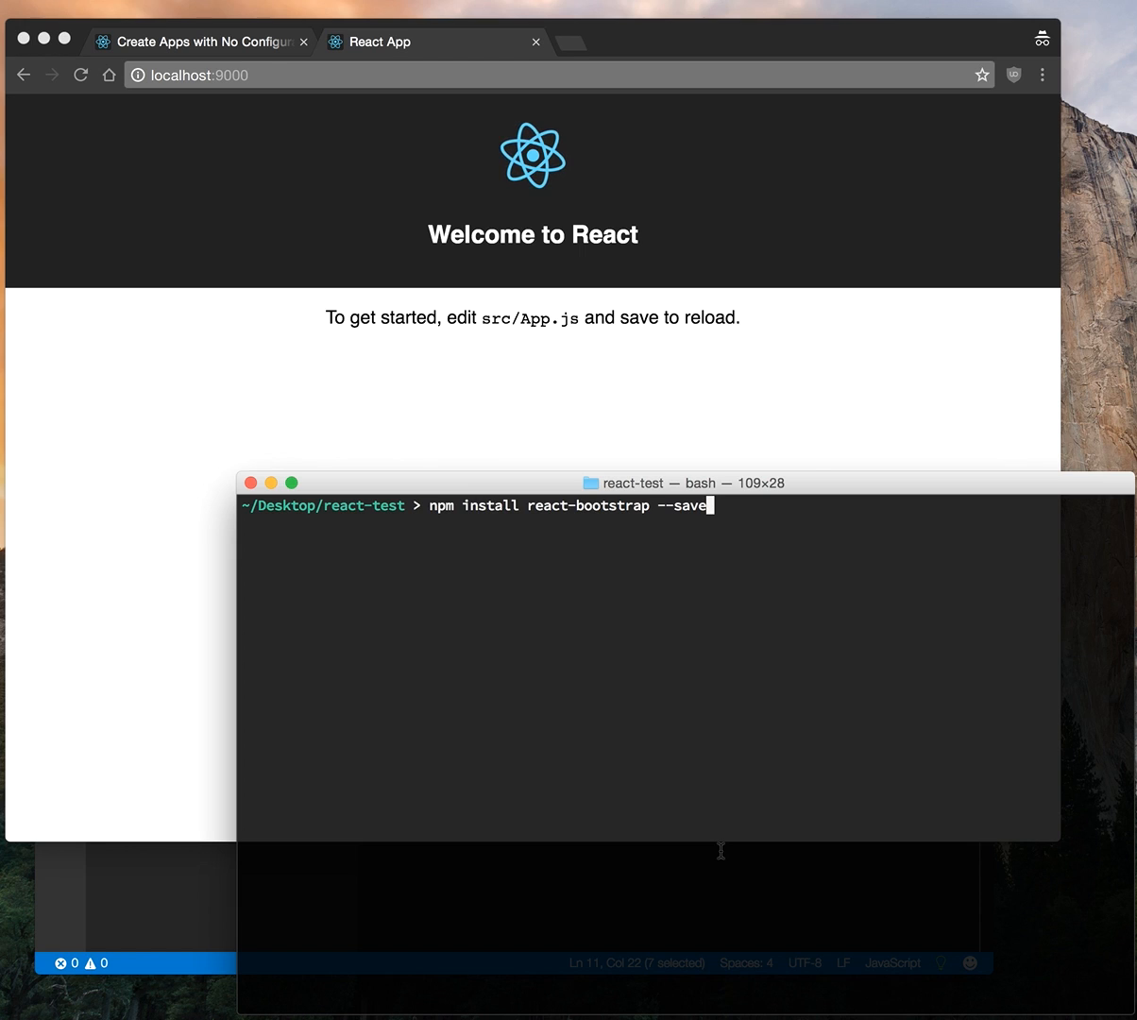
{"action": "key", "text": "Return"}
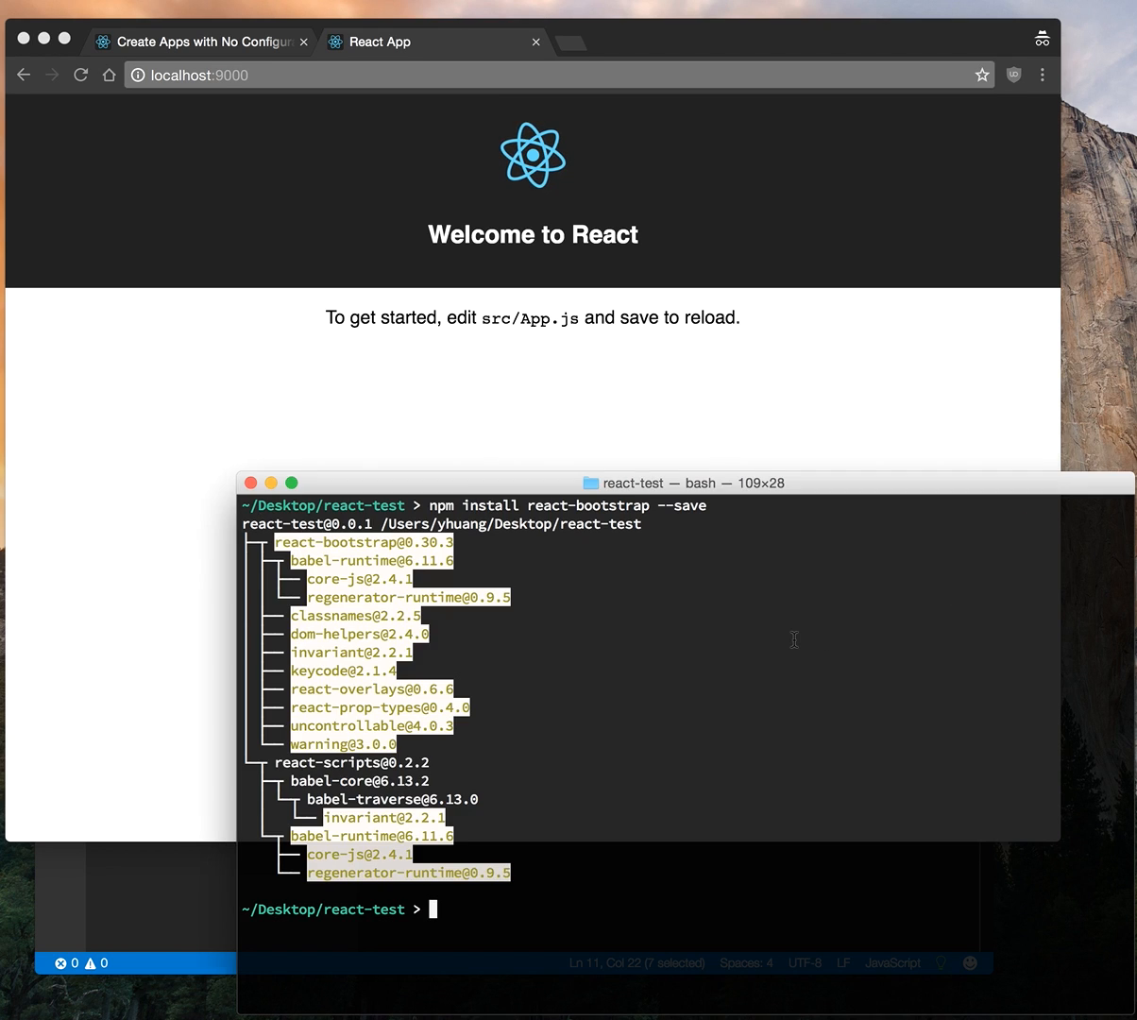
{"action": "type", "text": "npm install bootstrap@3 --save"}
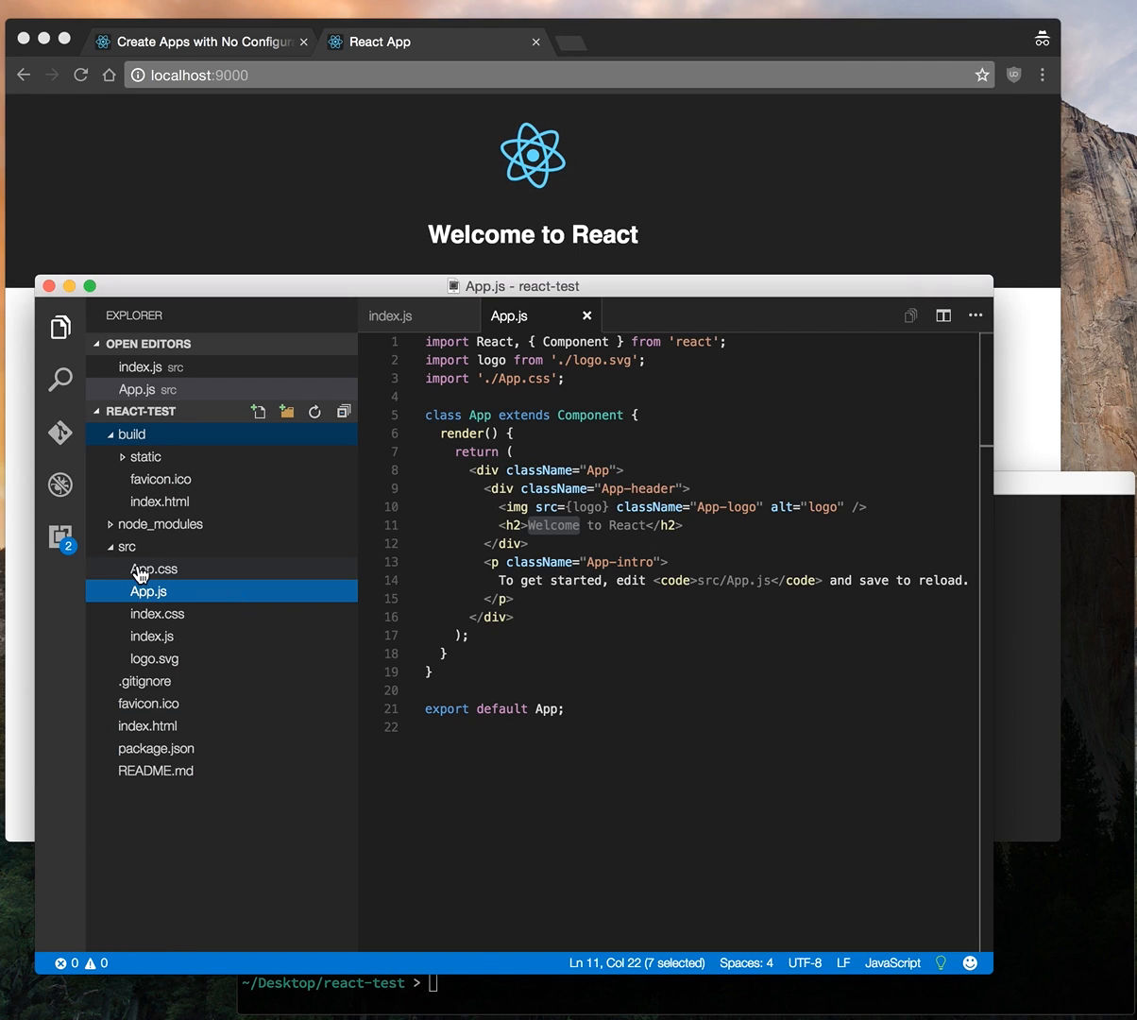
- Collapse build, open index.js and add import 'bootstrap/dist/css/bootstrap.css'
{"action": "left_click", "coordinate": [130, 433]}
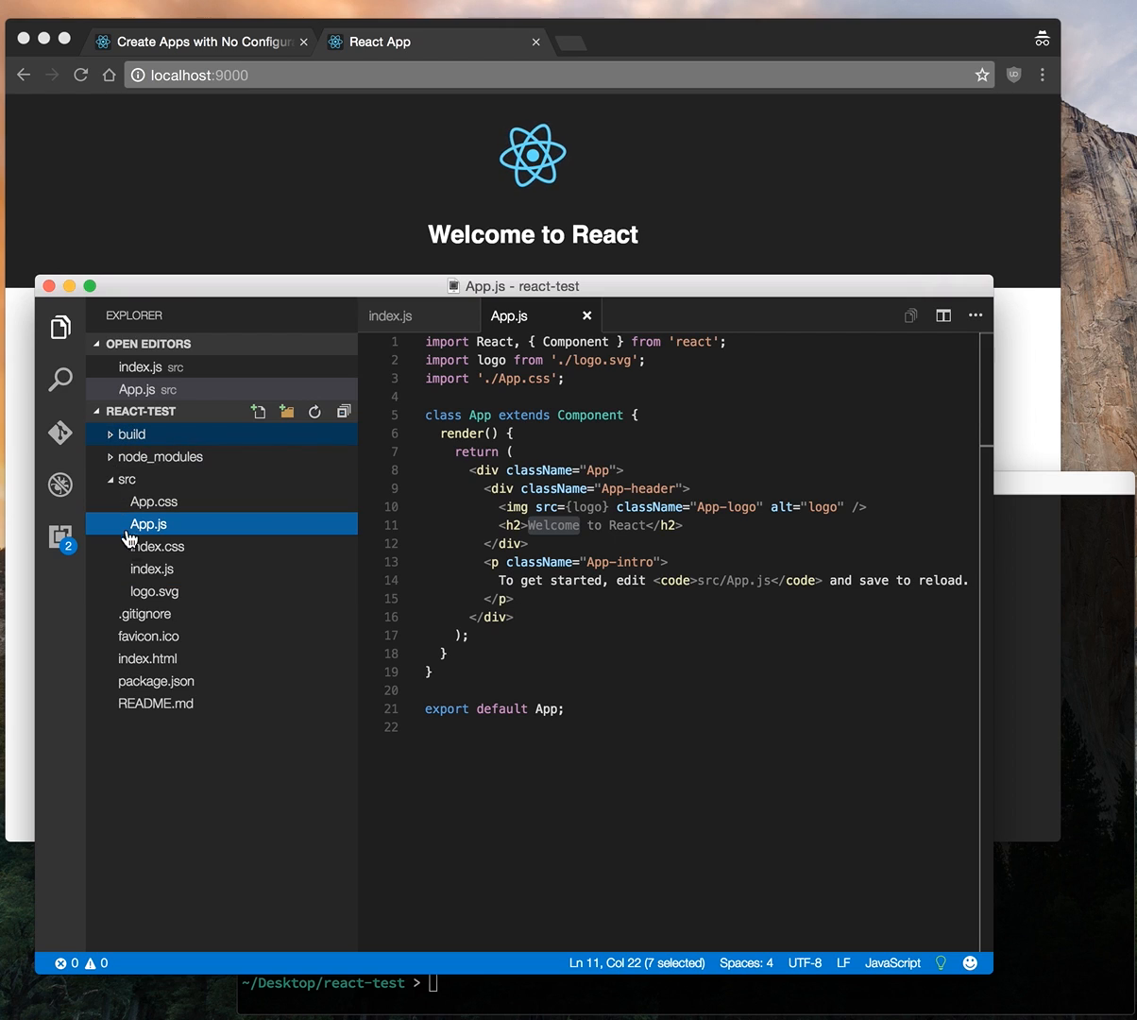
{"action": "left_click", "coordinate": [152, 568]}
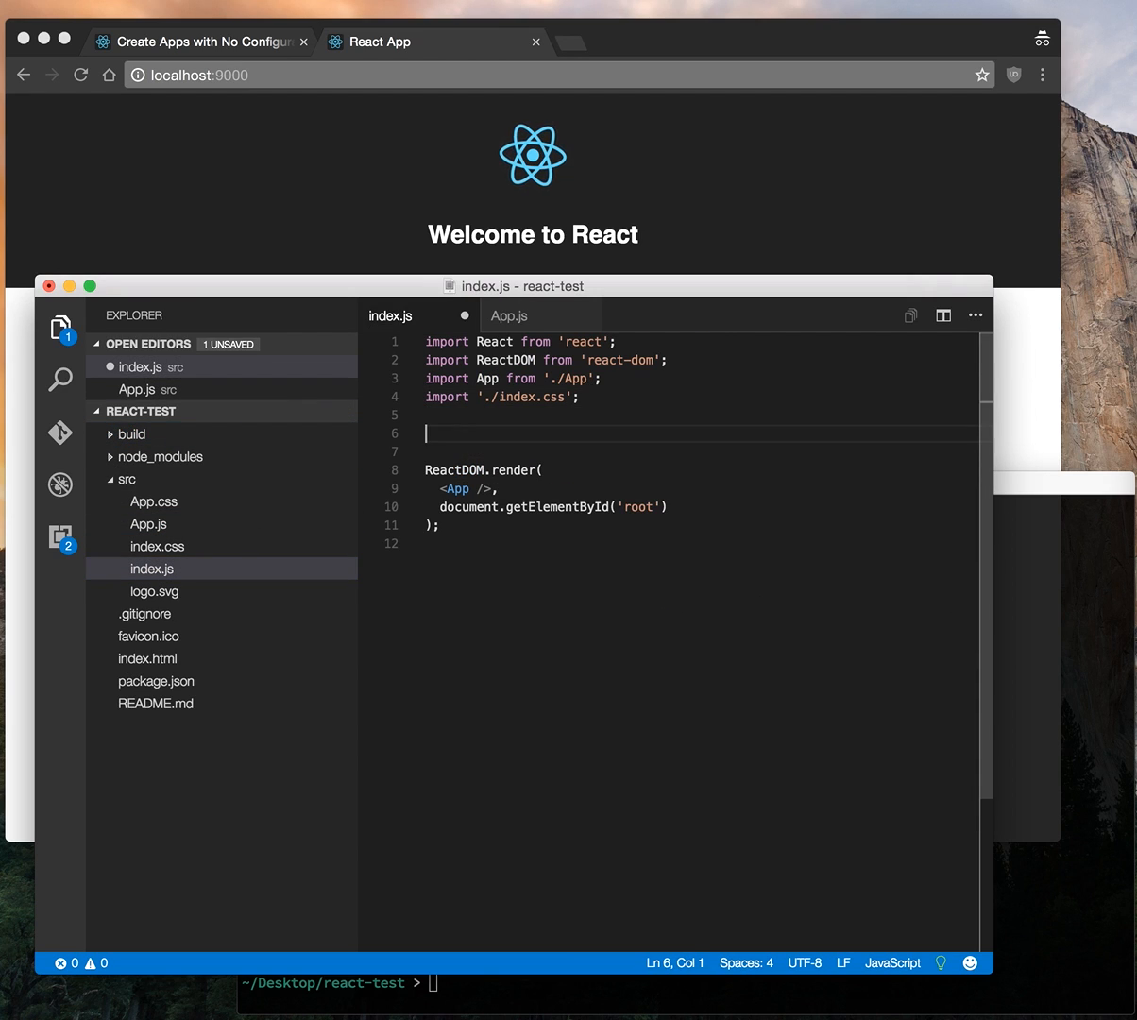
{"action": "type", "text": "import 'bootstrap/dist/css/bootstrap.css';"}
{"action": "left_click", "coordinate": [699, 451]}
{"action": "type", "text": "import 'bootstrap/dist/css/bootstrap-theme.css';"}
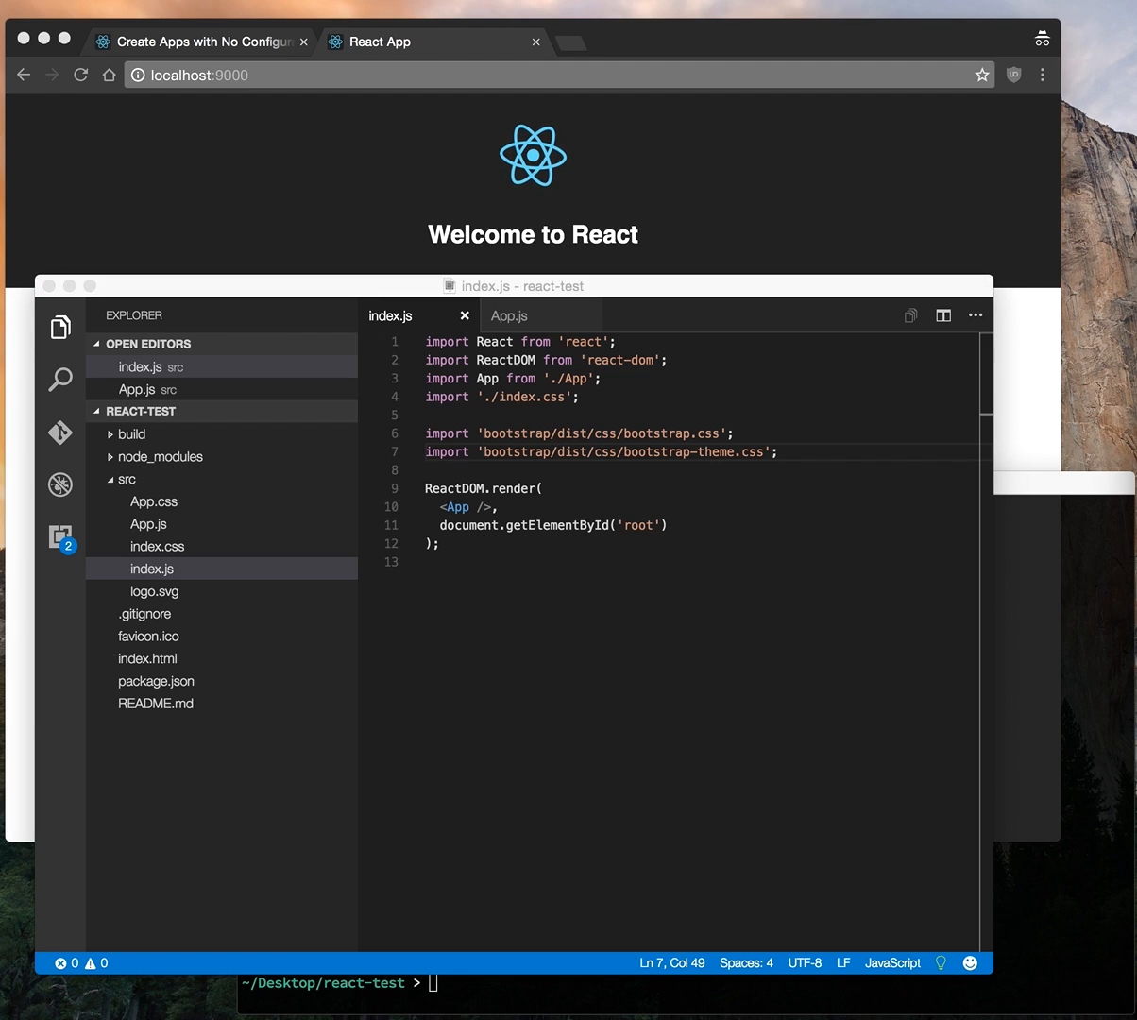
- Add the react-bootstrap import (Navbar, Nav, NavItem, MenuItem, NavDropdown) and Navbar markup to App.js
{"action": "left_click", "coordinate": [148, 524]}
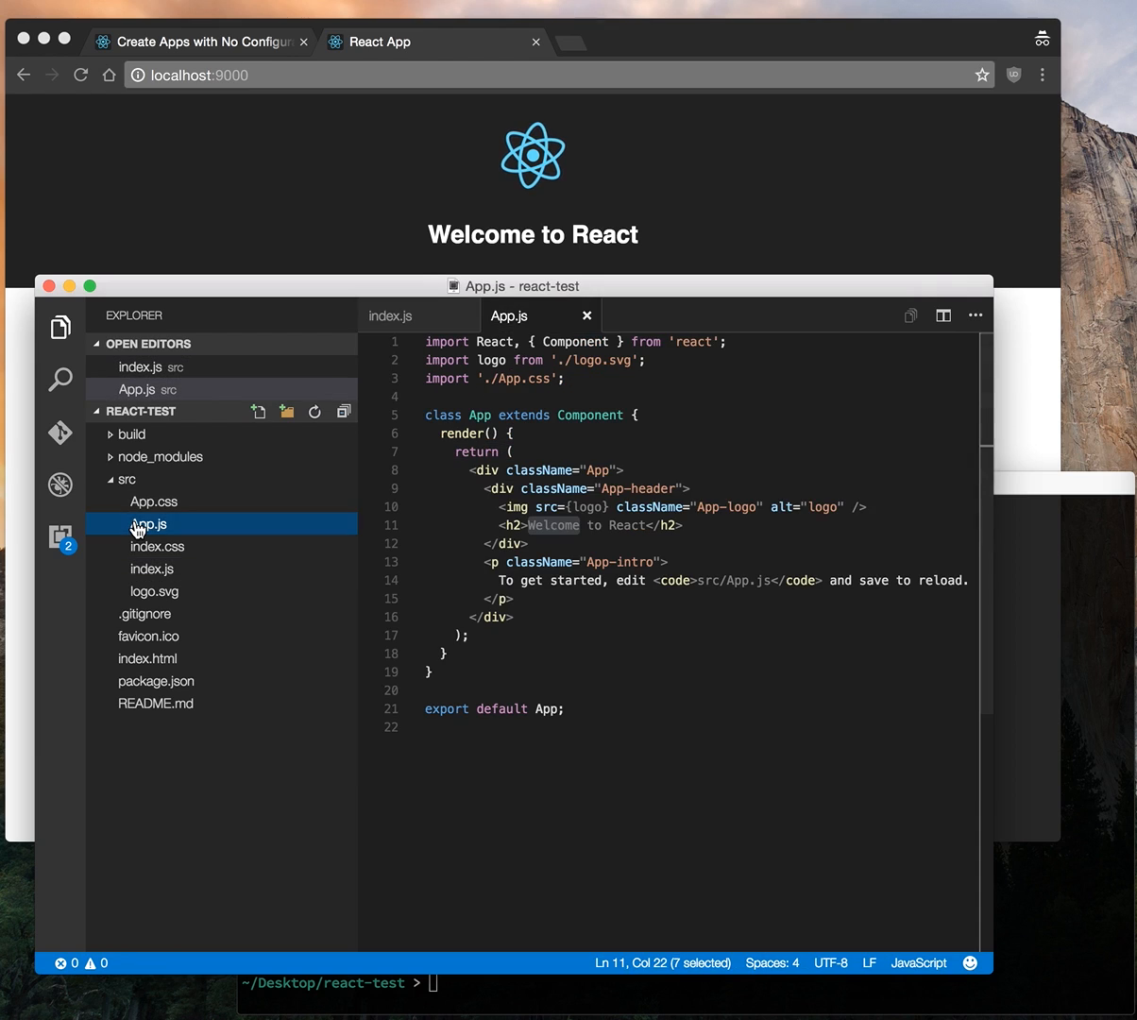
{"action": "key", "text": "enter"}
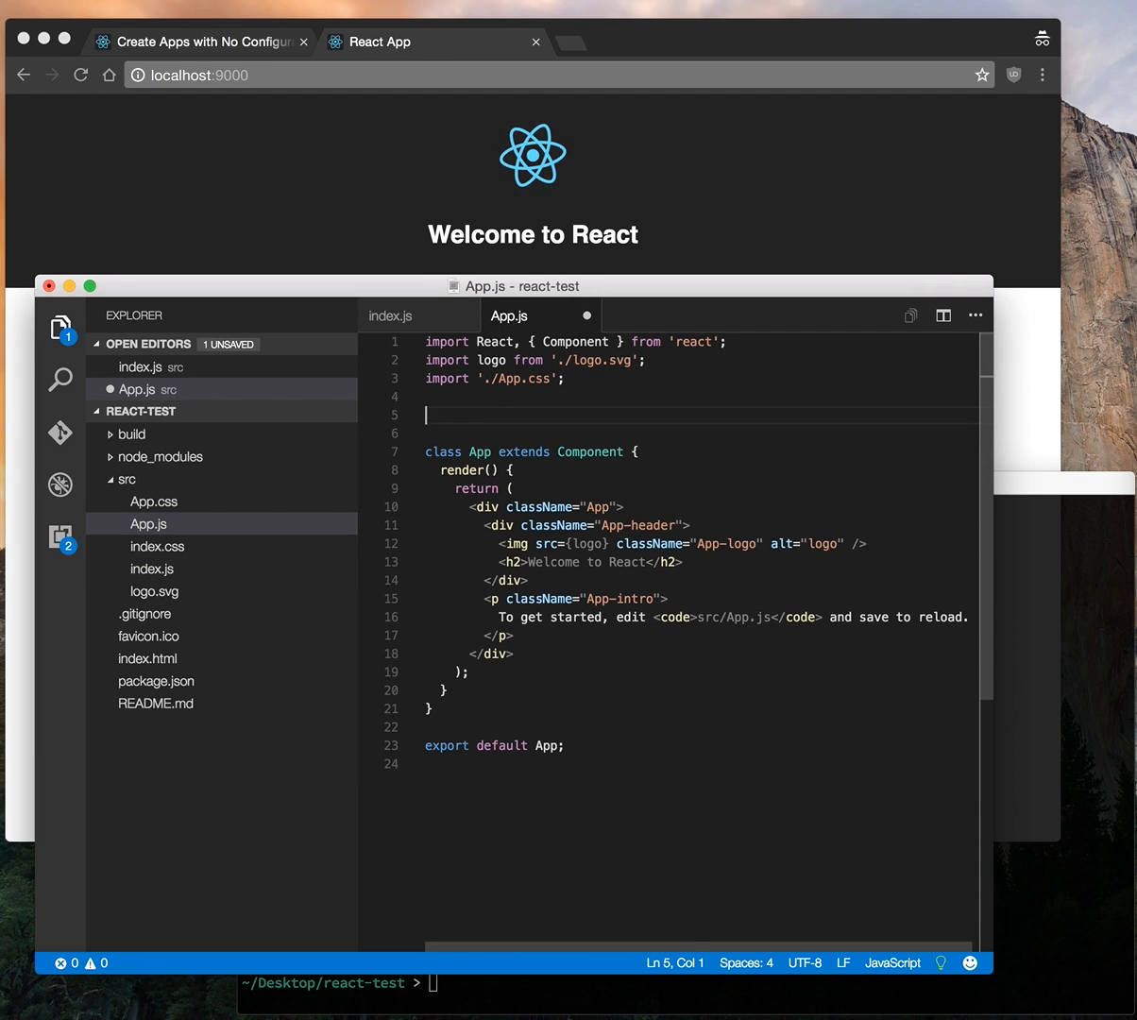
{"action": "type", "text": "import { Navbar, Nav, NavItem, MenuItem, NavDropdown } from 'react-bootstrap';"}
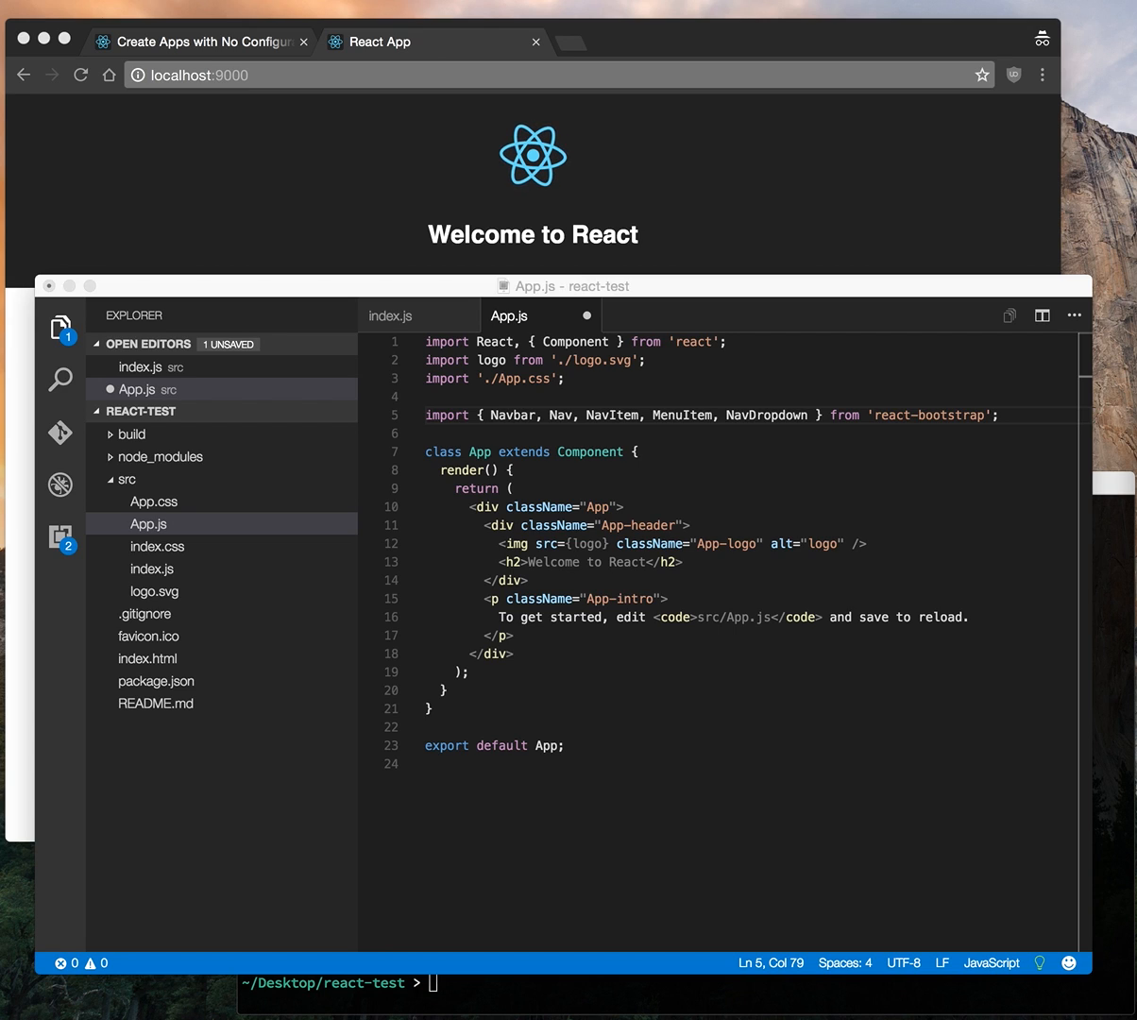
{"action": "mouse_move", "coordinate": [671, 454]}
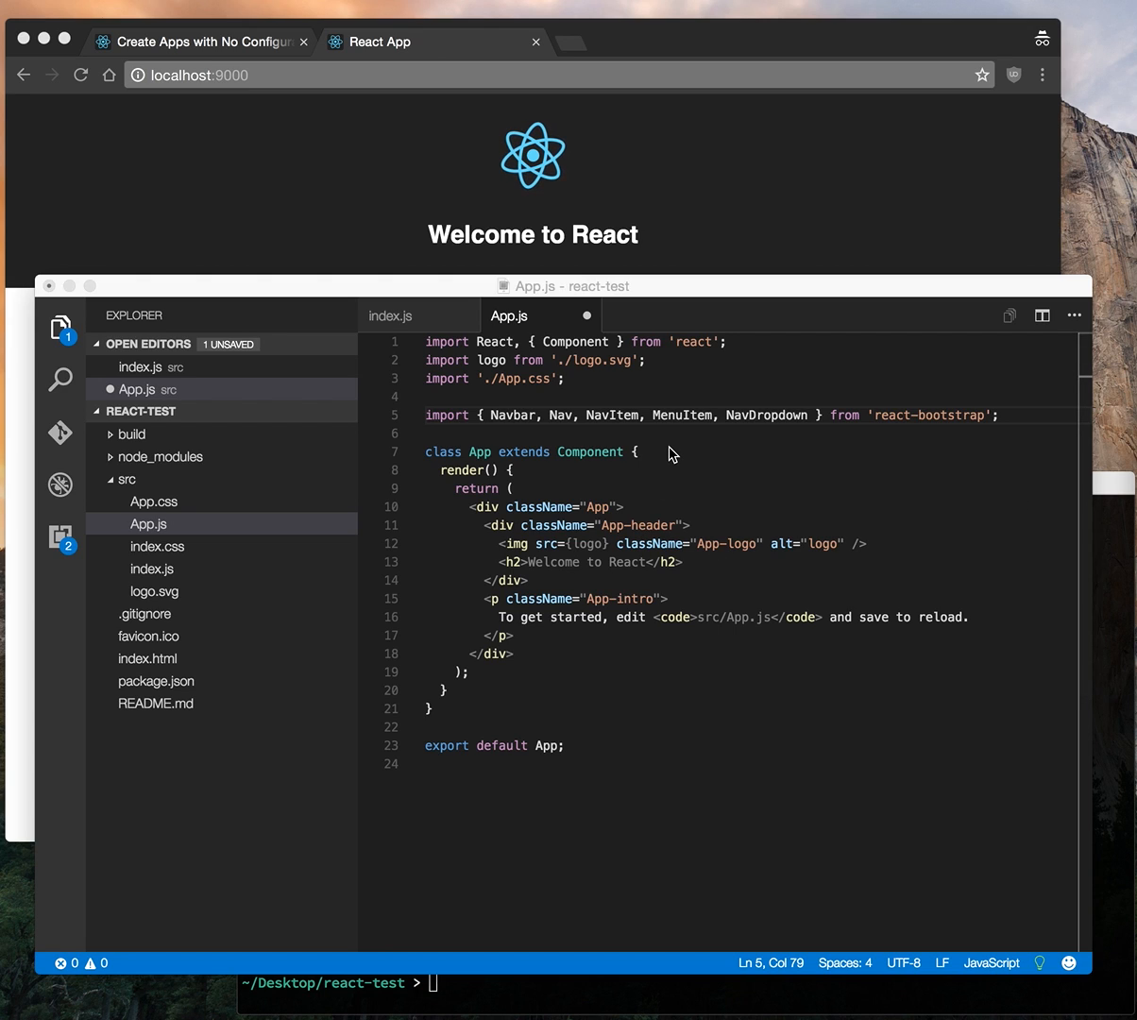
{"action": "left_click", "coordinate": [625, 507]}
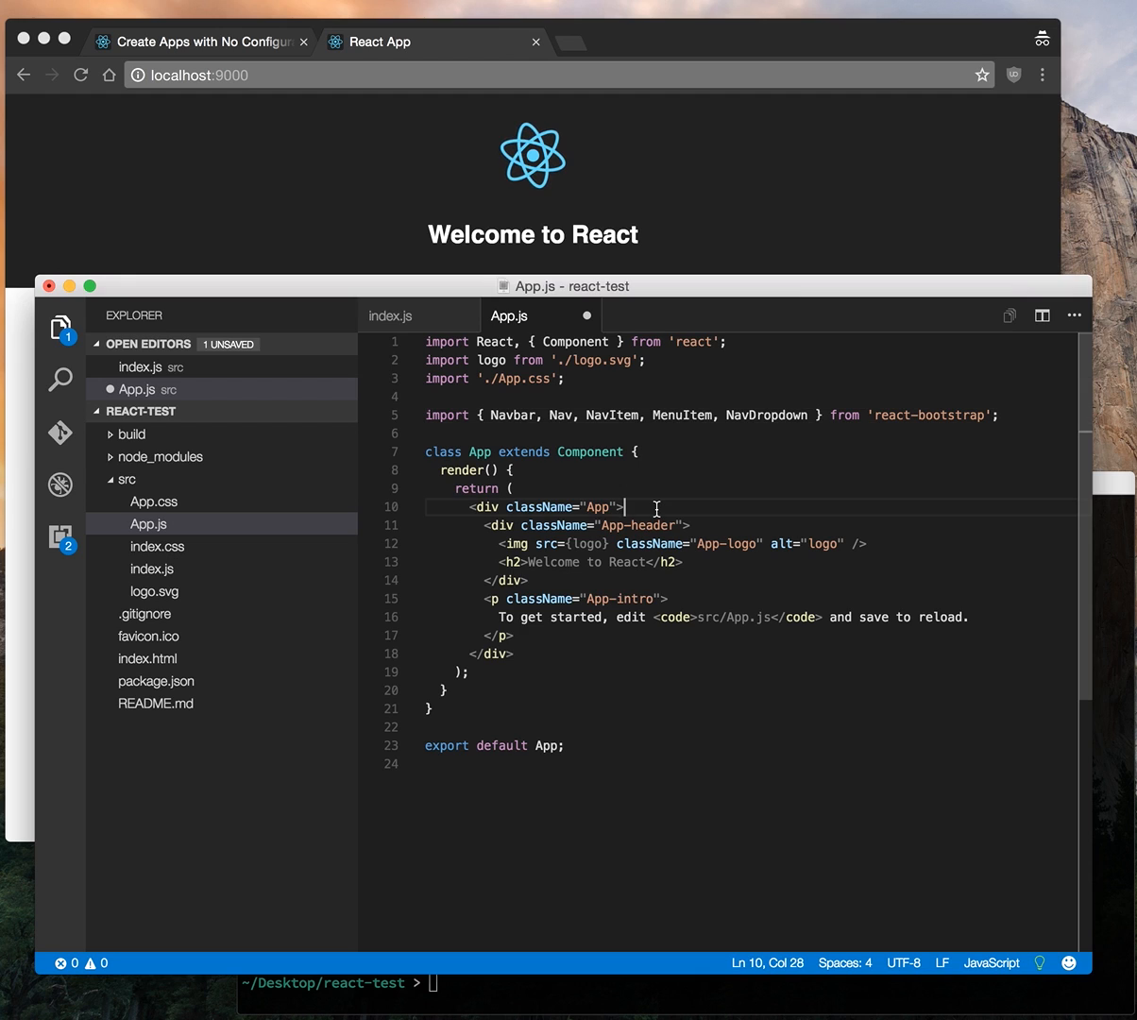
{"action": "key", "text": "Enter"}
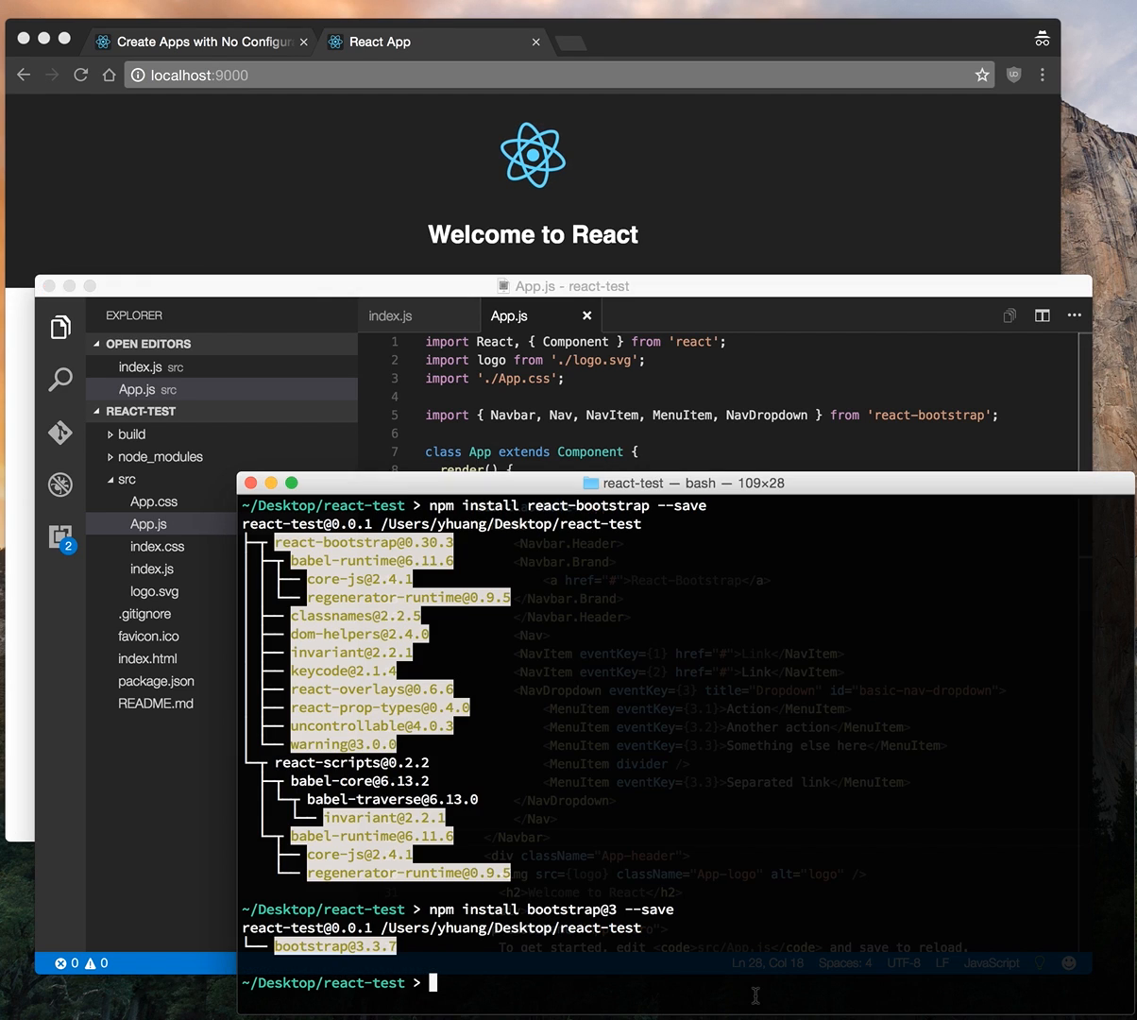
- Enter npm start in the react-test terminal
{"action": "type", "text": "npm start"}
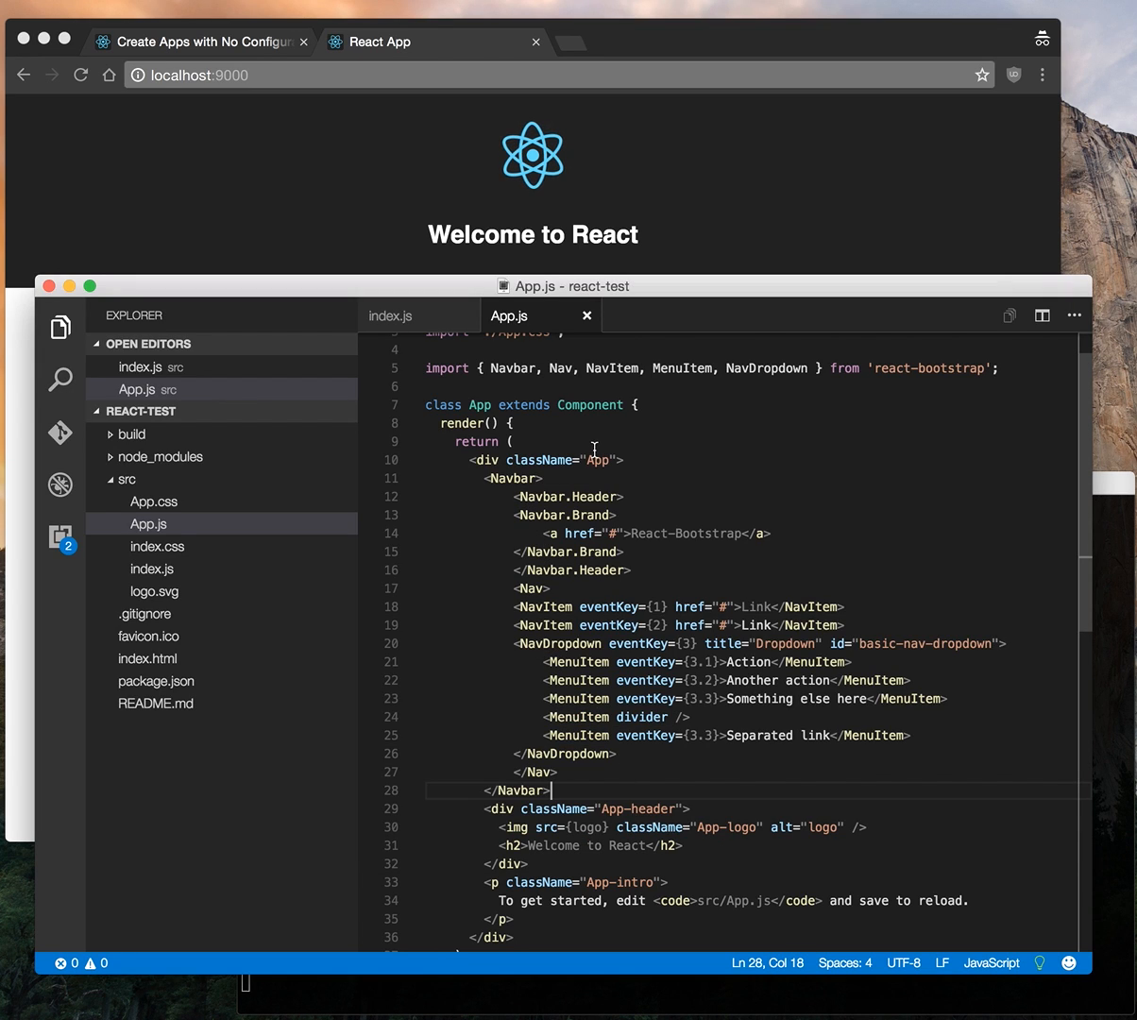
{"action": "mouse_move", "coordinate": [504, 369]}
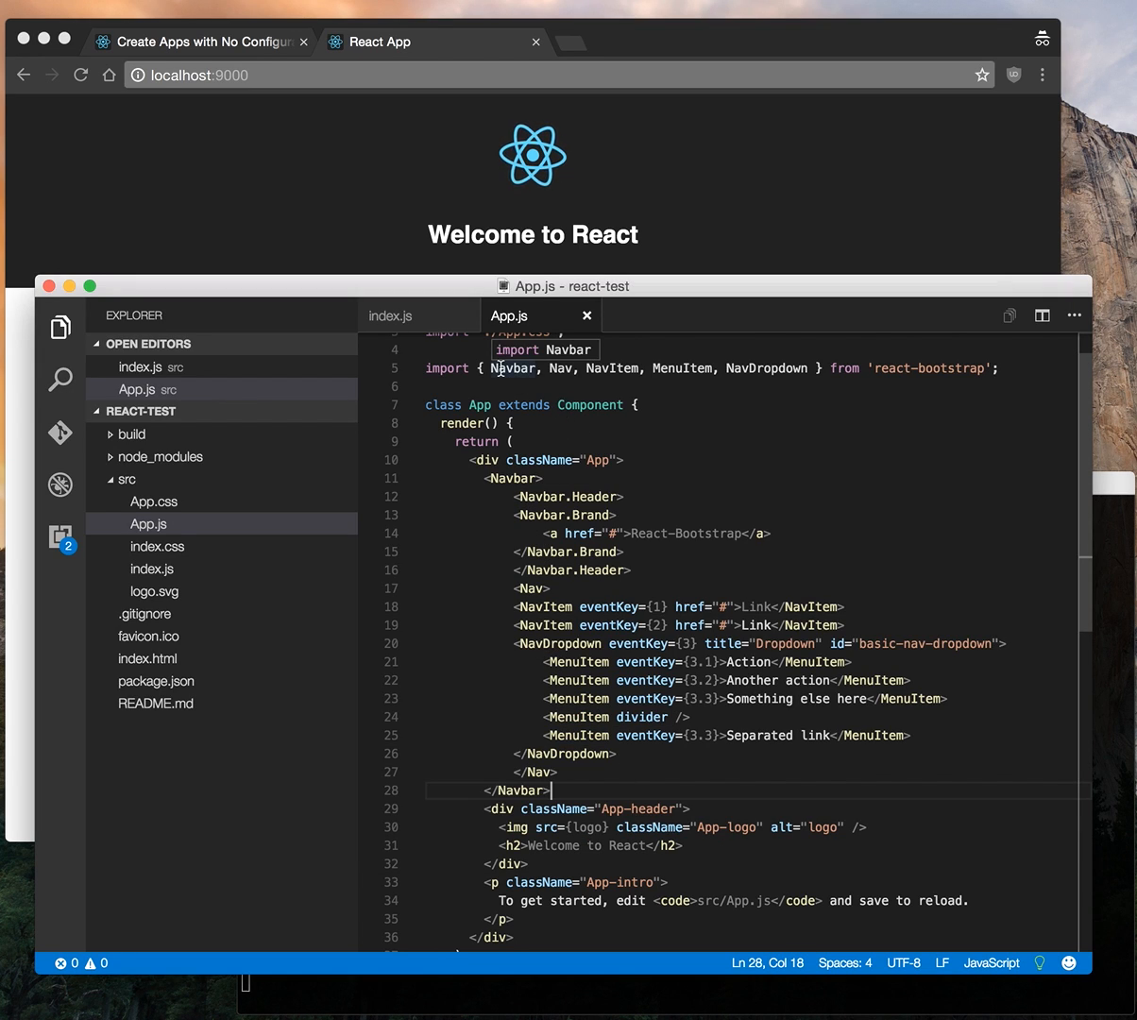
{"action": "mouse_move", "coordinate": [892, 368]}
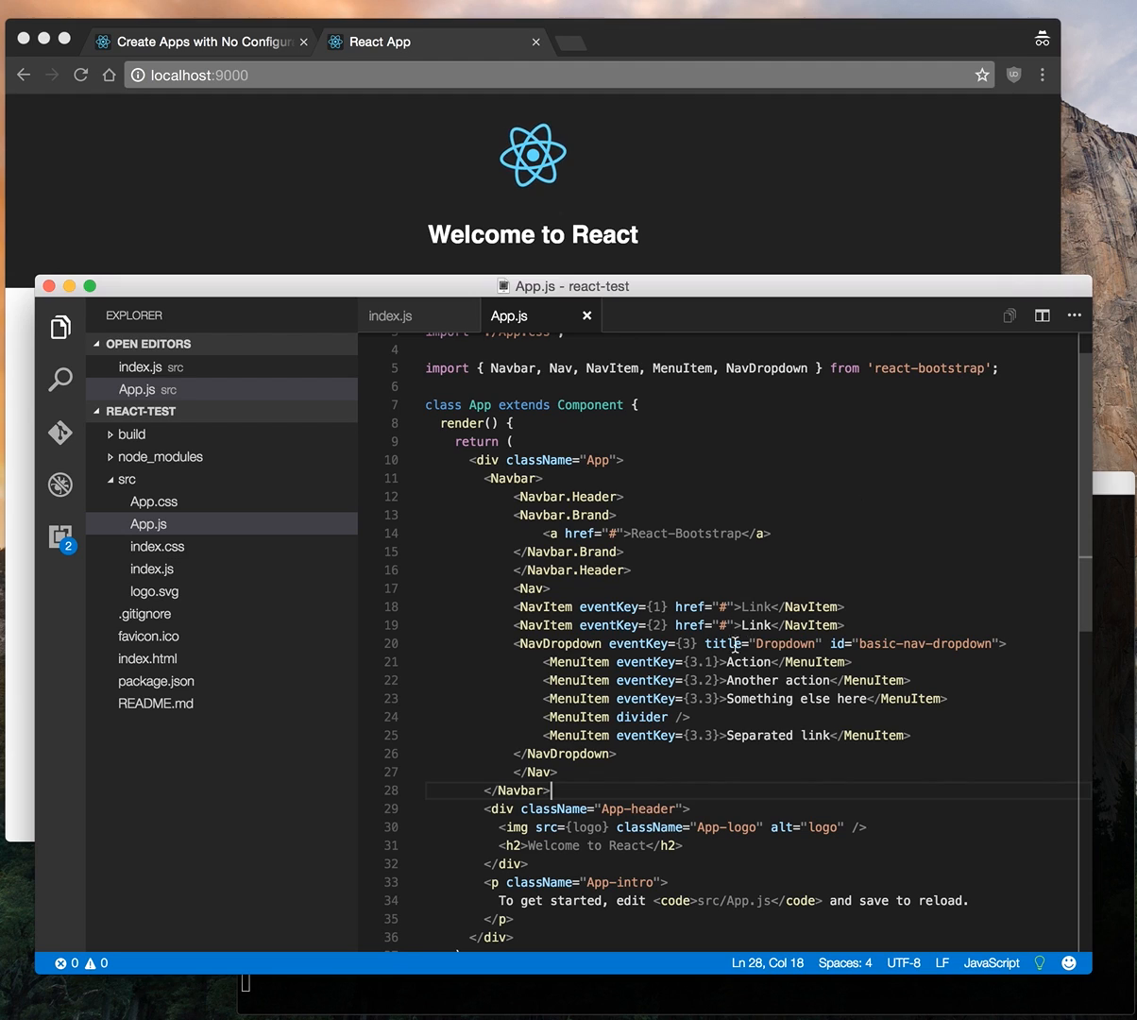
{"action": "left_click", "coordinate": [513, 478]}
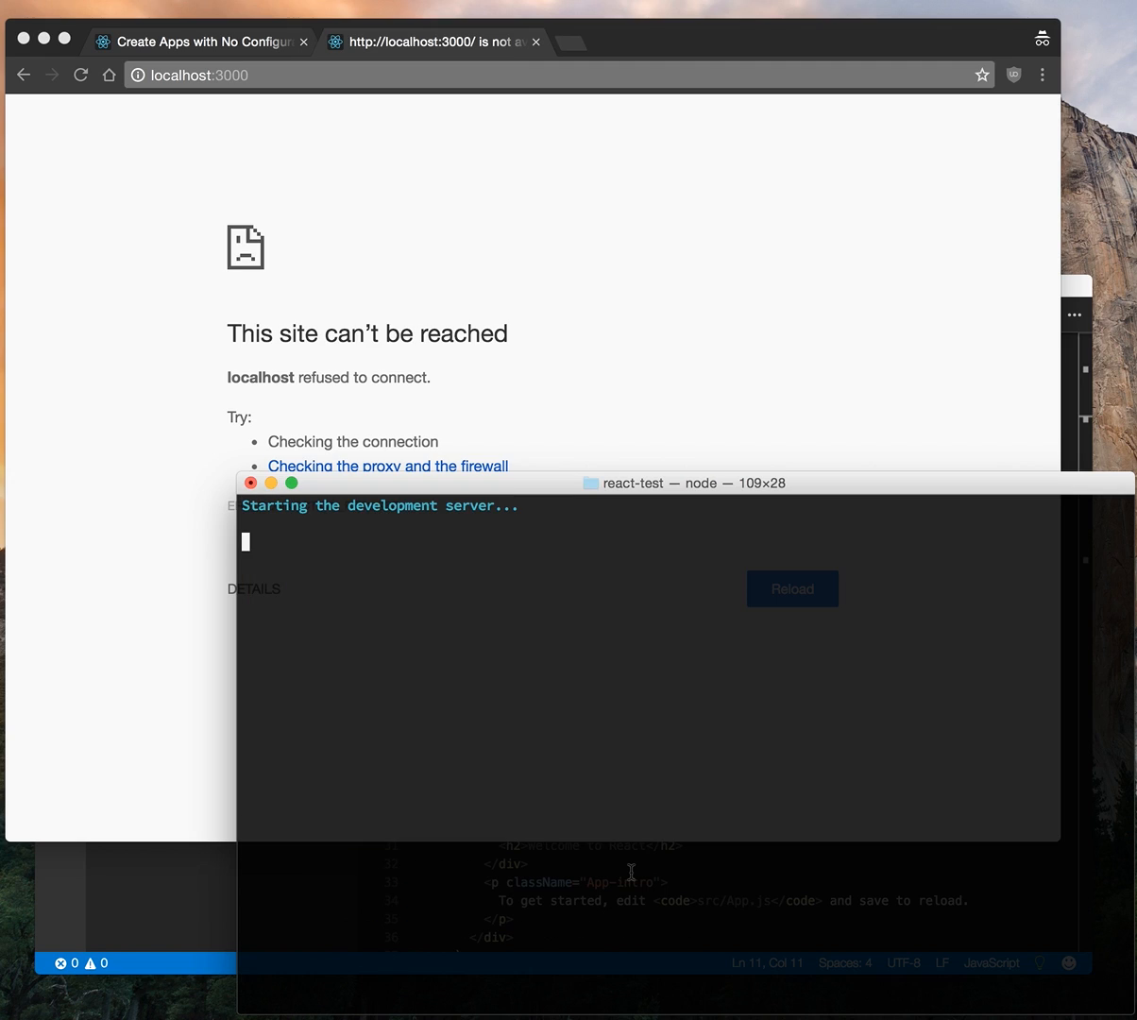
- Reload localhost:3000 once the server is up and try the navbar's Dropdown menu
{"action": "left_click", "coordinate": [791, 588]}
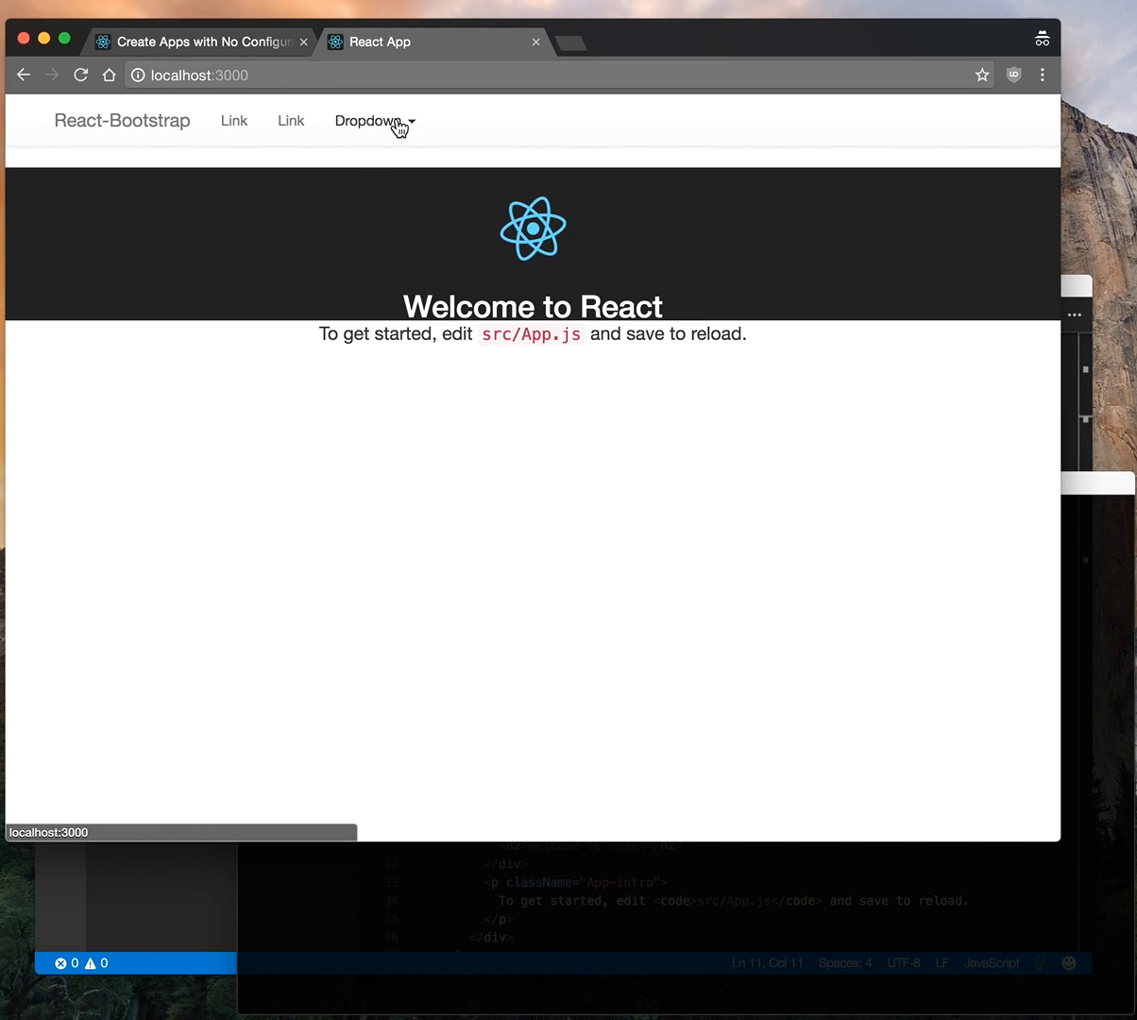
{"action": "left_click", "coordinate": [370, 121]}
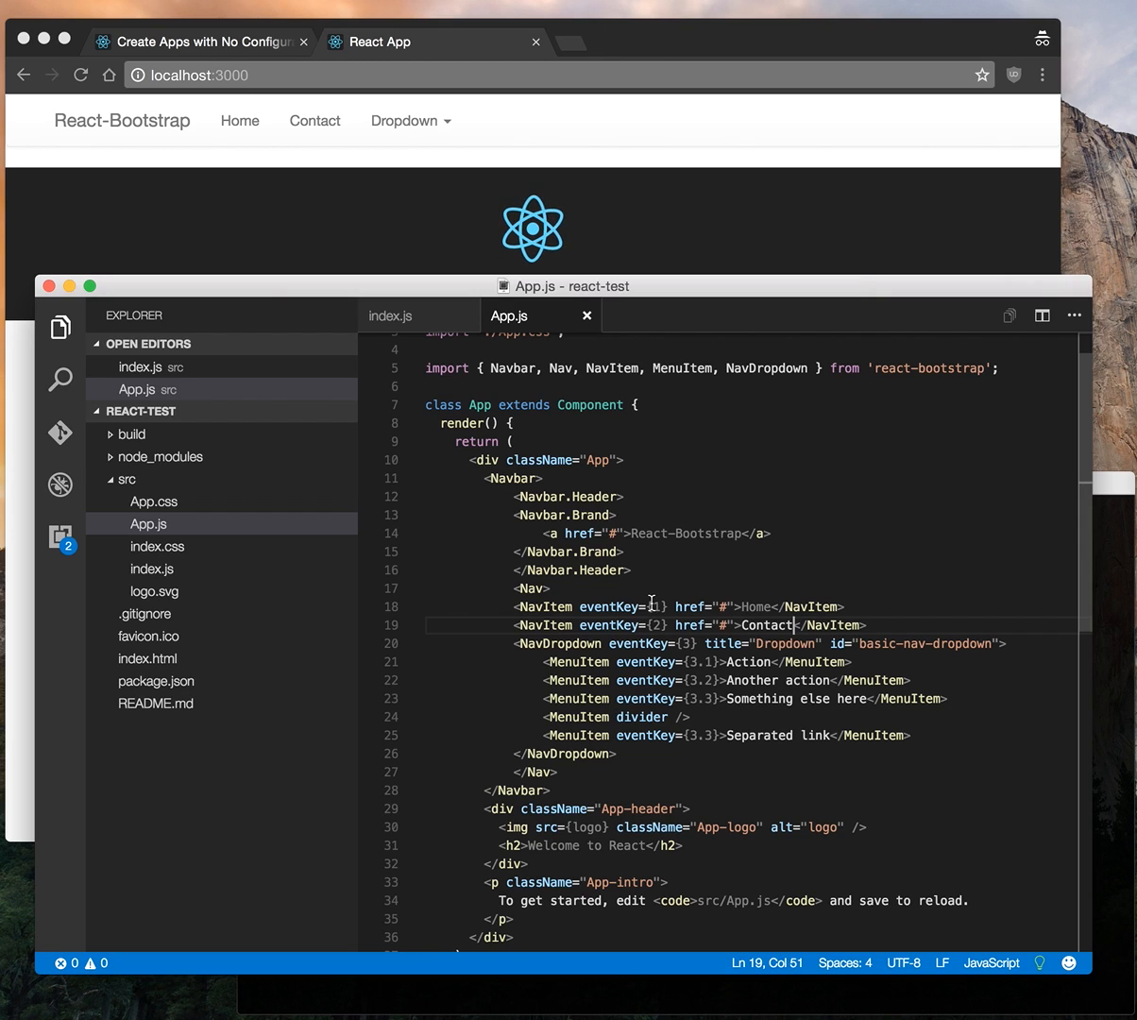
{"action": "mouse_move", "coordinate": [465, 315]}
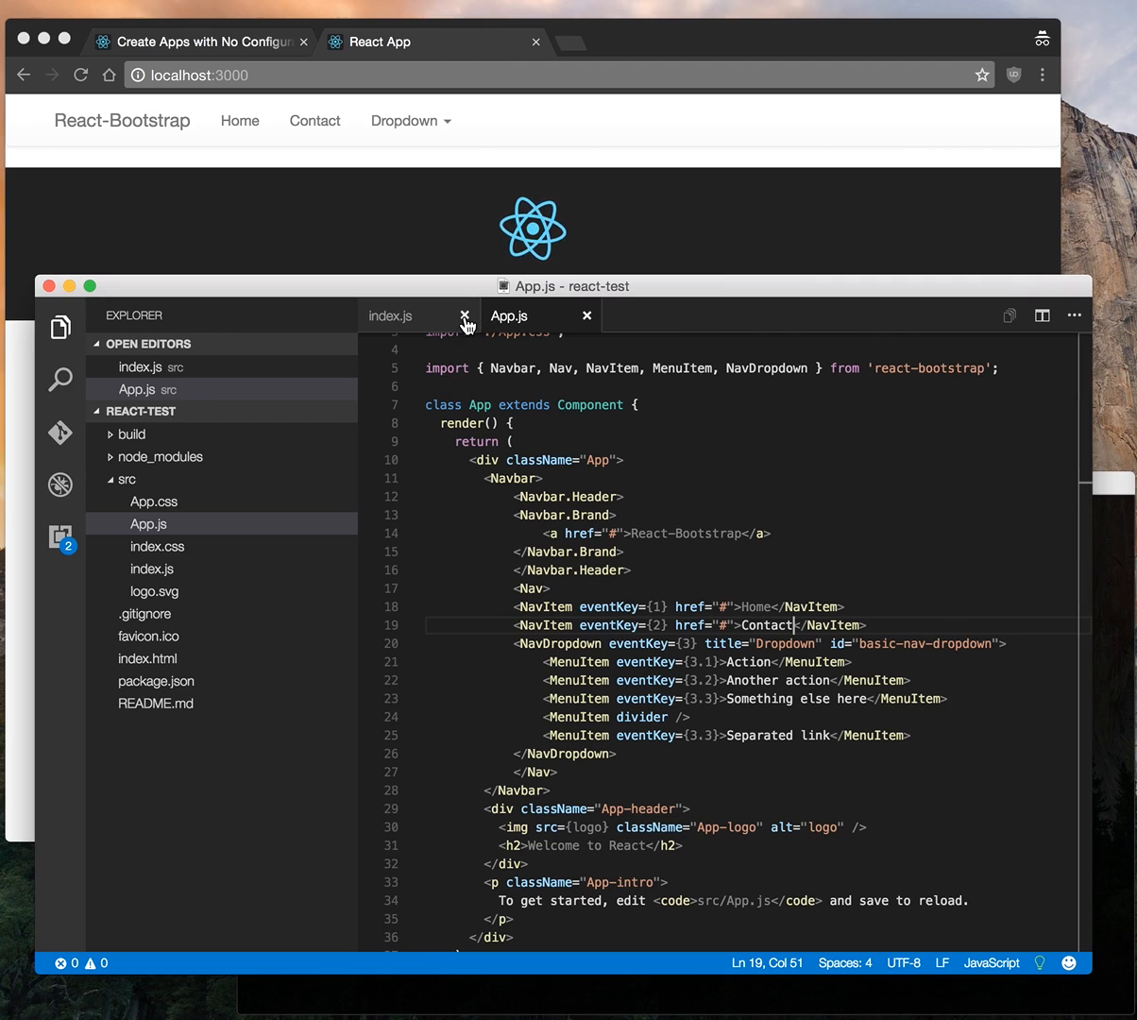
- Close index.js, toggle the src folder, and stop the dev server with Ctrl+C
{"action": "left_click", "coordinate": [465, 317]}
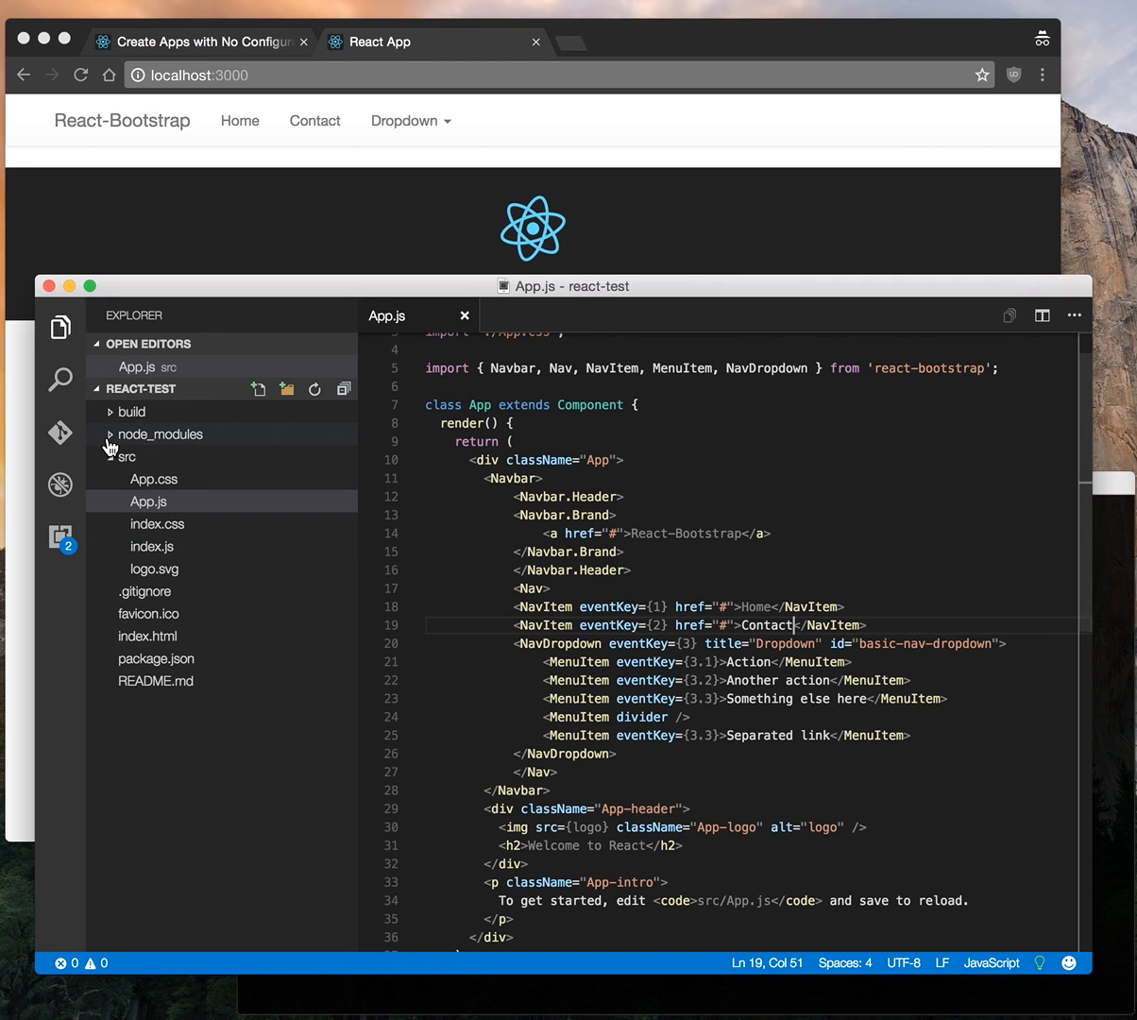
{"action": "left_click", "coordinate": [126, 457]}
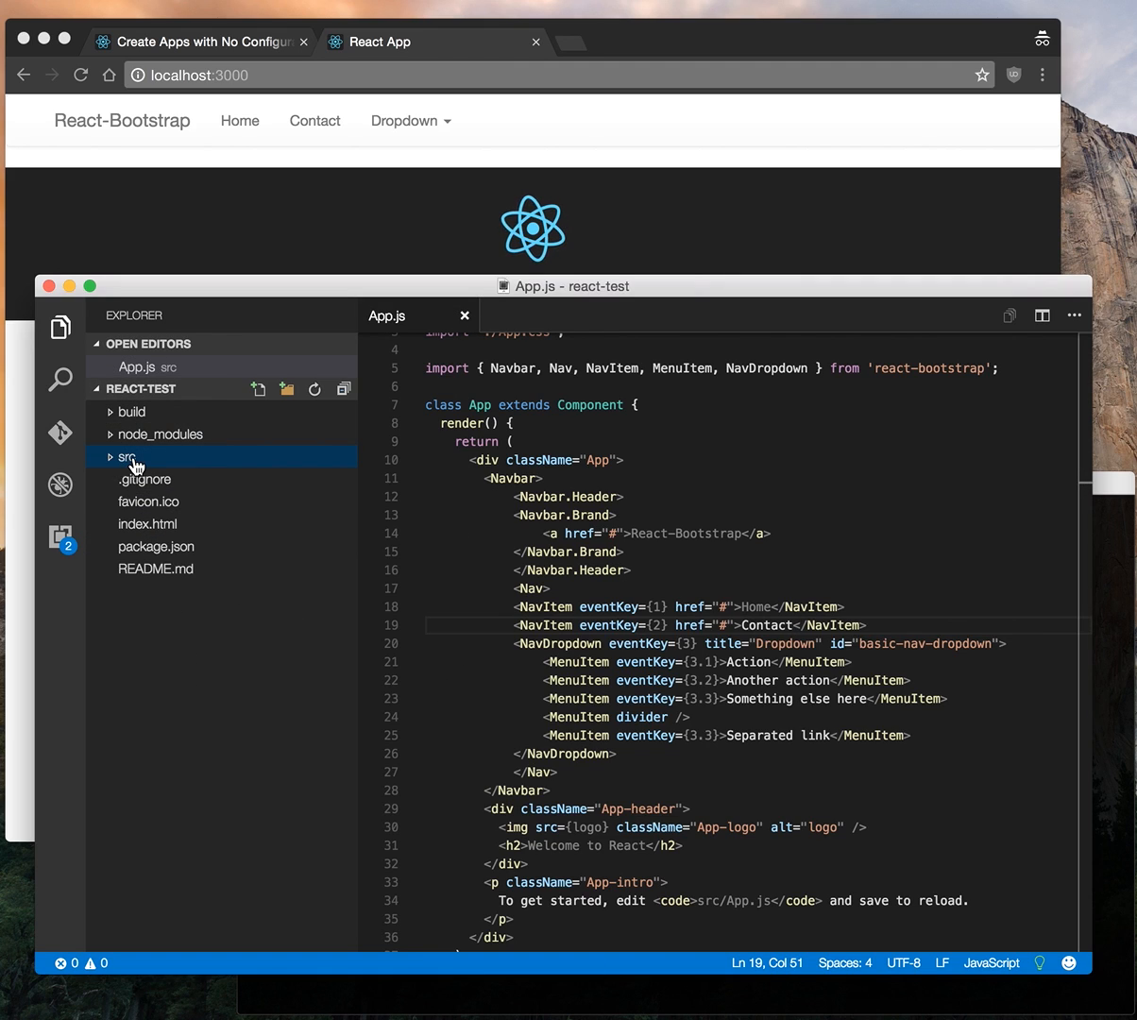
{"action": "left_click", "coordinate": [126, 457]}
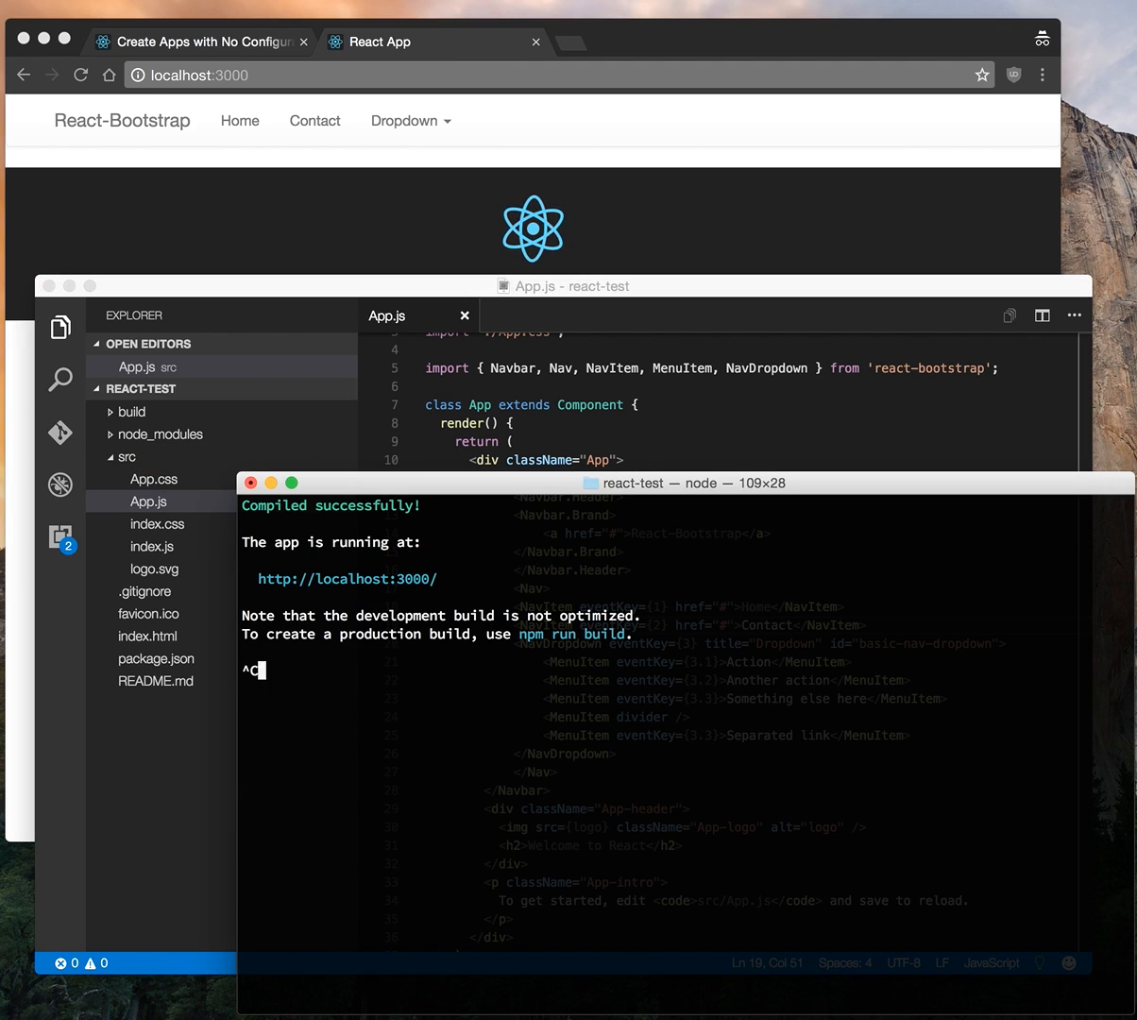
{"action": "key", "text": "ctrl+c"}
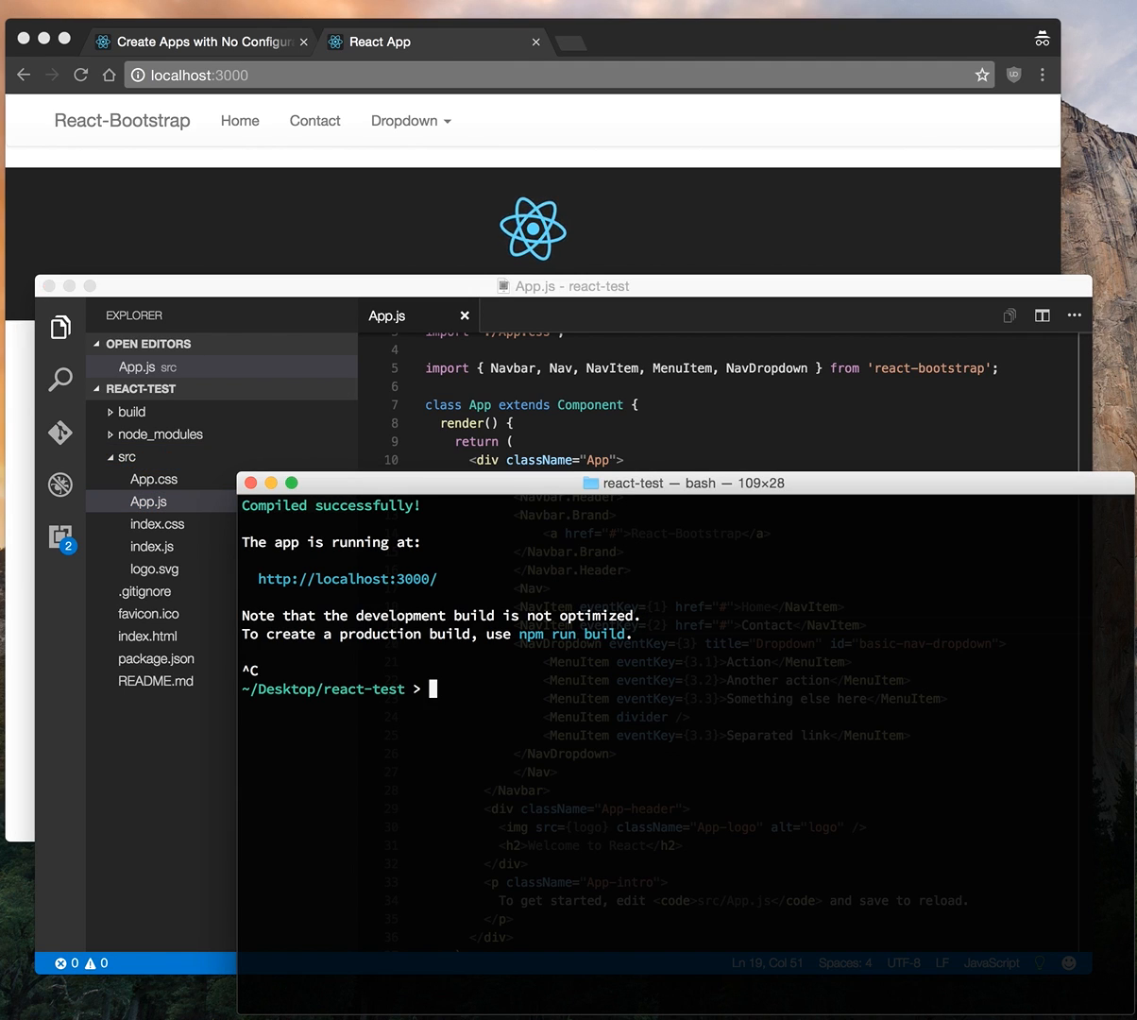
{"action": "mouse_move", "coordinate": [649, 261]}
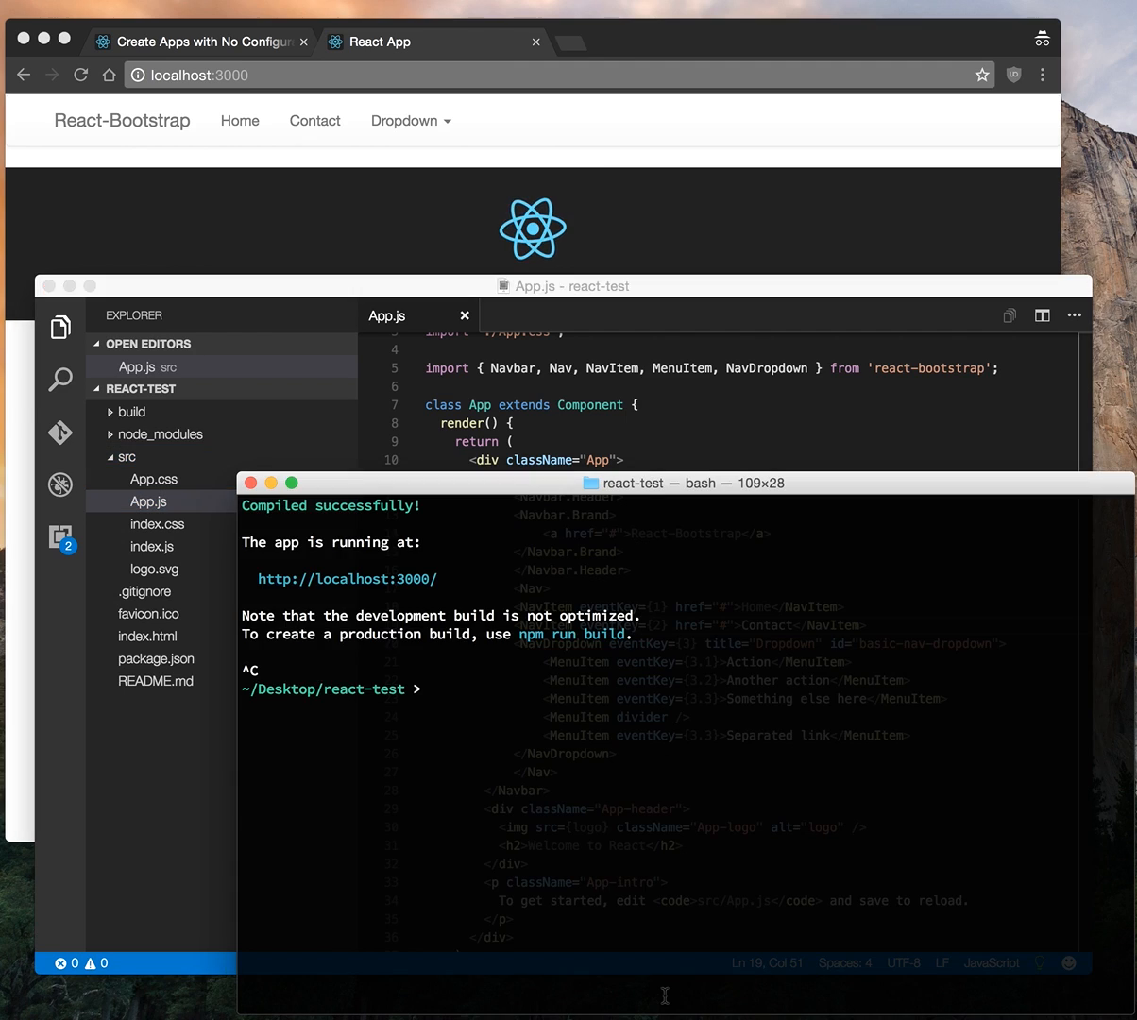
{"action": "left_click", "coordinate": [661, 483]}
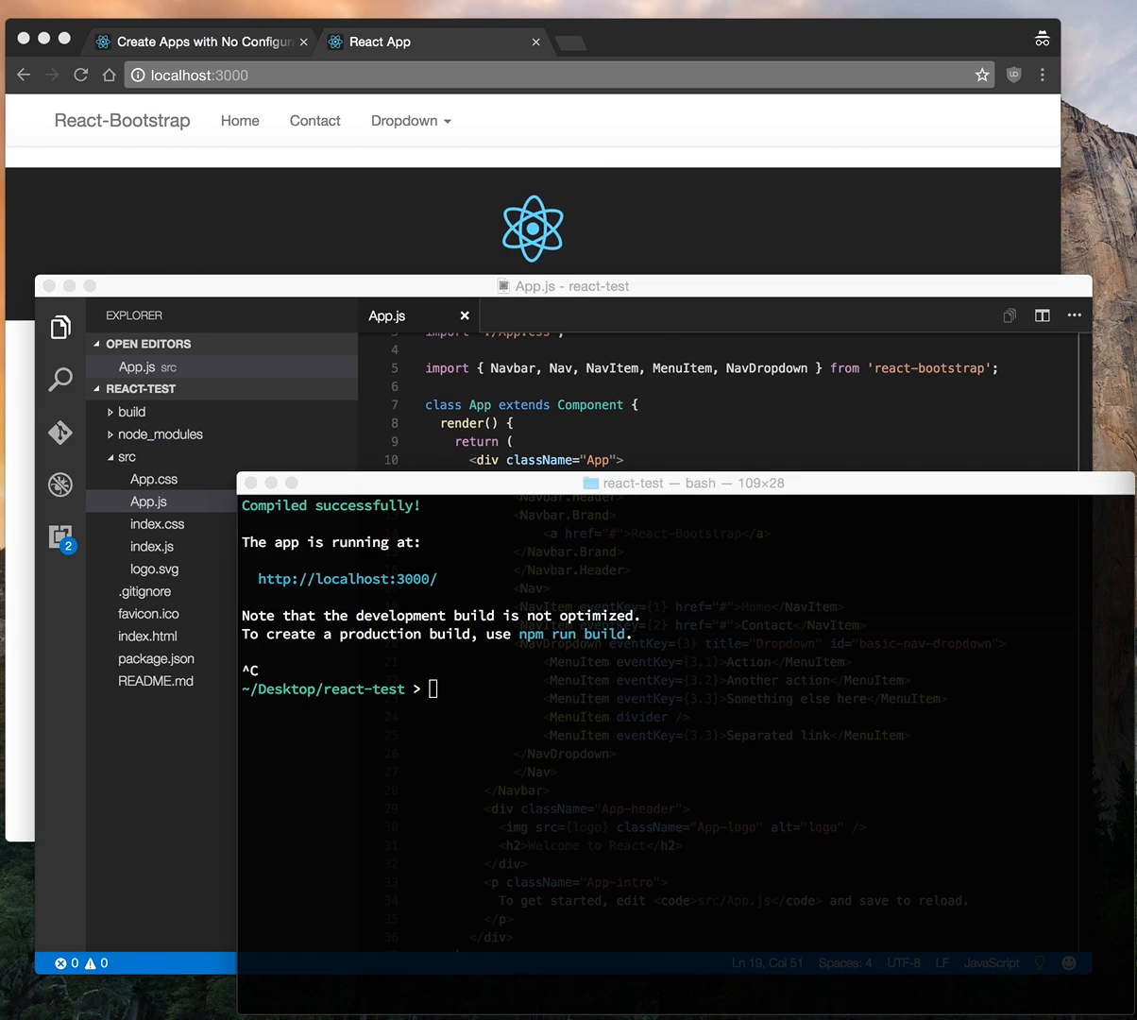
{"action": "mouse_move", "coordinate": [857, 300]}
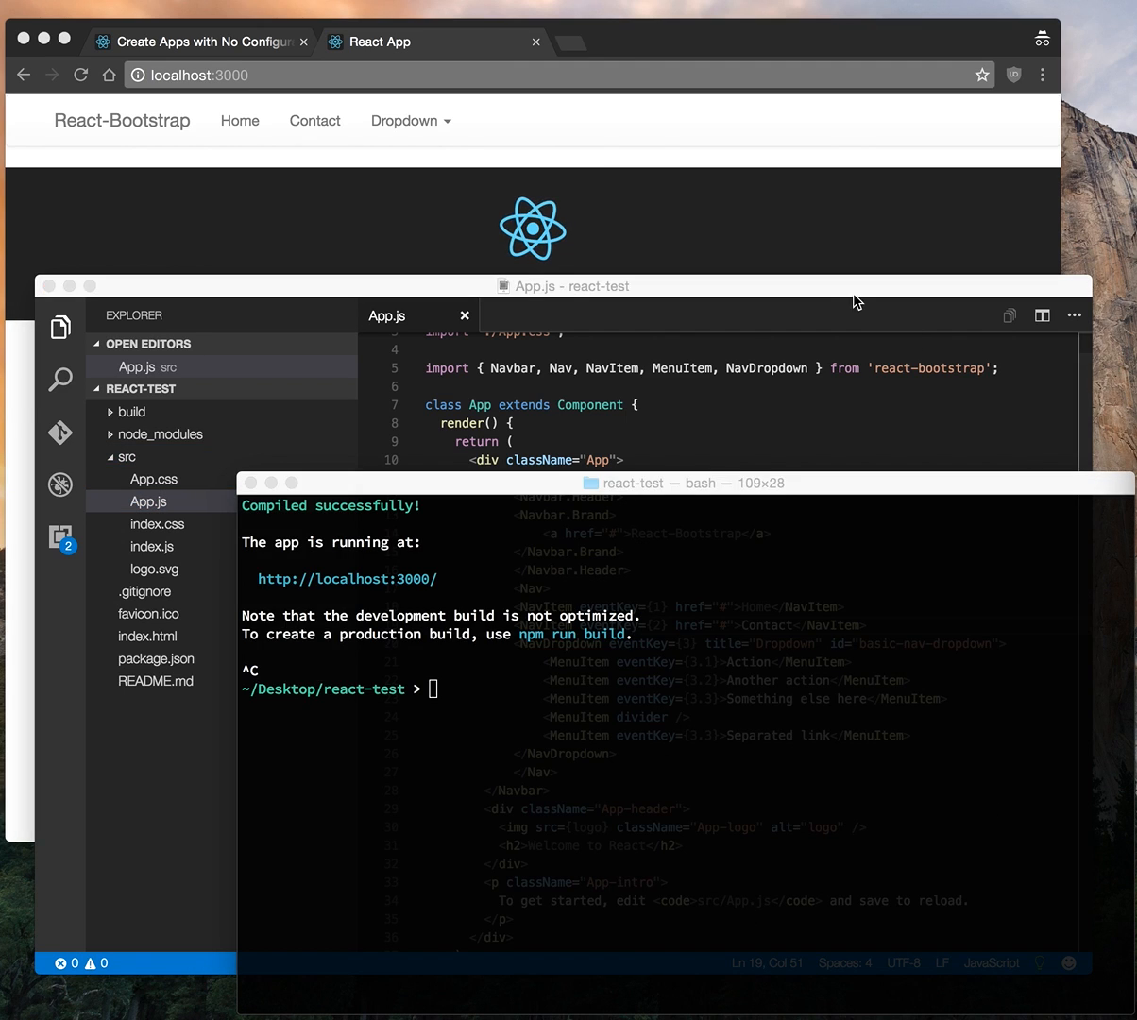
- Search the Create React App blog post for 'rejec' and scroll to Try It Out
{"action": "left_click", "coordinate": [198, 41]}
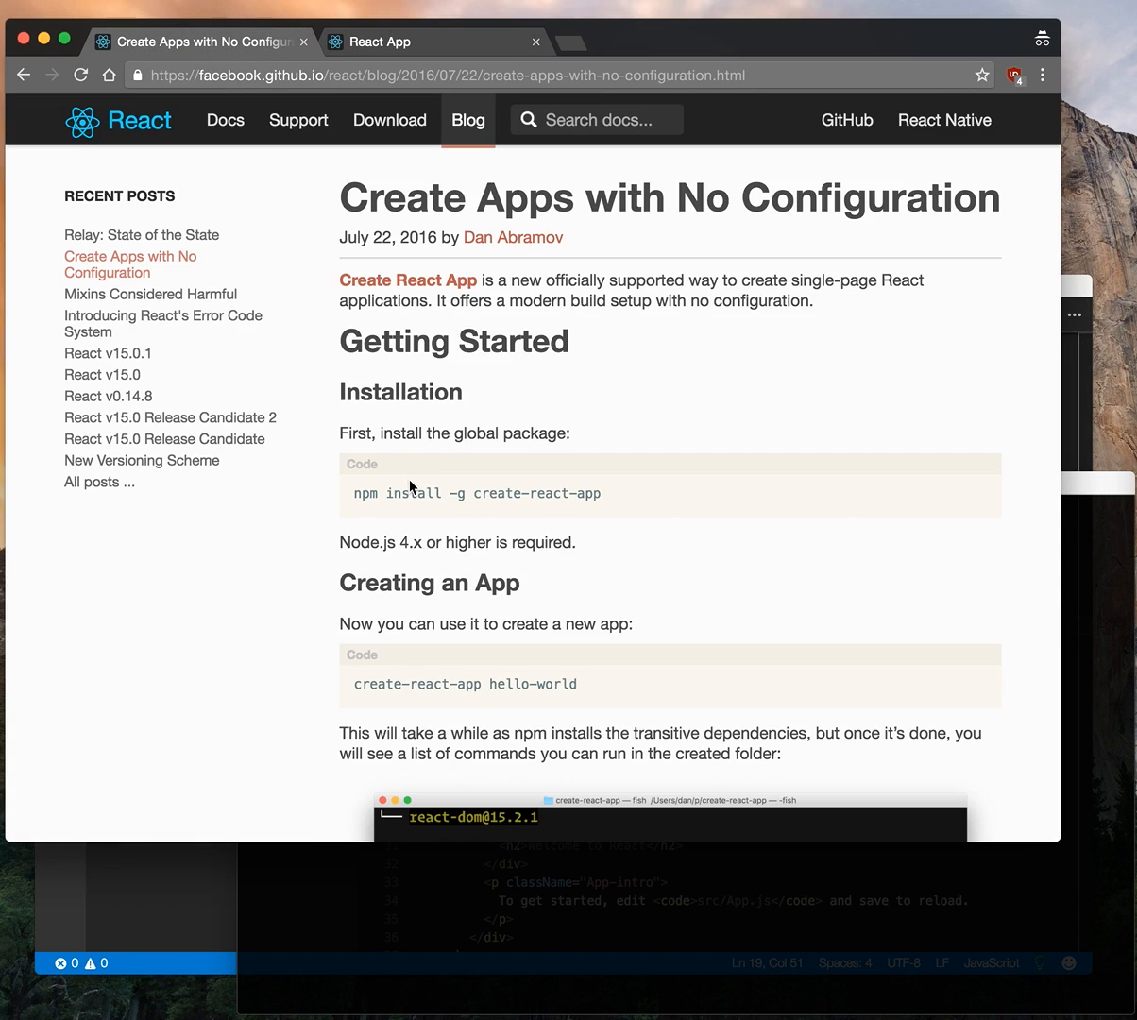
{"action": "type", "text": "reject"}
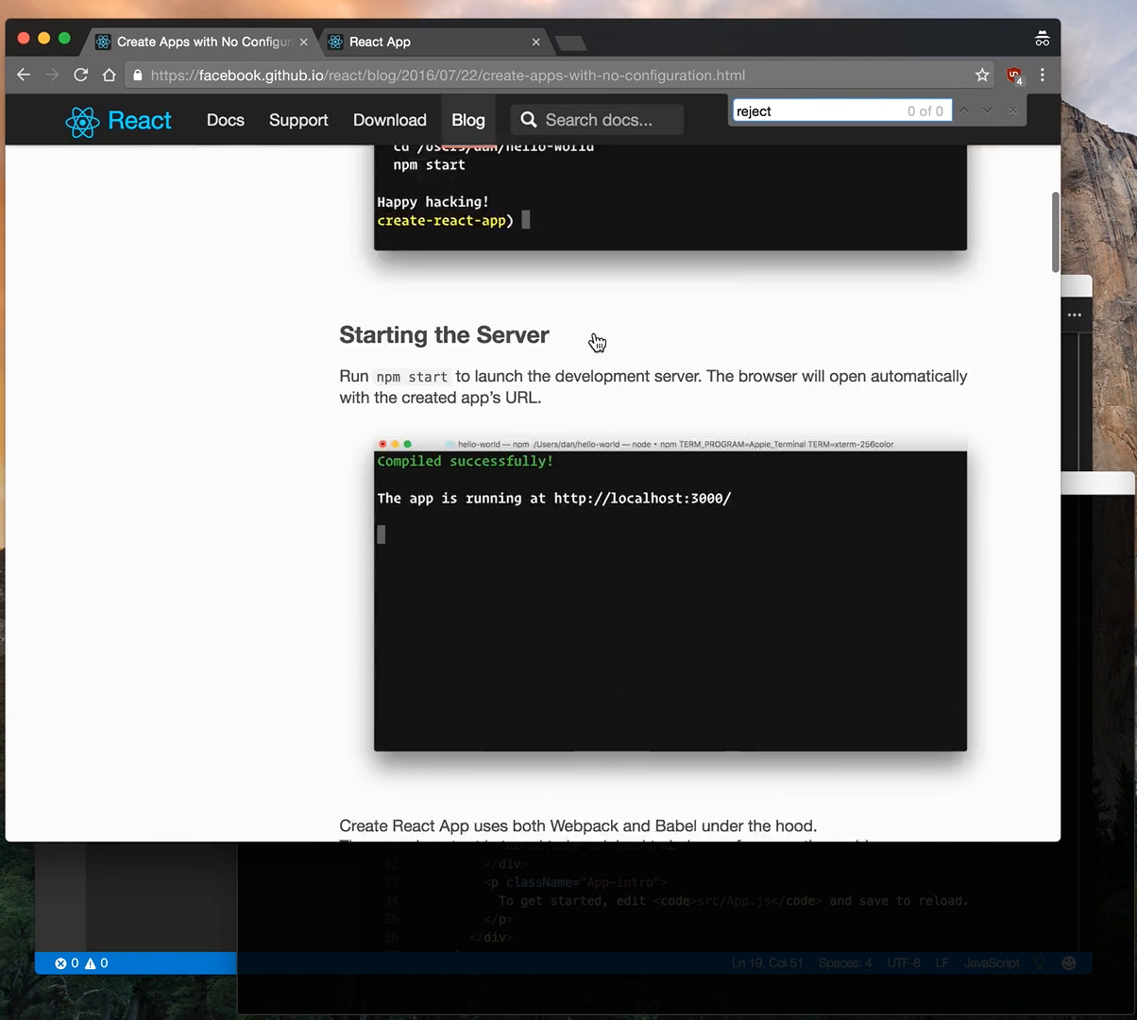
{"action": "scroll", "scroll_direction": "down", "scroll_amount": 3}
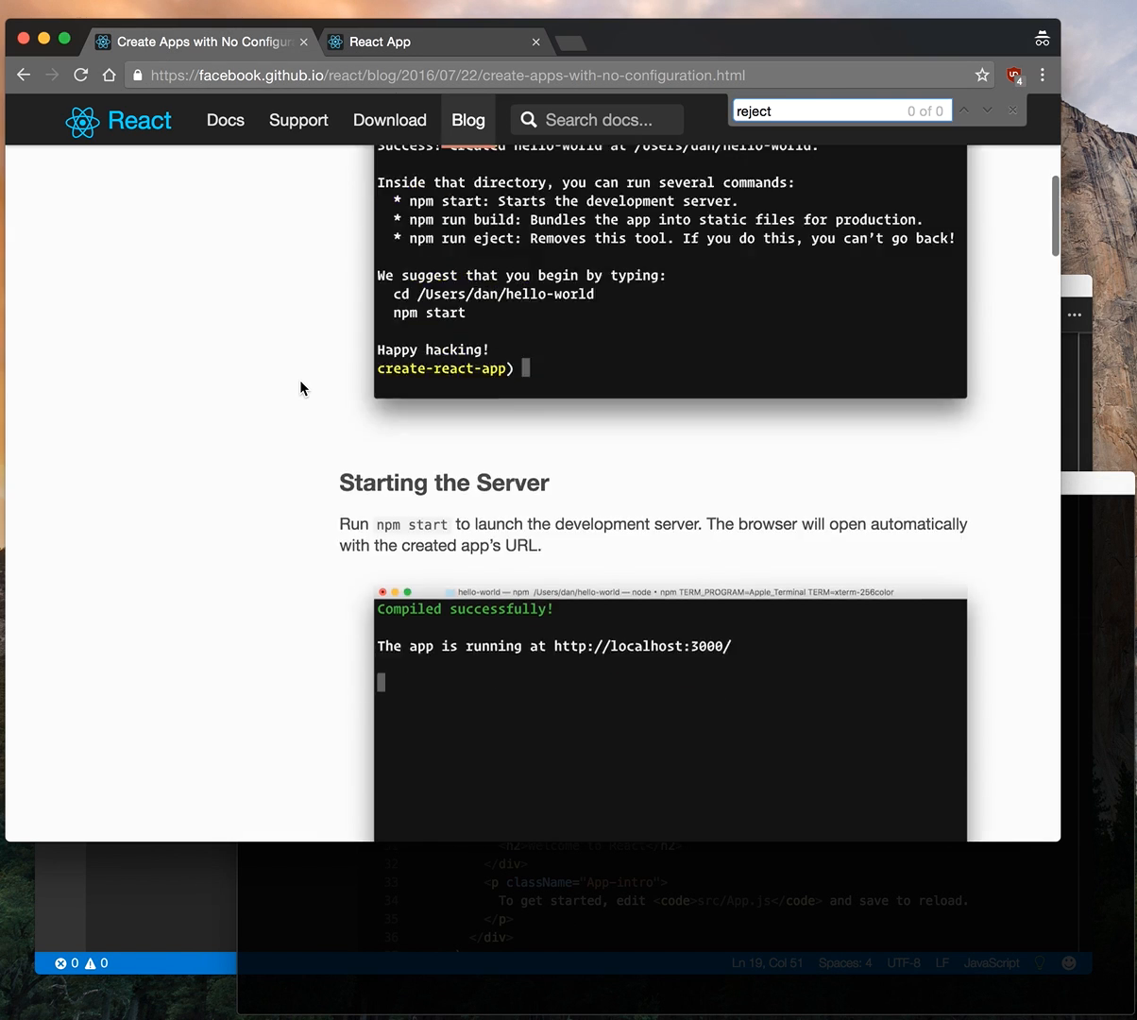
{"action": "scroll", "scroll_direction": "up", "scroll_amount": 3}
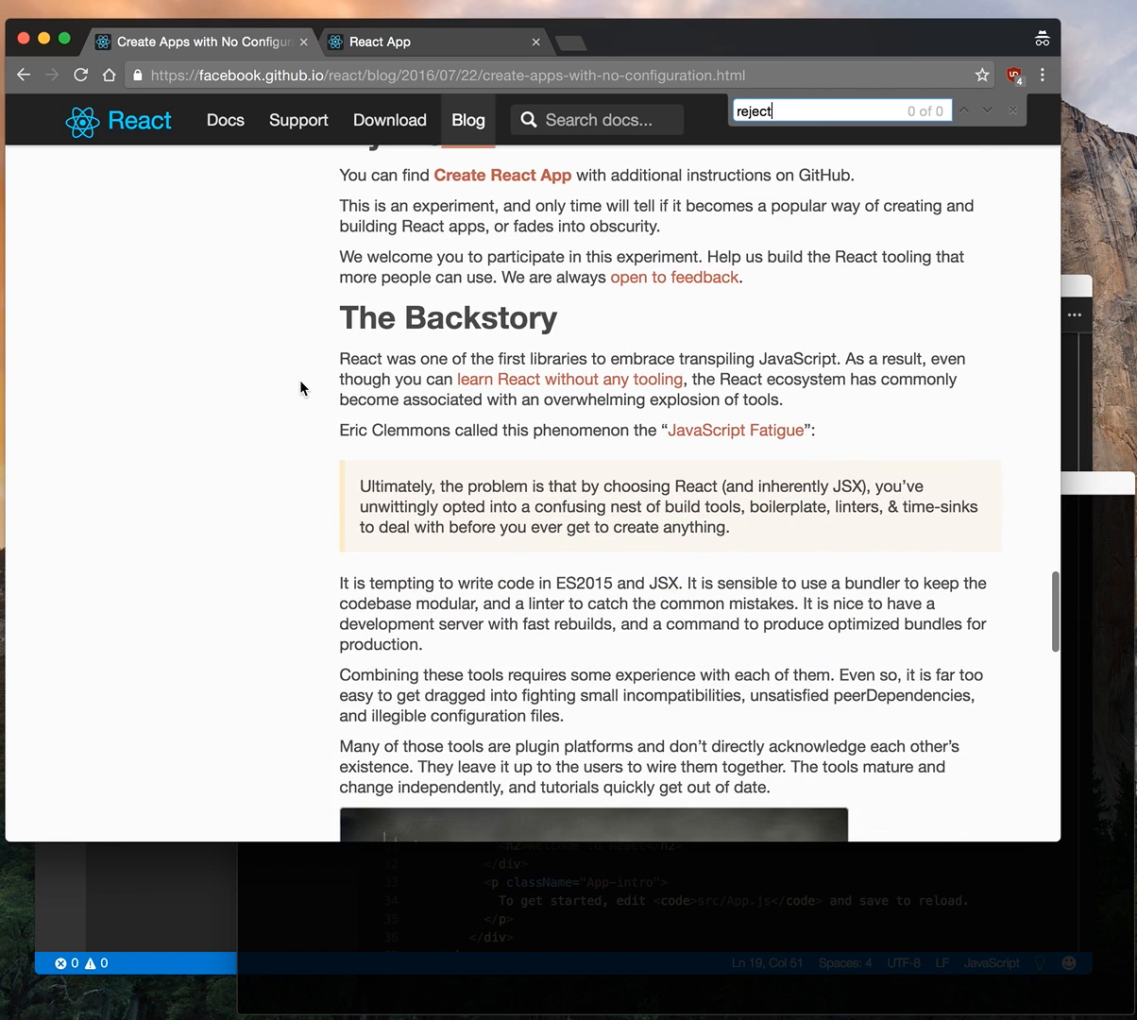
{"action": "scroll", "scroll_direction": "up", "scroll_amount": 3}
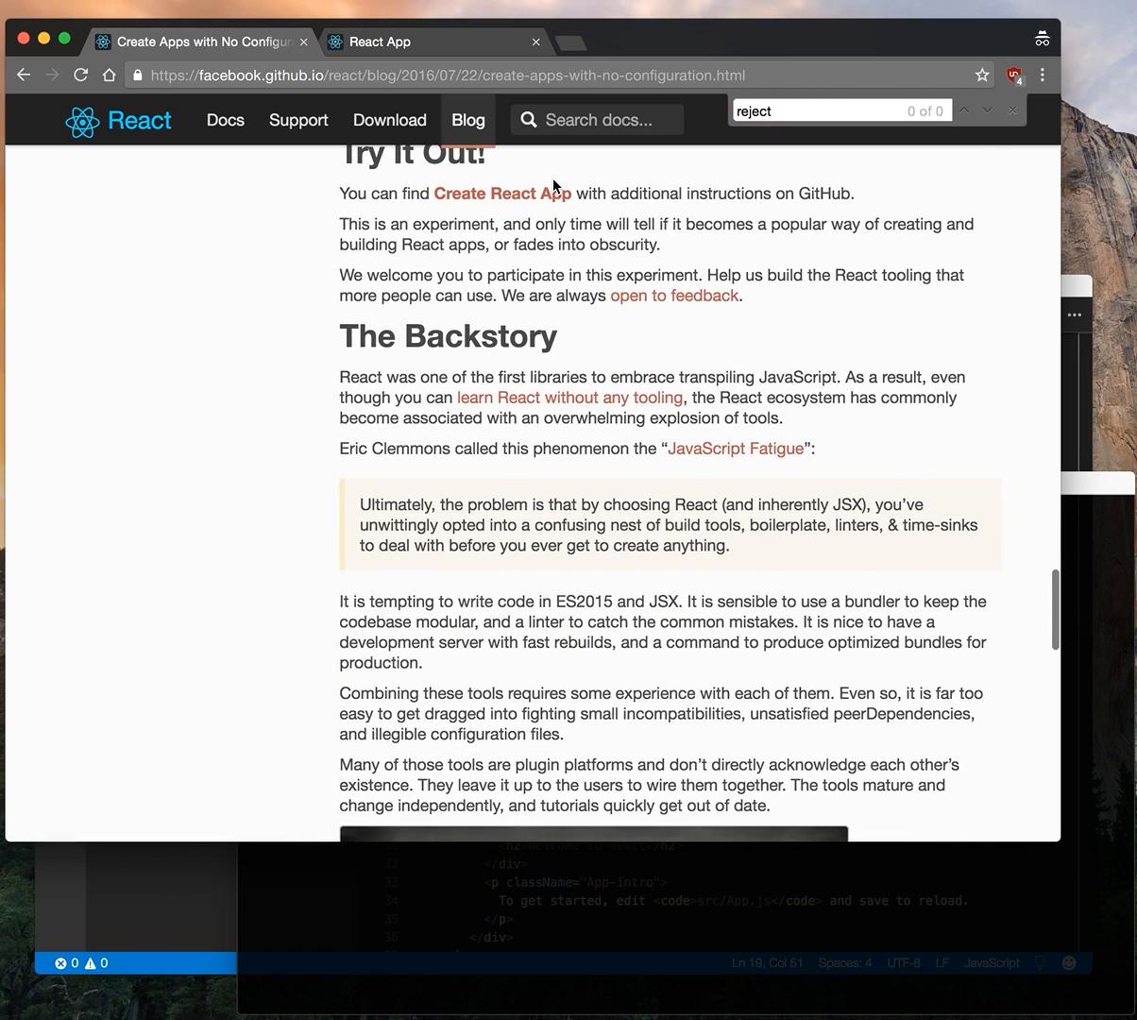
- Open the create-react-app GitHub README and step through 'ejec' matches to Converting to a Custom Setup
{"action": "left_click", "coordinate": [502, 192]}
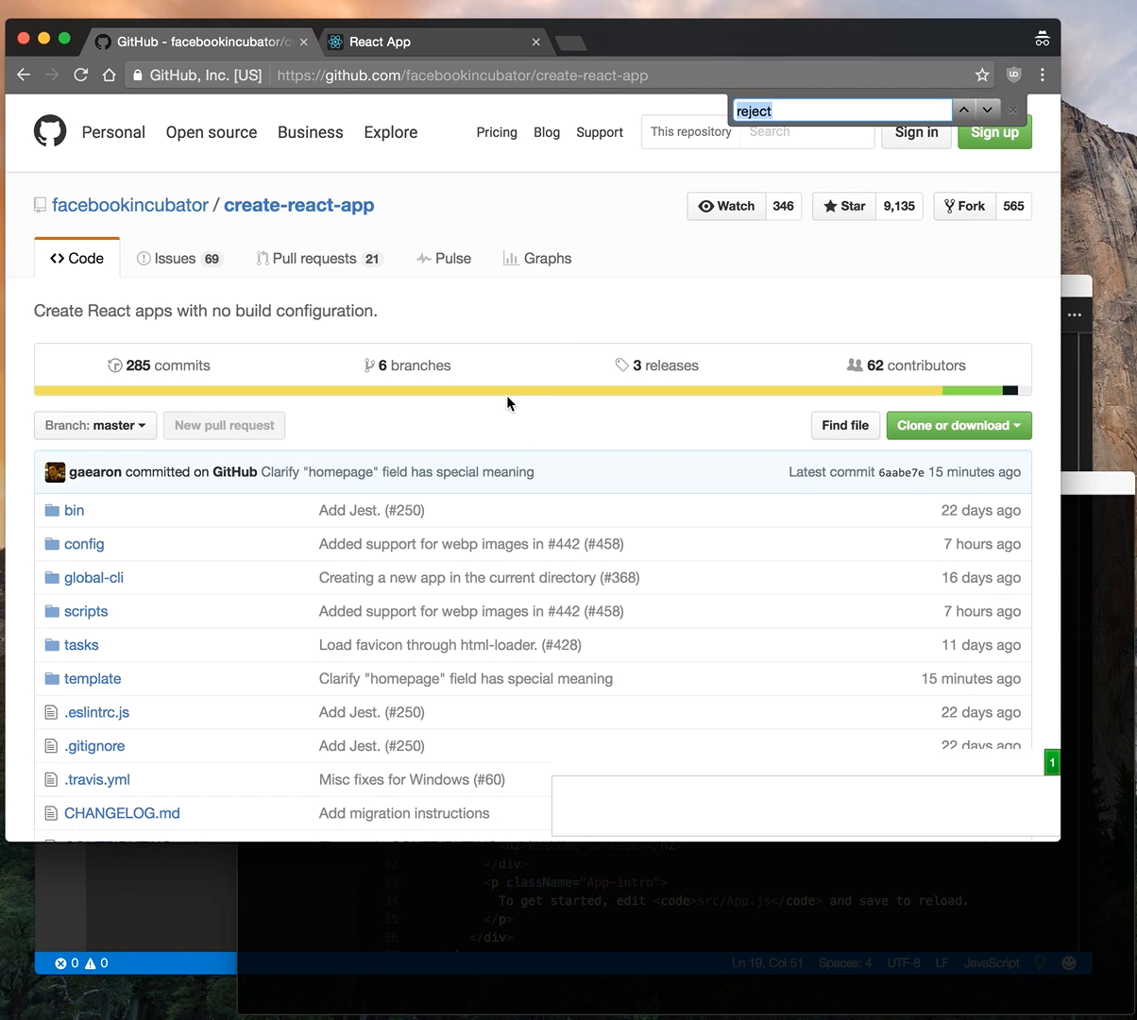
{"action": "type", "text": "ejec"}
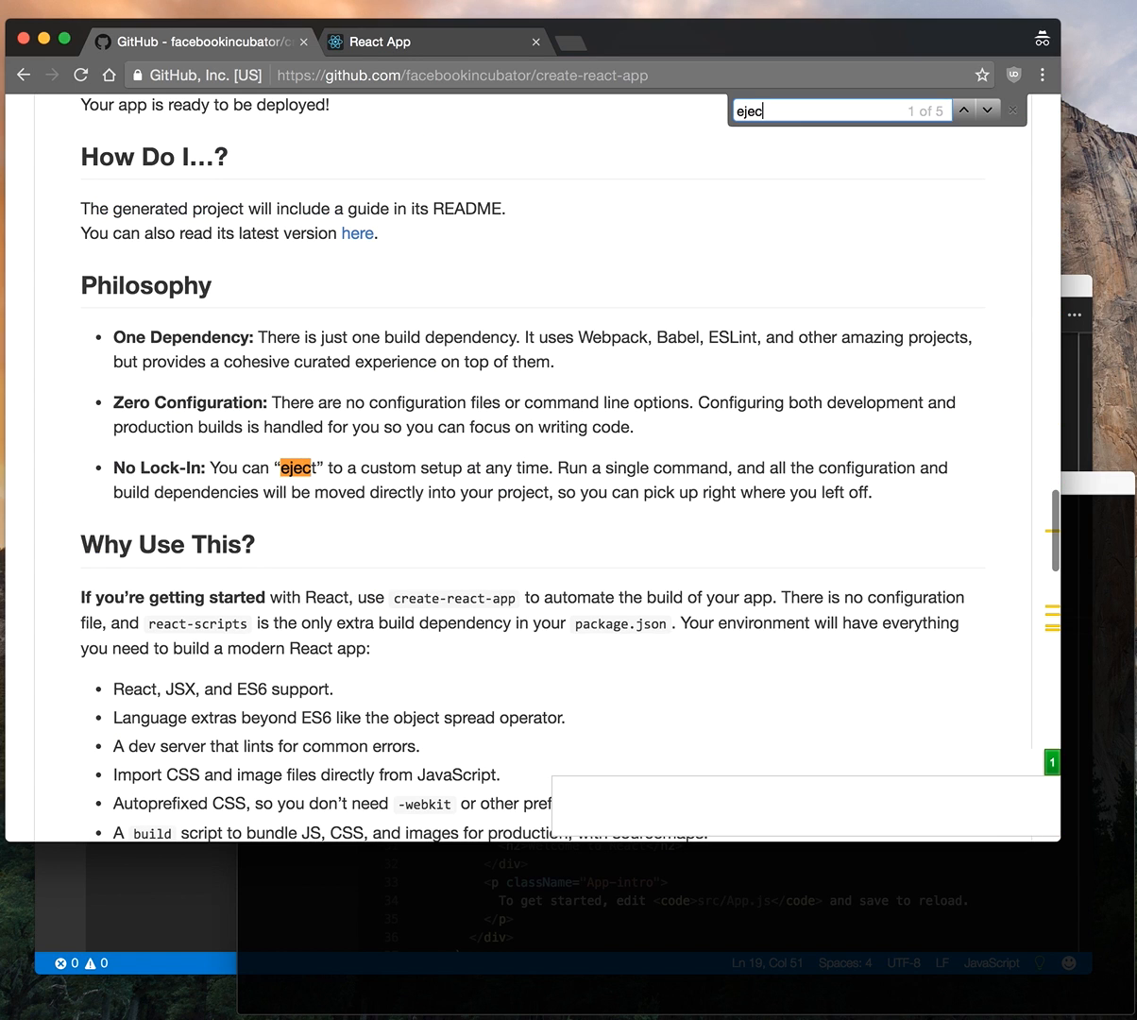
{"action": "left_click", "coordinate": [986, 111]}
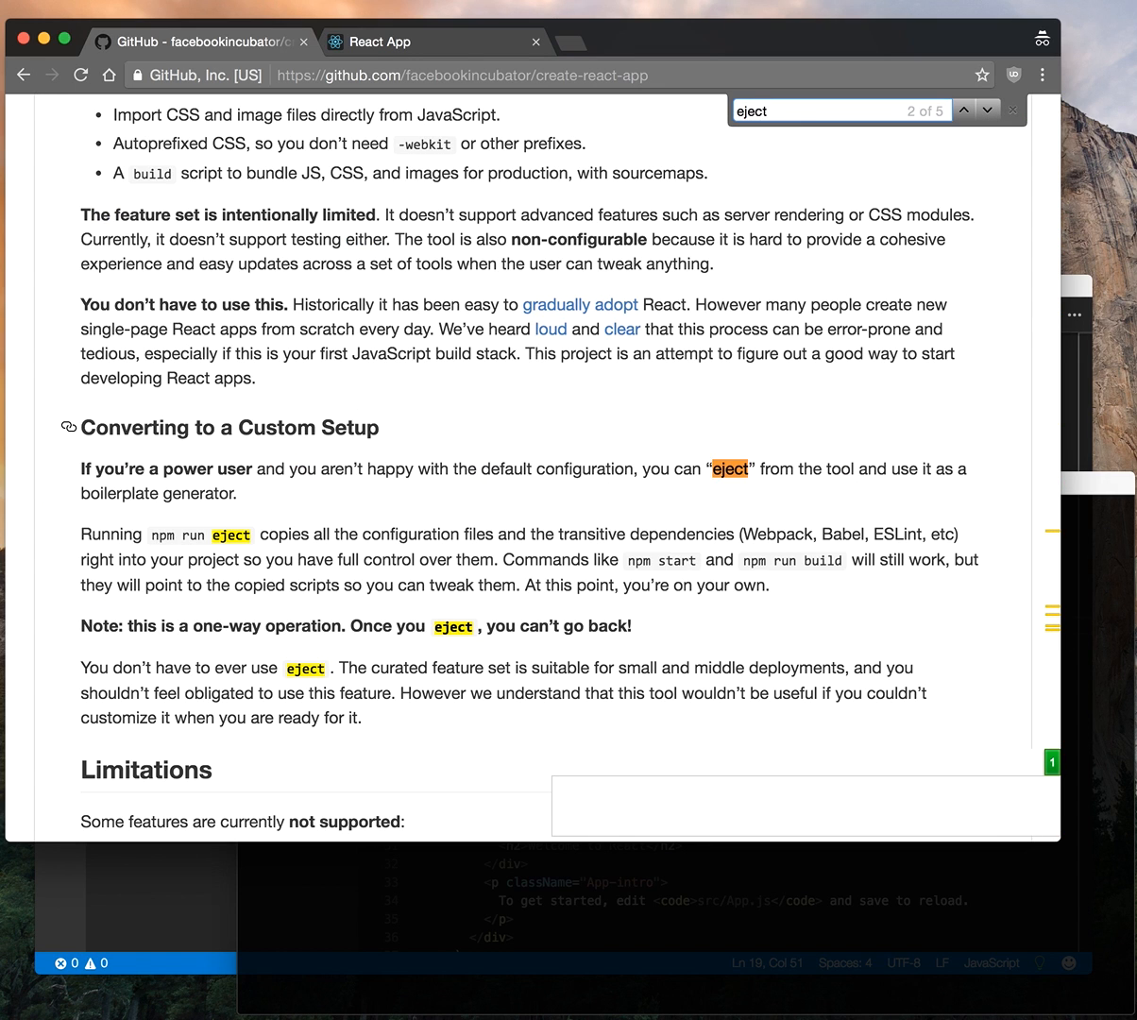
{"action": "left_click", "coordinate": [986, 110]}
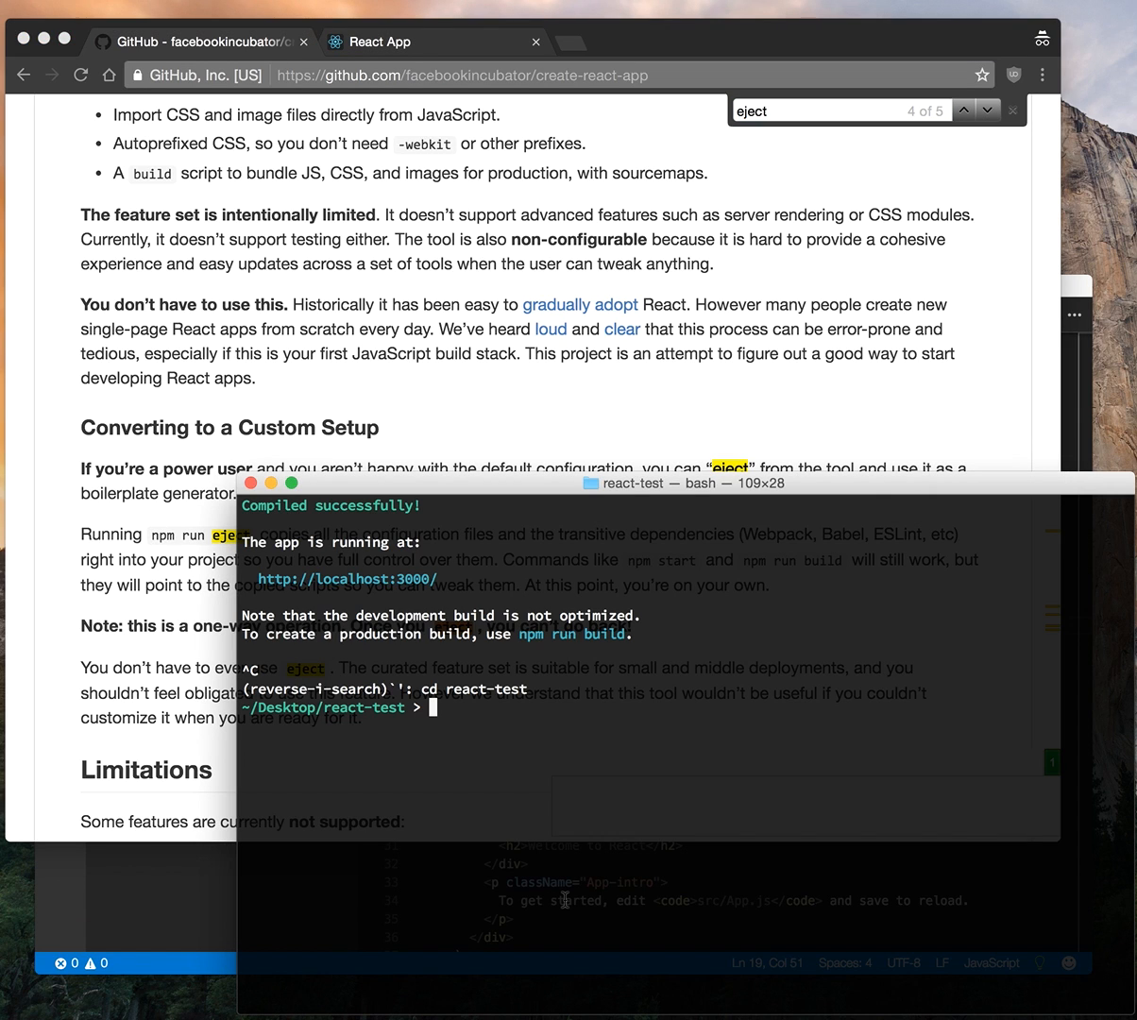
- Run npm run eject in the react-test terminal
{"action": "type", "text": "npm run eject"}
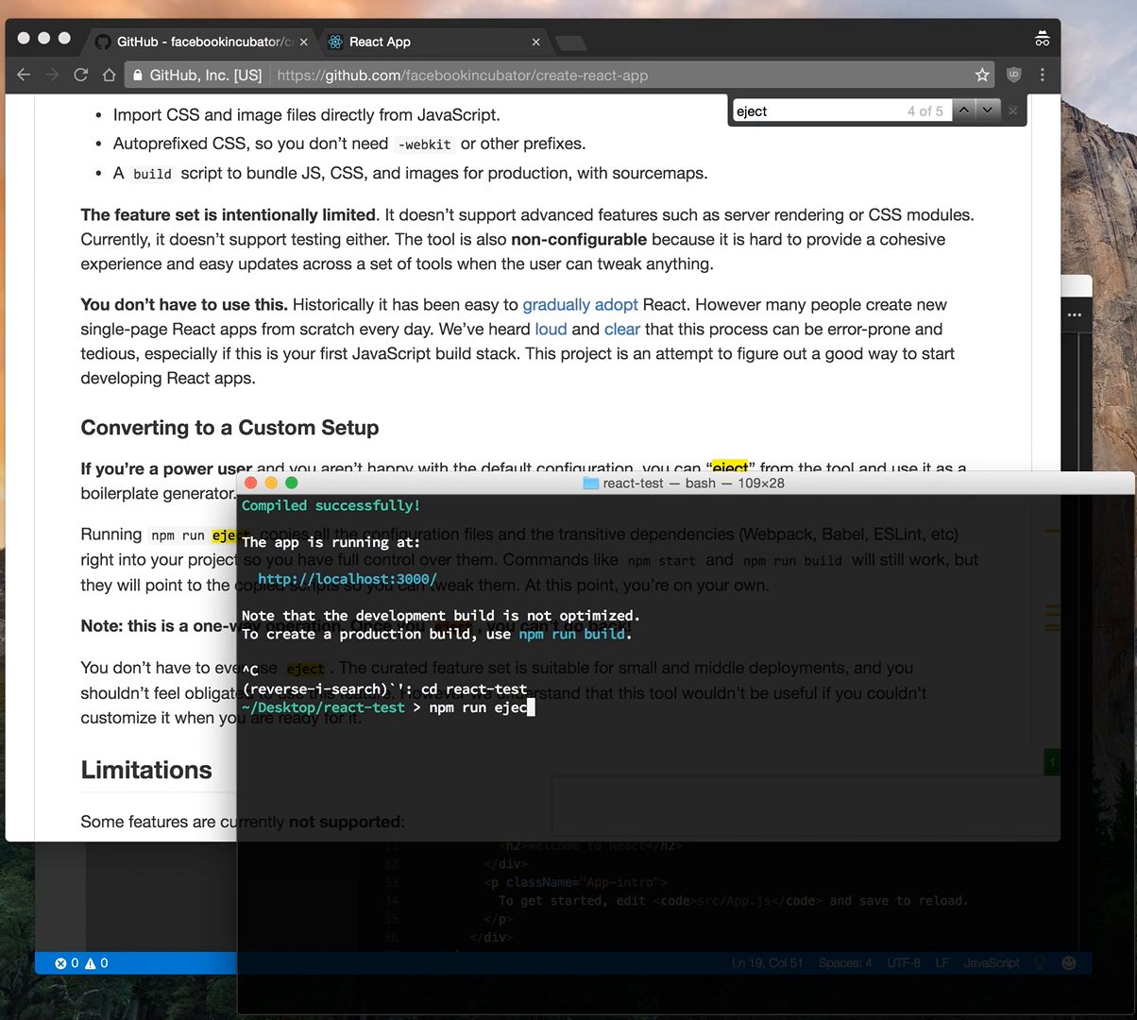
{"action": "key", "text": "Return"}
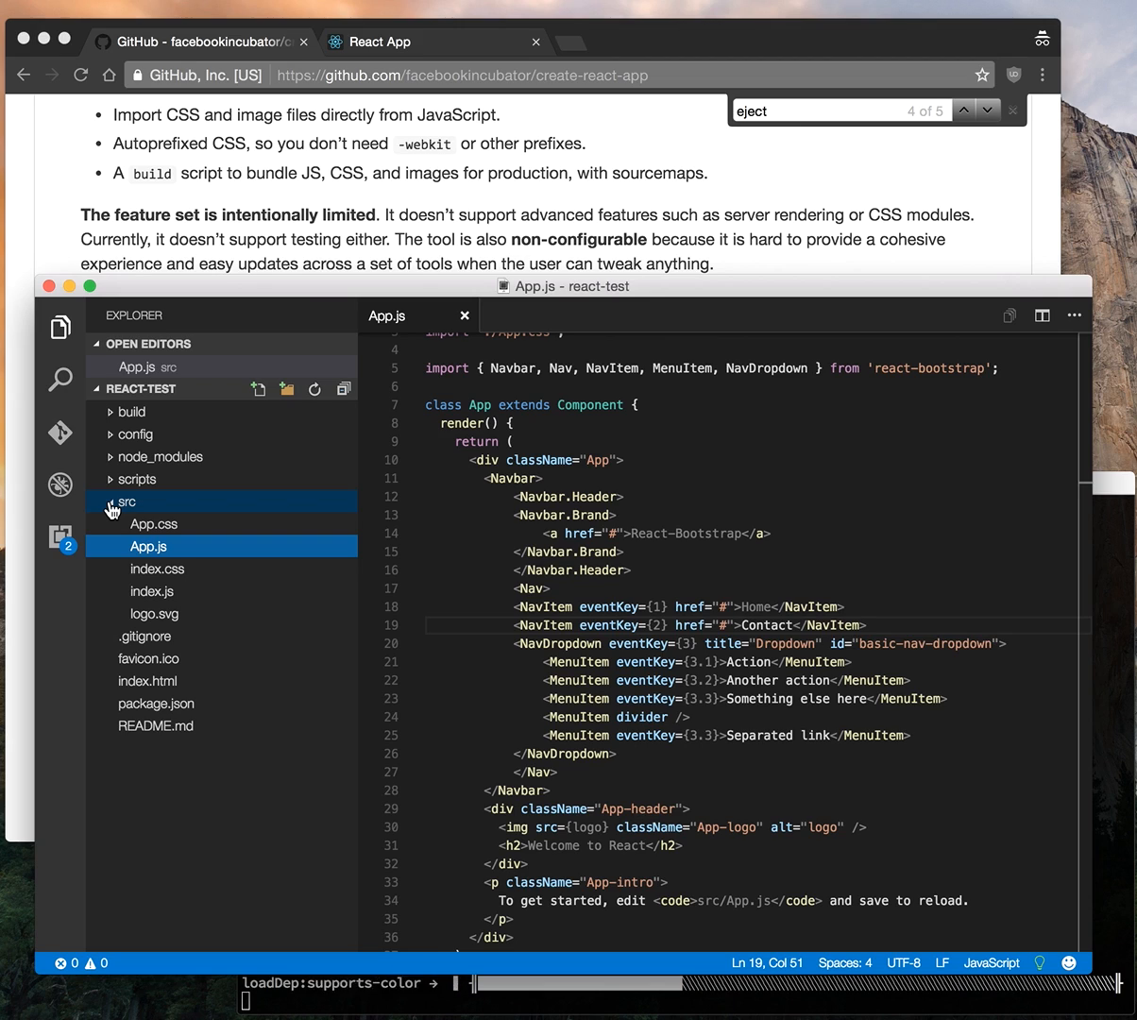
{"action": "mouse_move", "coordinate": [125, 445]}
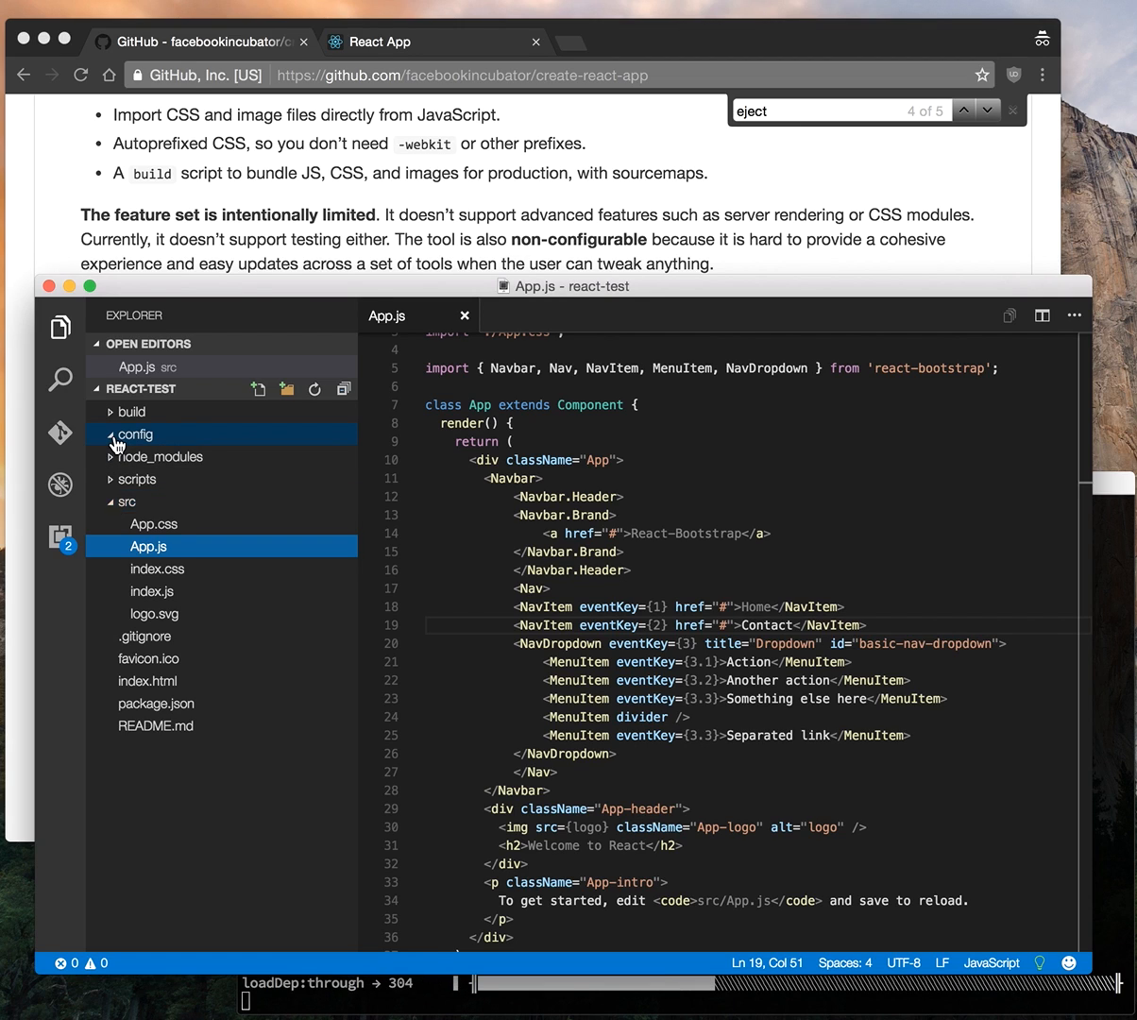
- Expand scripts and config, view webpack.config.dev.js and webpack.config.prod.js, then collapse config
{"action": "left_click", "coordinate": [138, 479]}
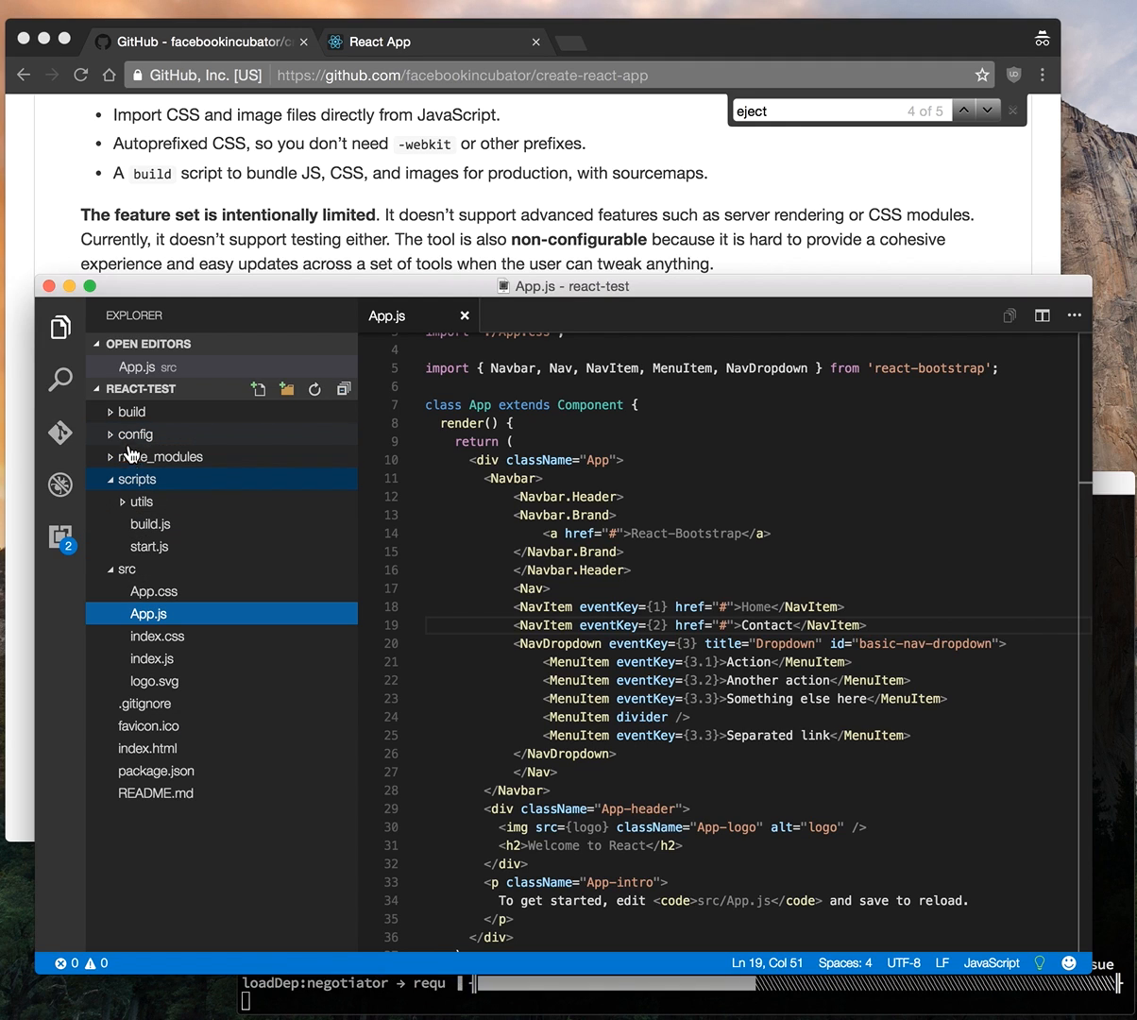
{"action": "left_click", "coordinate": [135, 433]}
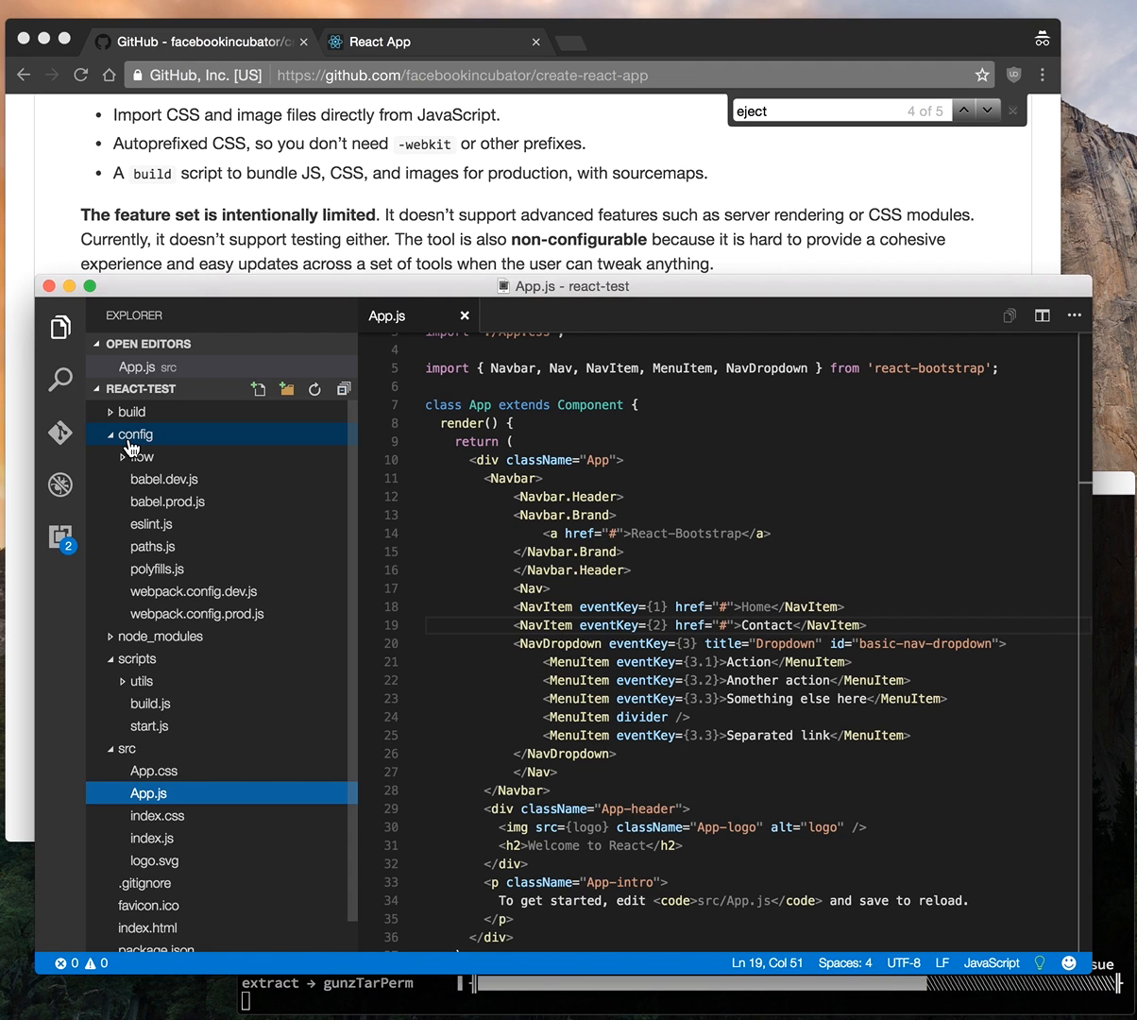
{"action": "left_click", "coordinate": [193, 591]}
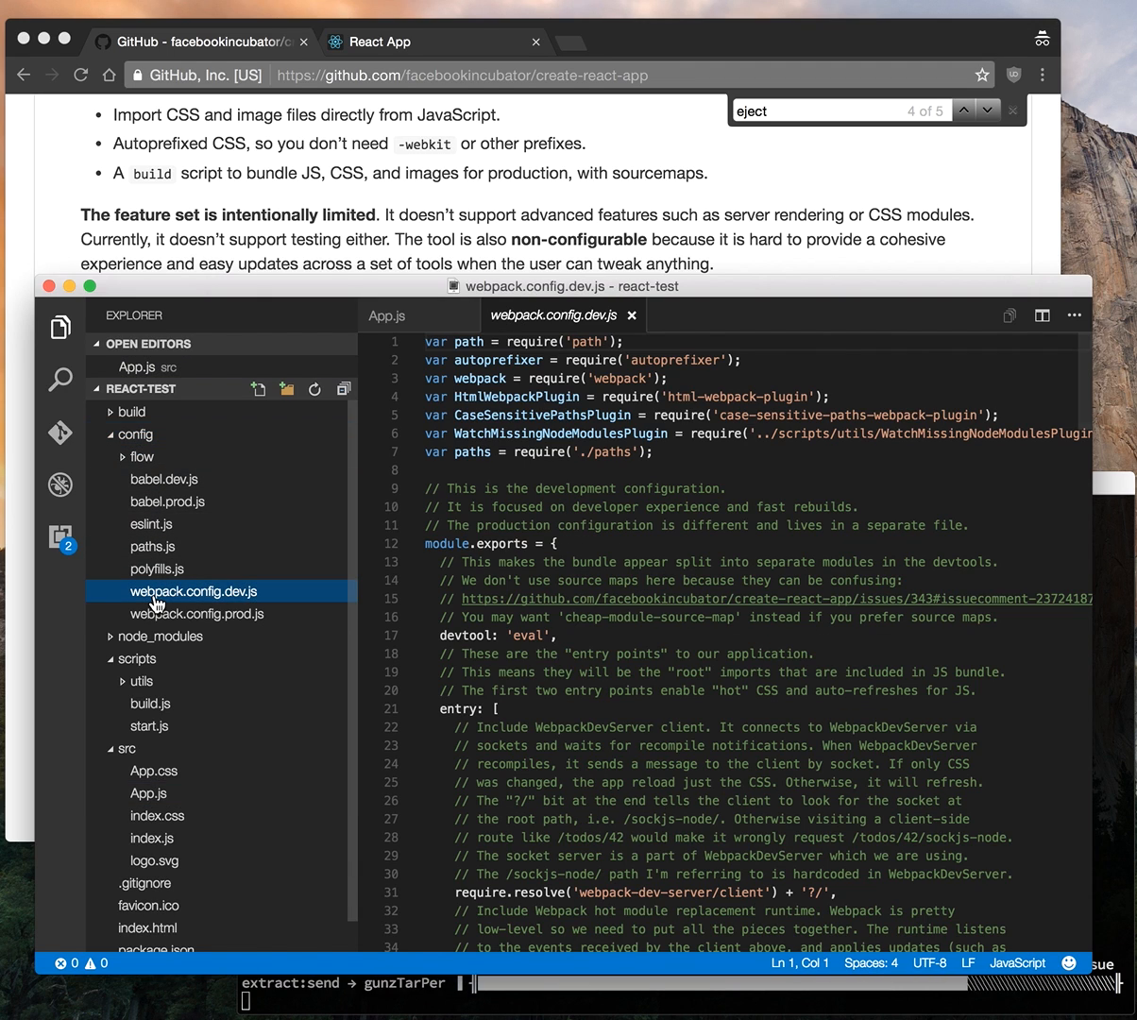
{"action": "left_click", "coordinate": [196, 613]}
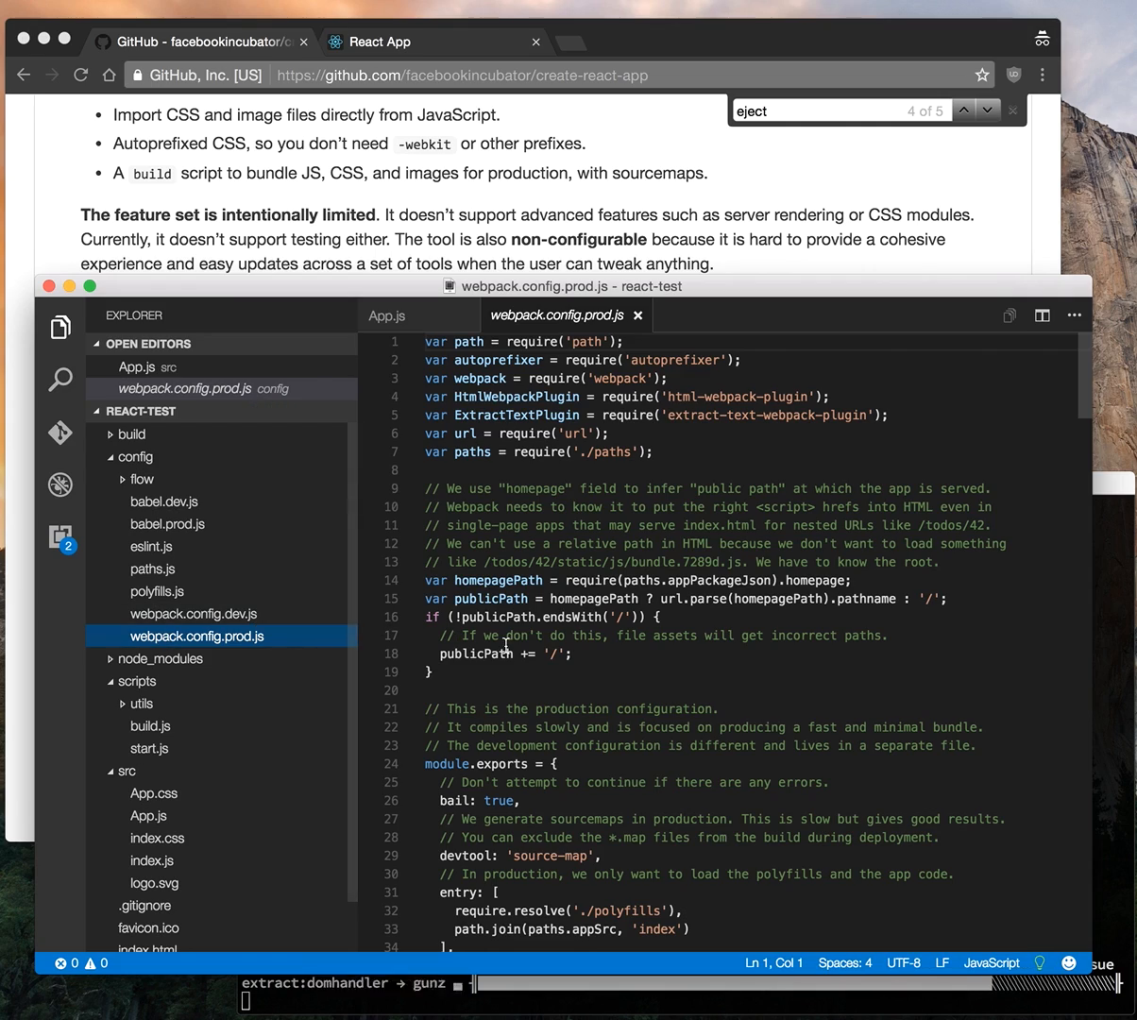
{"action": "scroll", "scroll_direction": "down", "scroll_amount": 3}
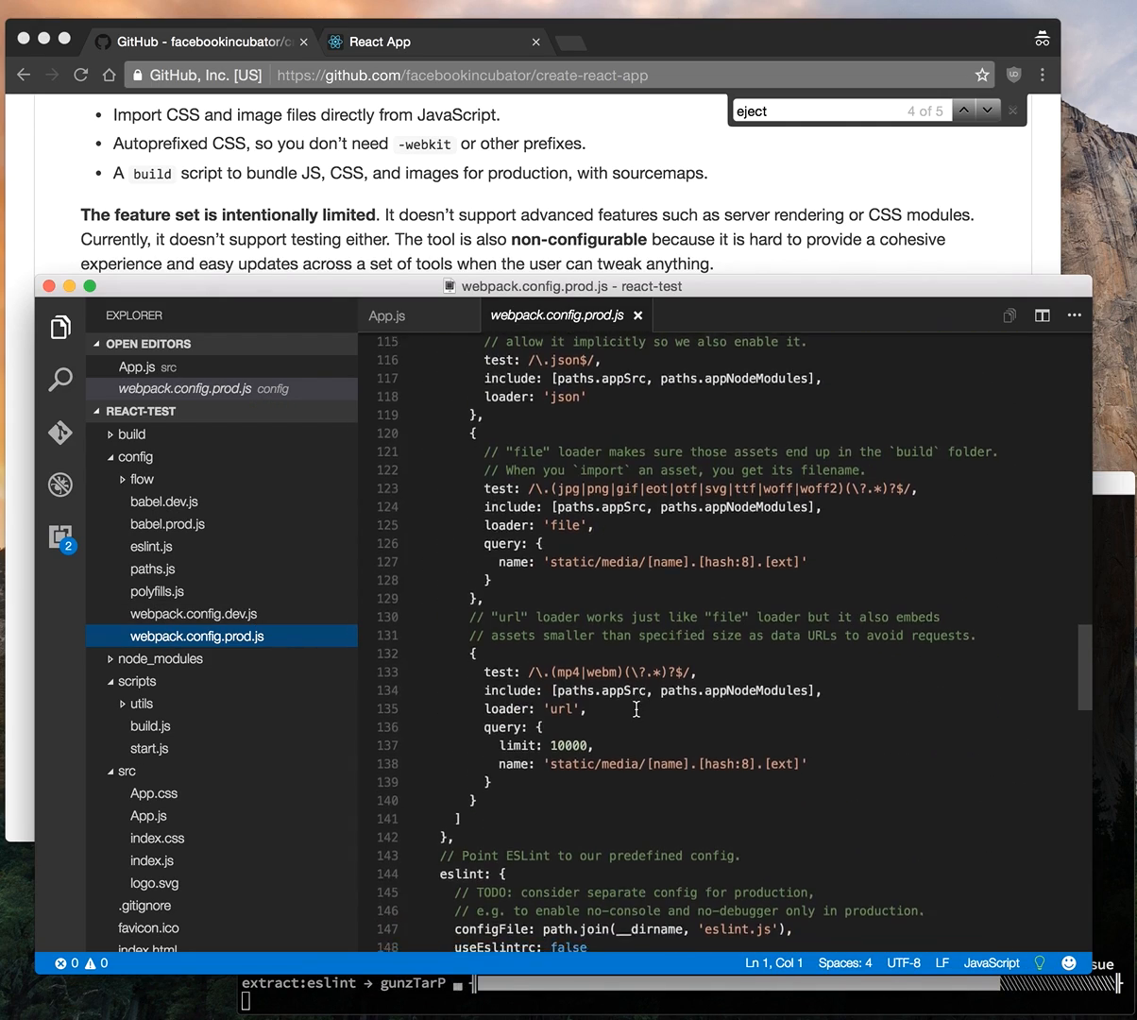
{"action": "scroll", "scroll_direction": "down", "scroll_amount": 3}
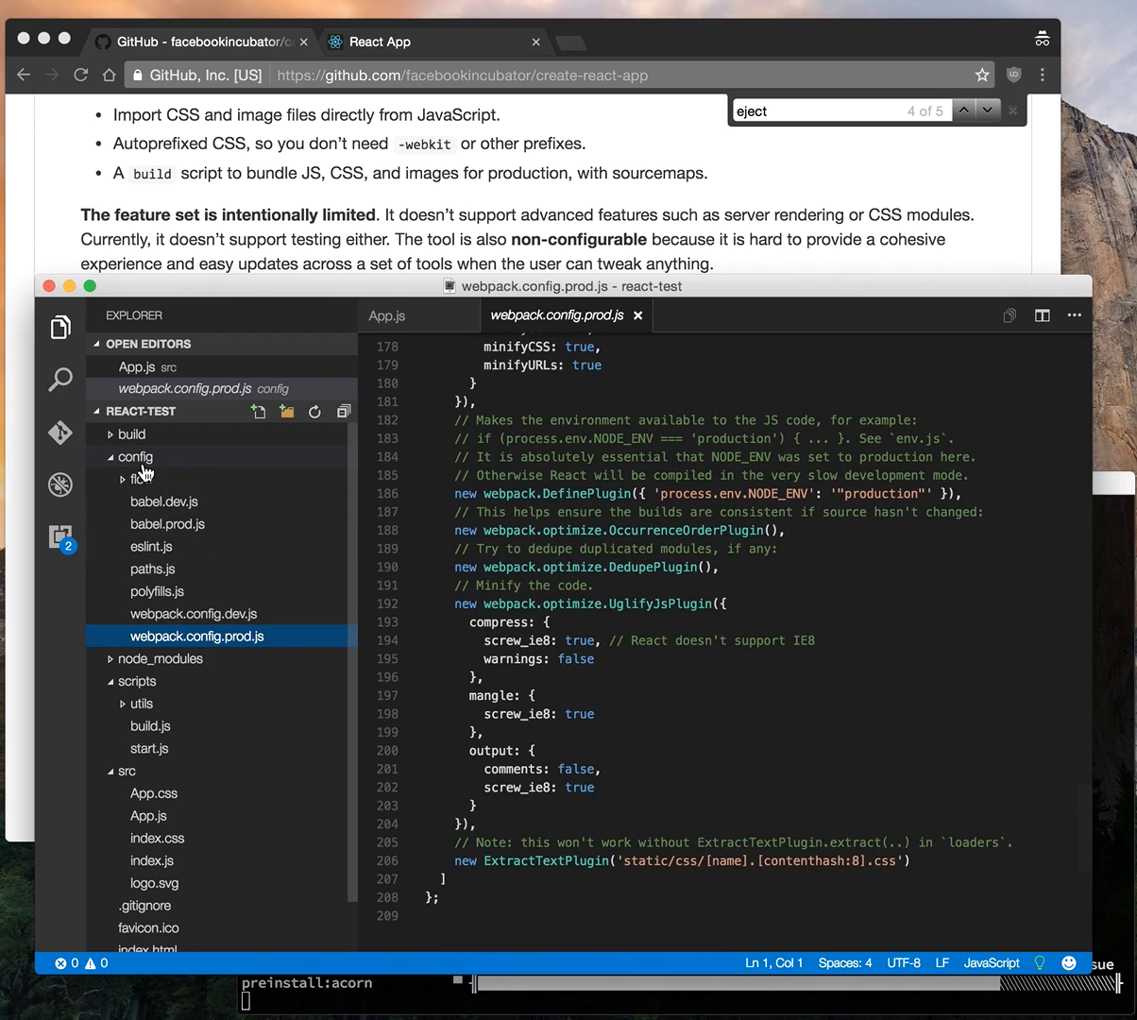
{"action": "left_click", "coordinate": [135, 457]}
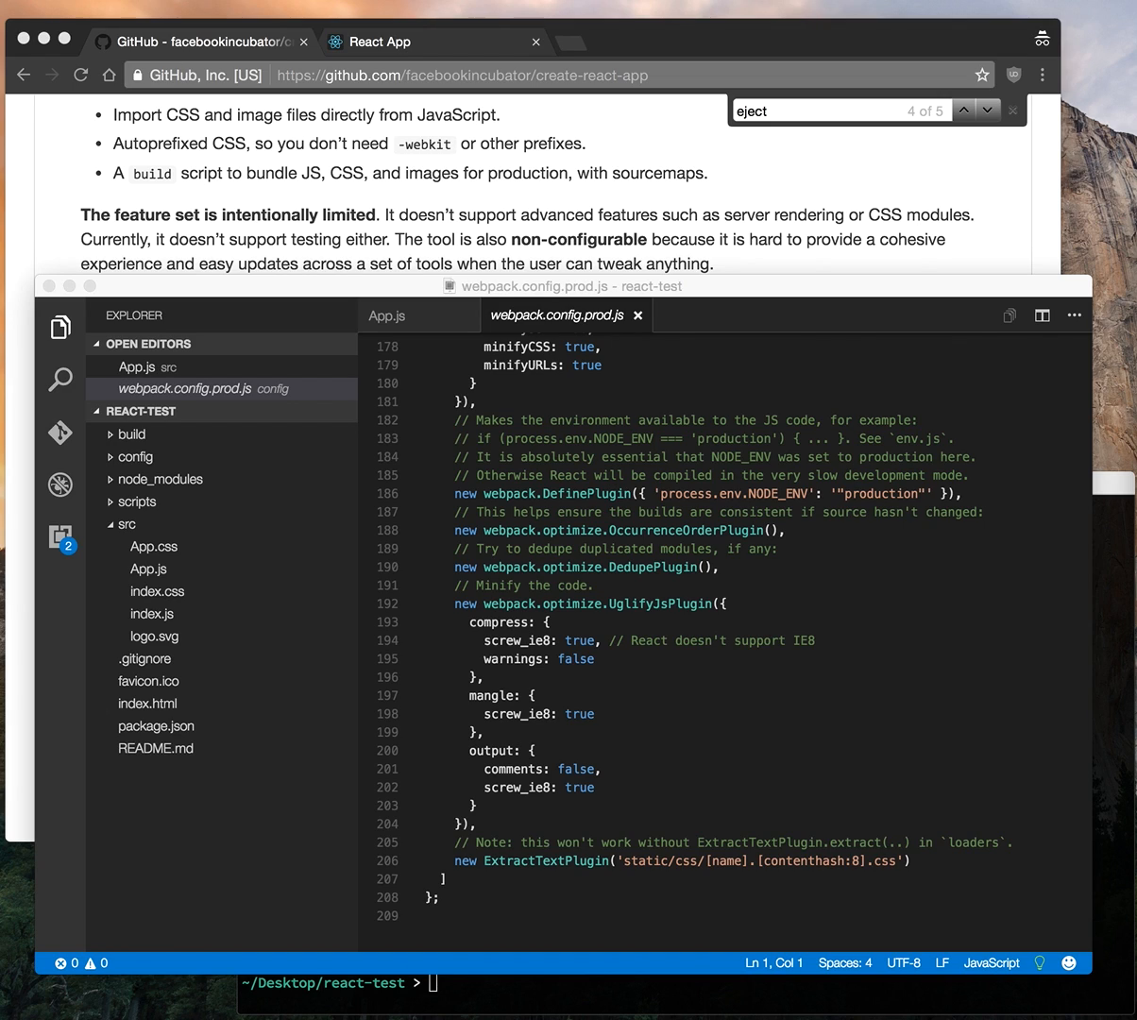
{"action": "mouse_move", "coordinate": [944, 500]}
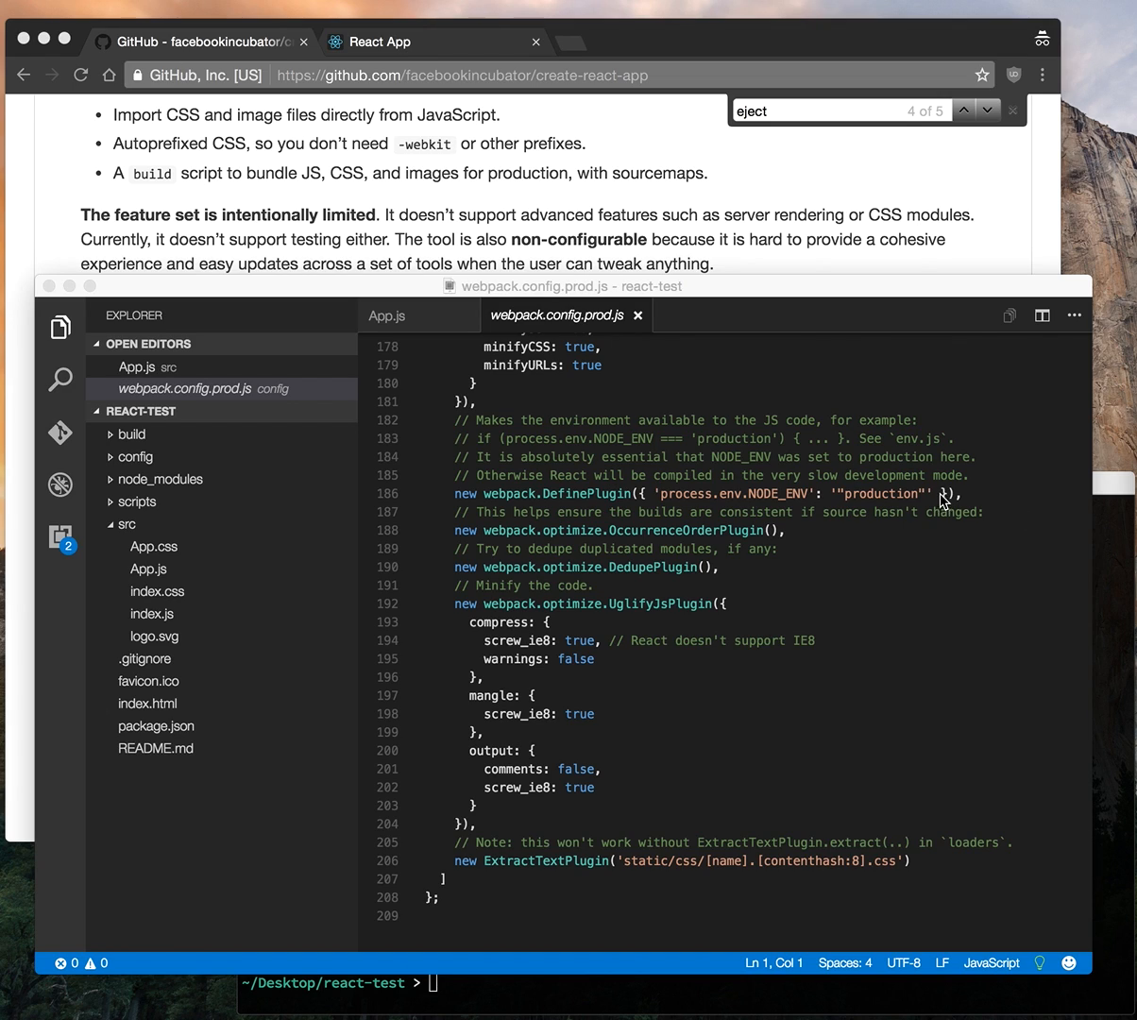
{"action": "mouse_move", "coordinate": [944, 501]}
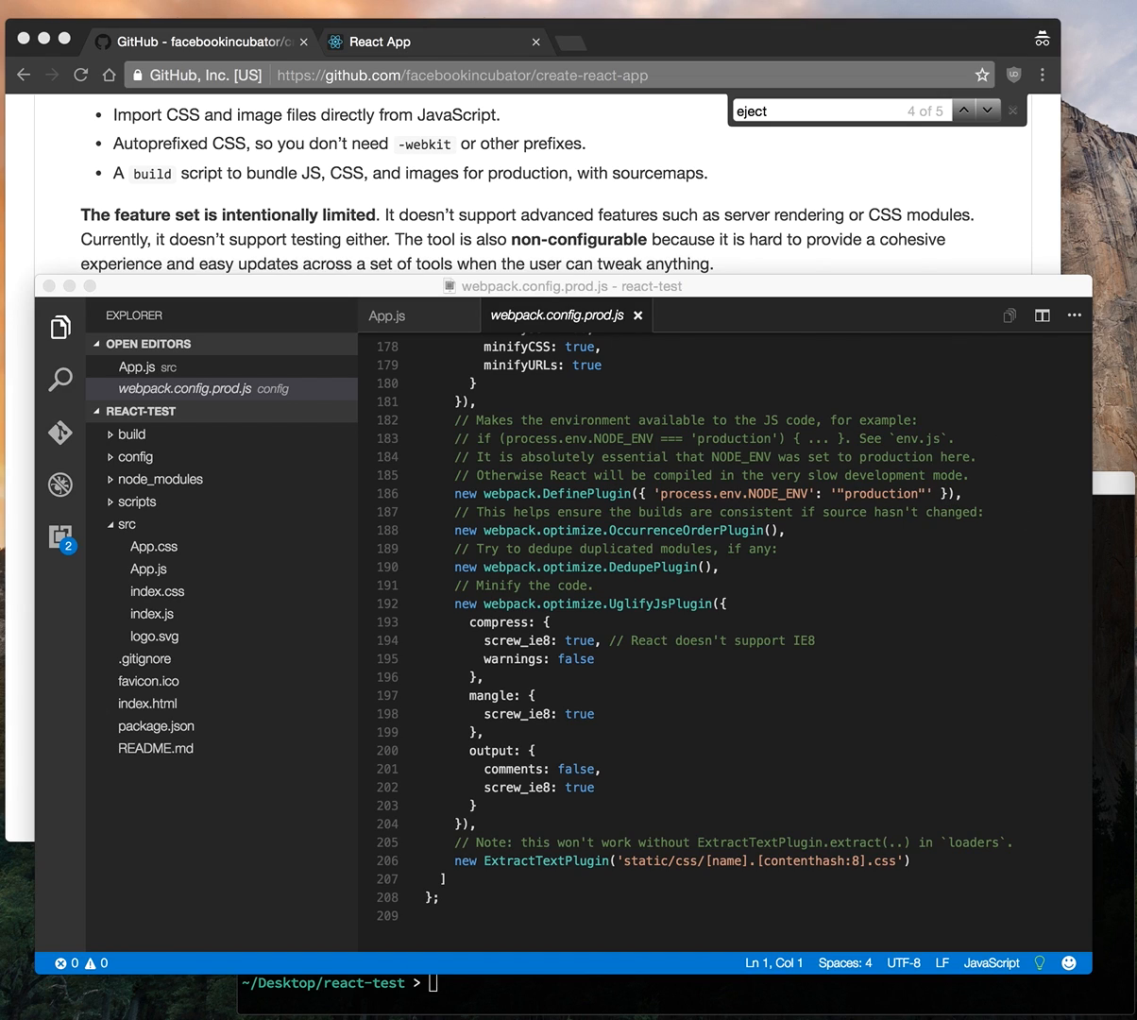